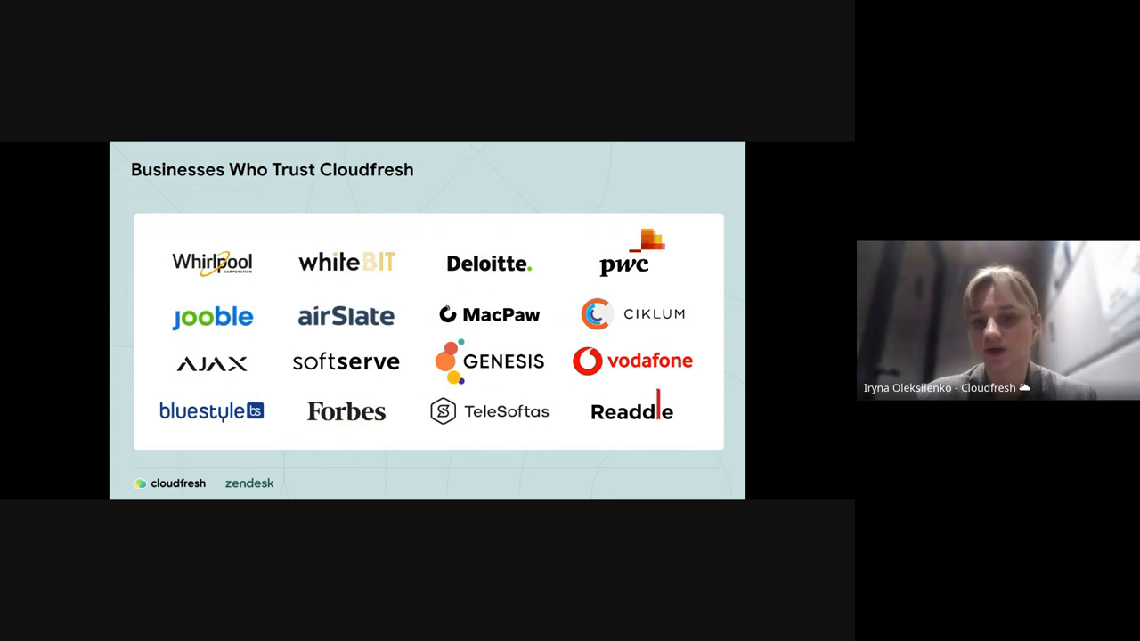
Advance to the Agent Experience slide with the dashboard demo and its feature list.
key(Right)
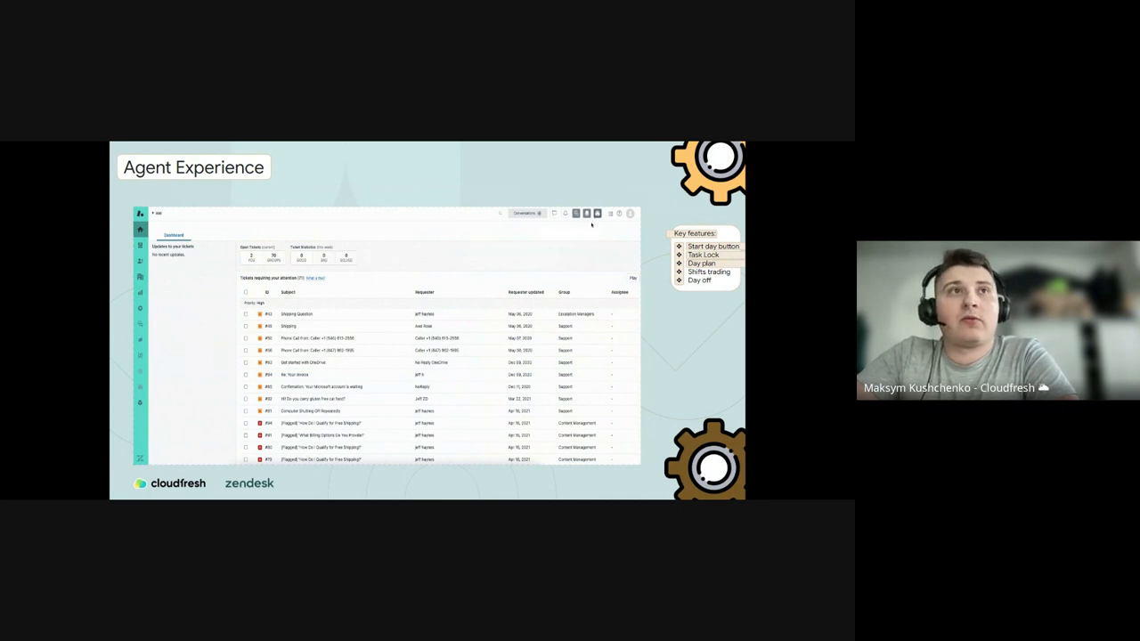
click(588, 213)
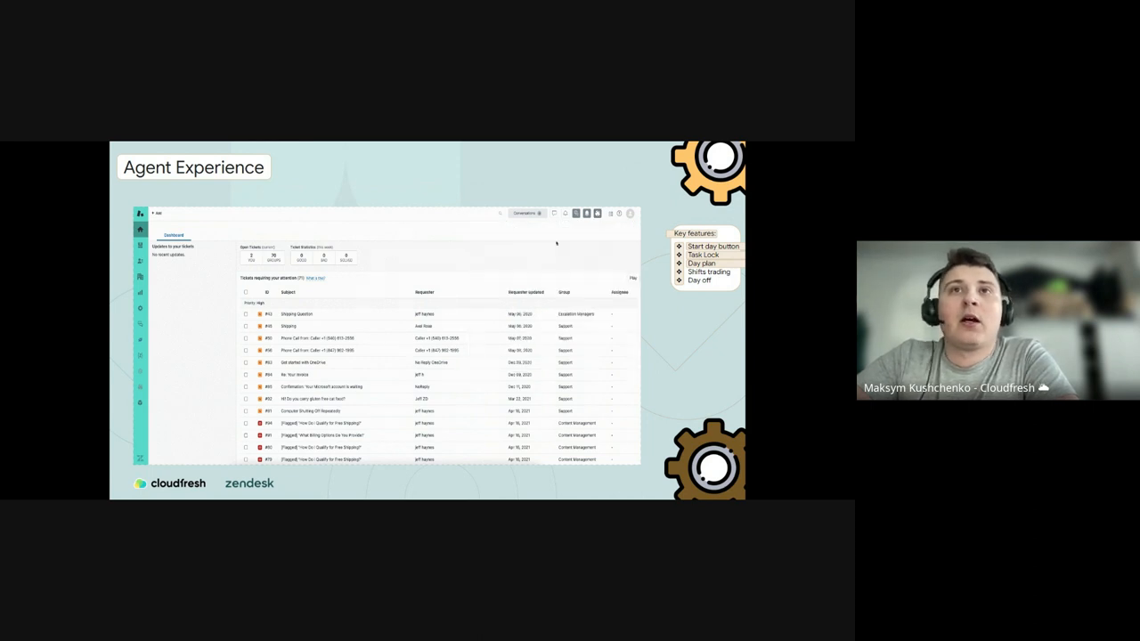
mouse_move(591, 225)
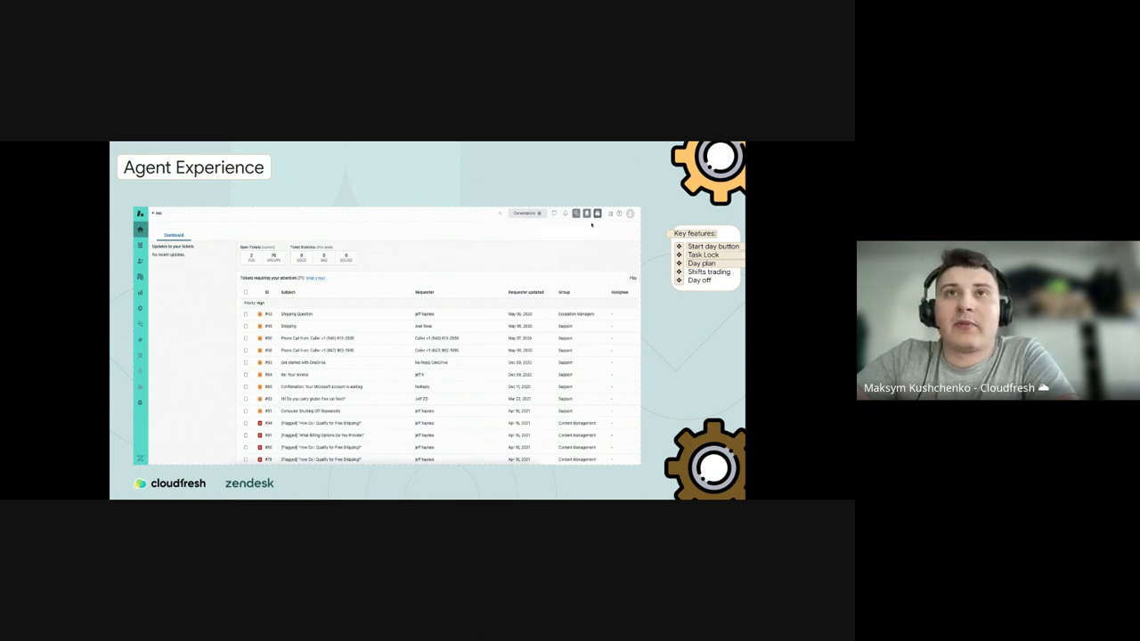
click(591, 213)
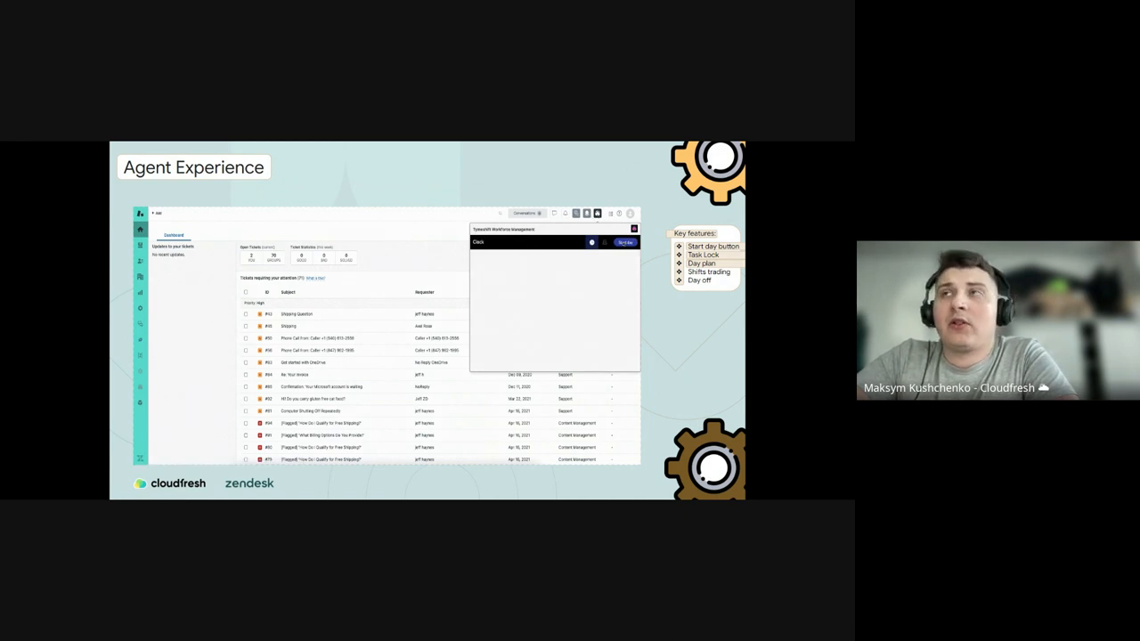
click(624, 242)
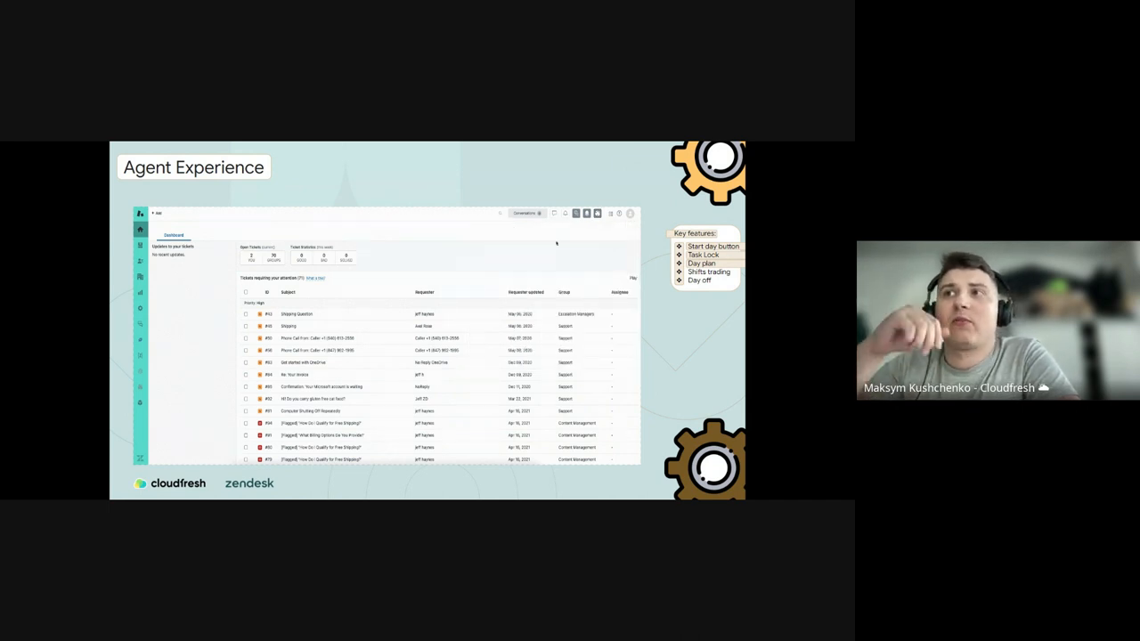
mouse_move(590, 225)
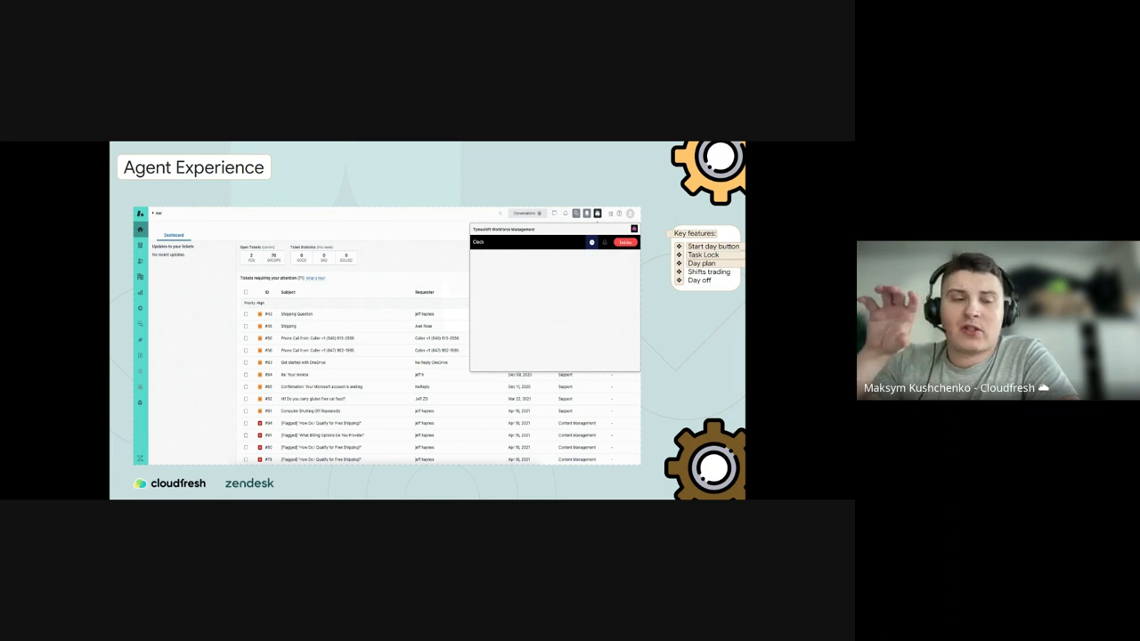
click(633, 229)
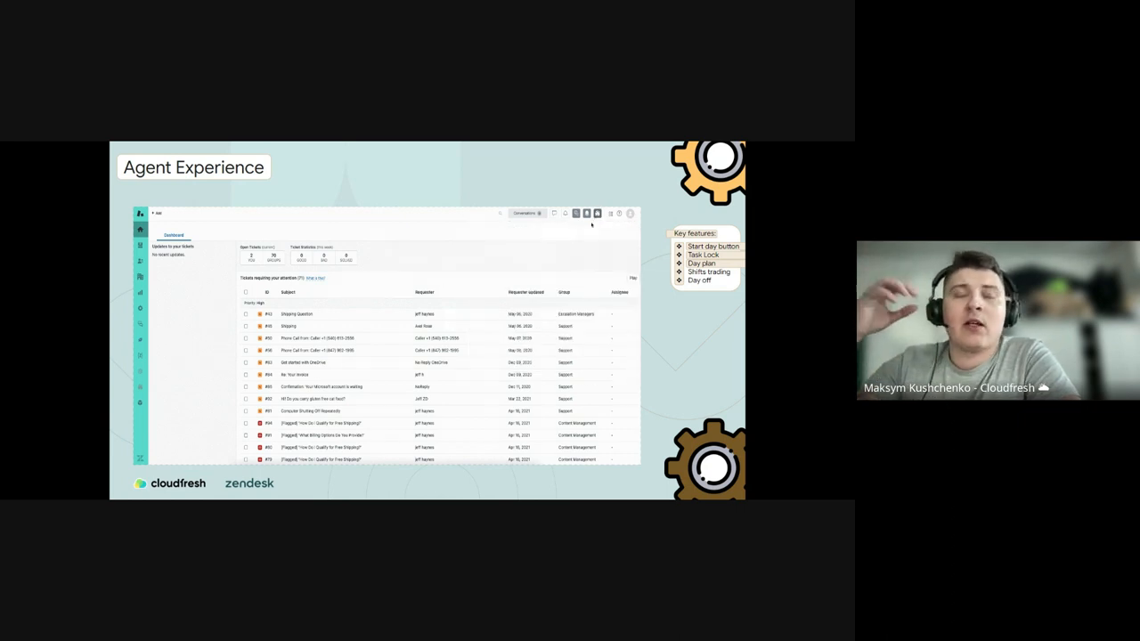
click(587, 213)
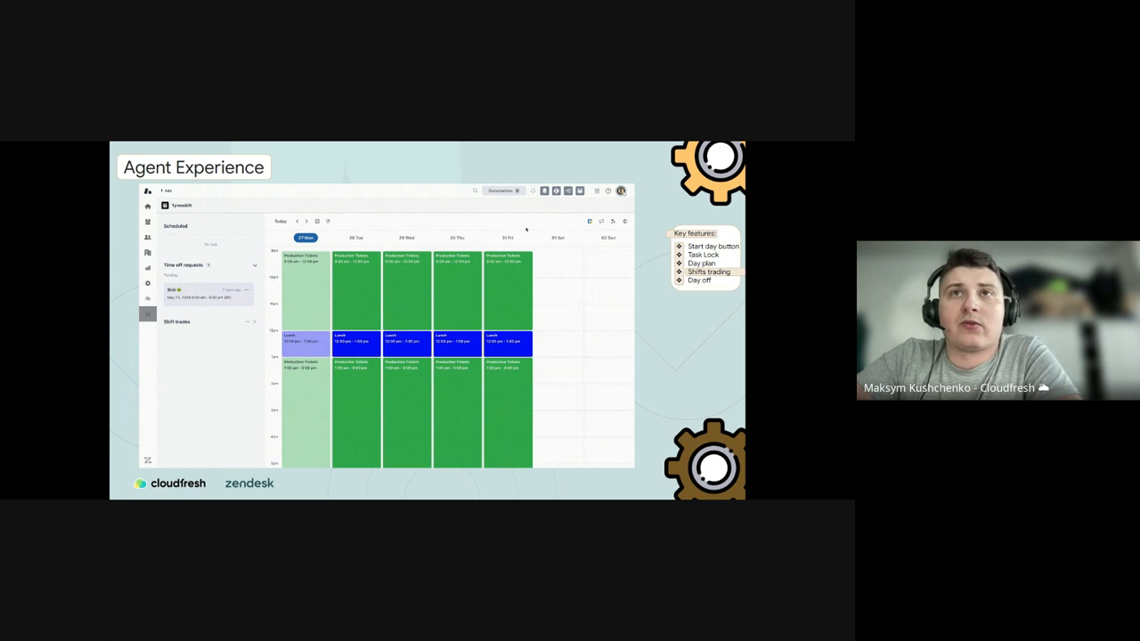
mouse_move(614, 221)
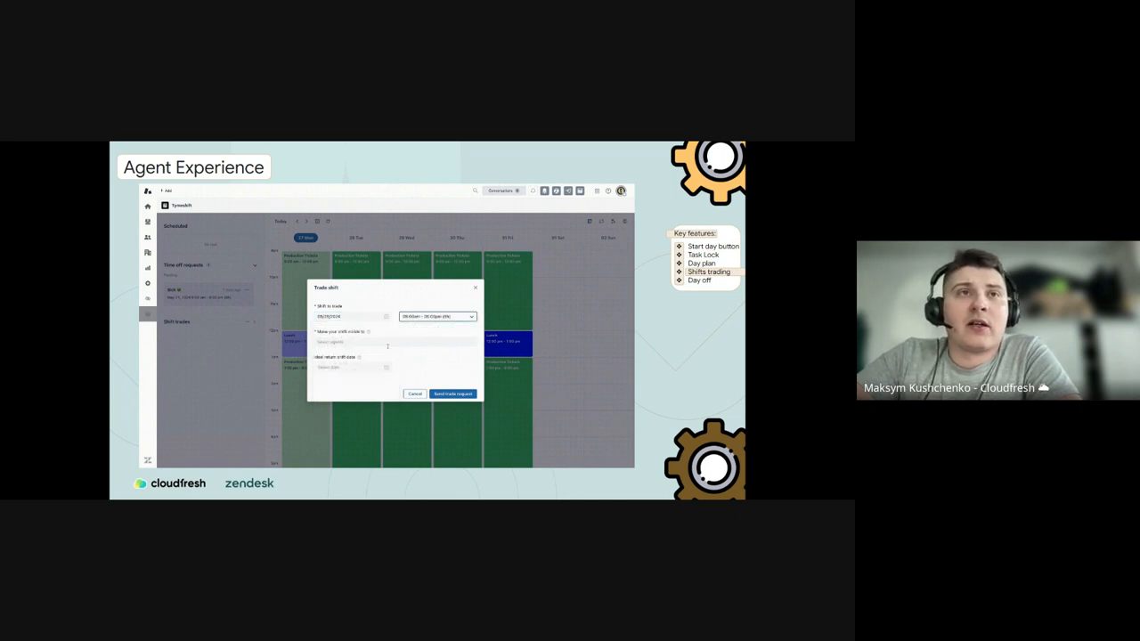
Pick the shift date to trade and the return date, and offer the shift to everyone.
click(395, 341)
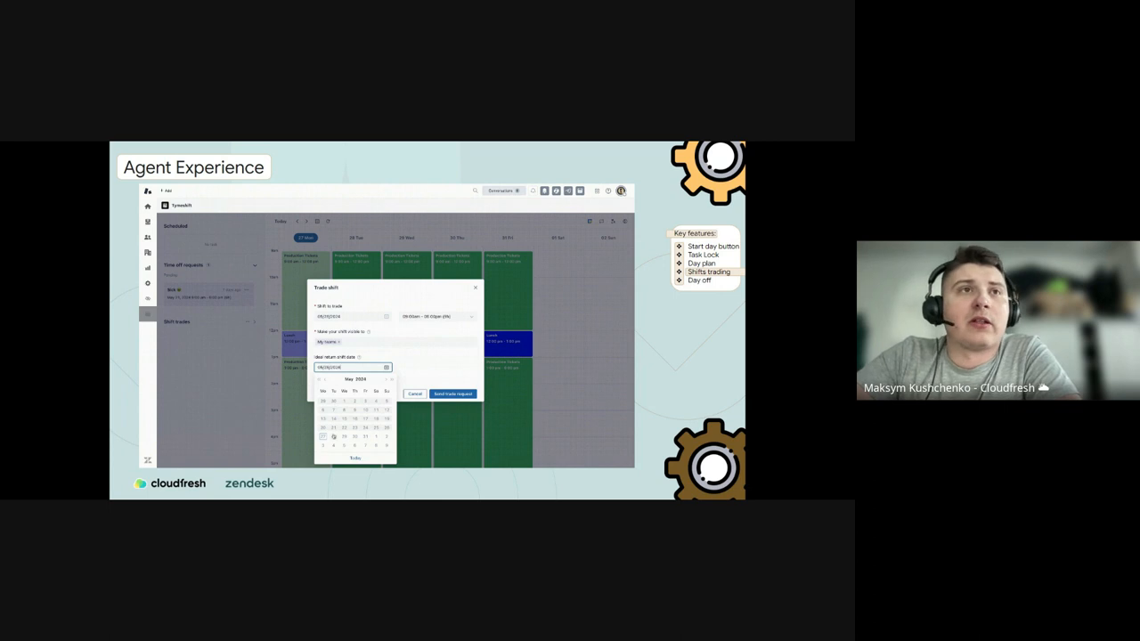
click(454, 394)
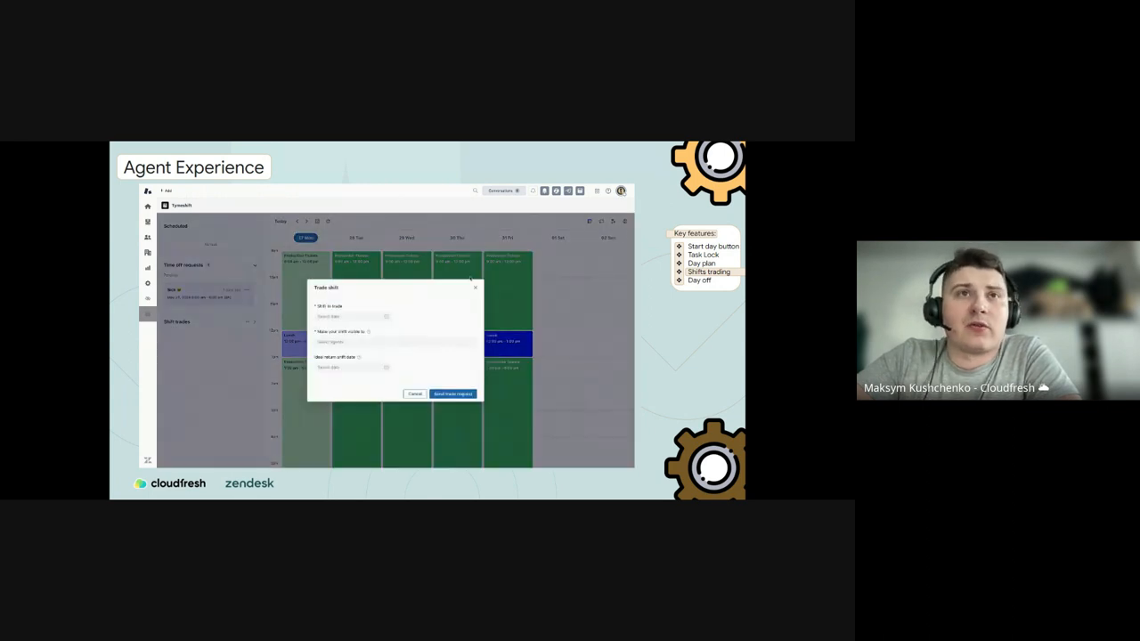
click(353, 316)
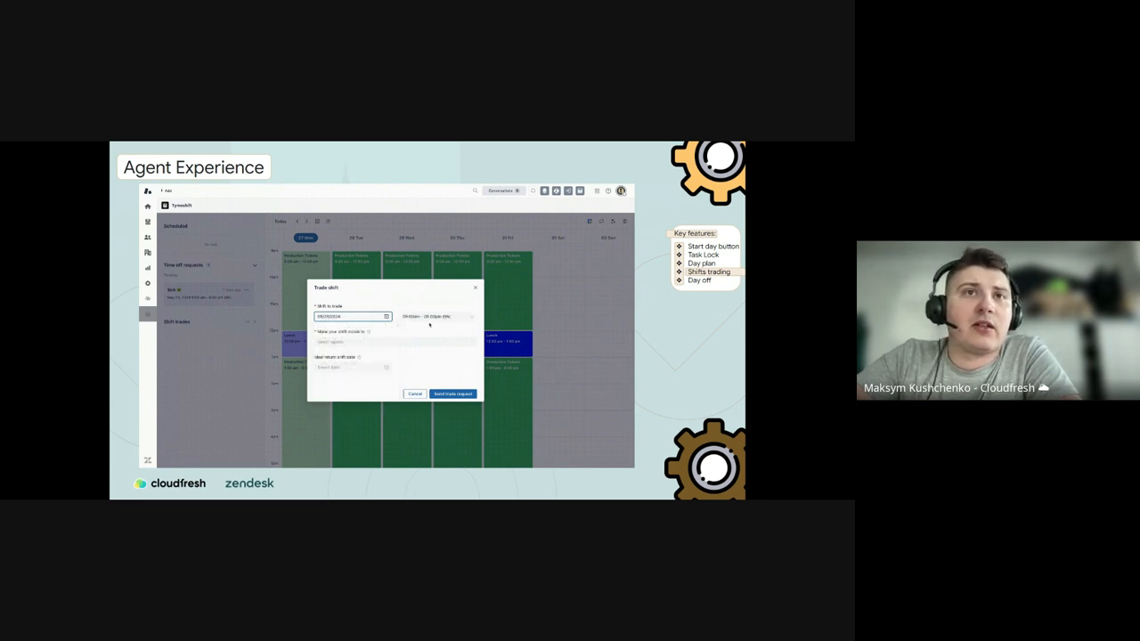
click(374, 342)
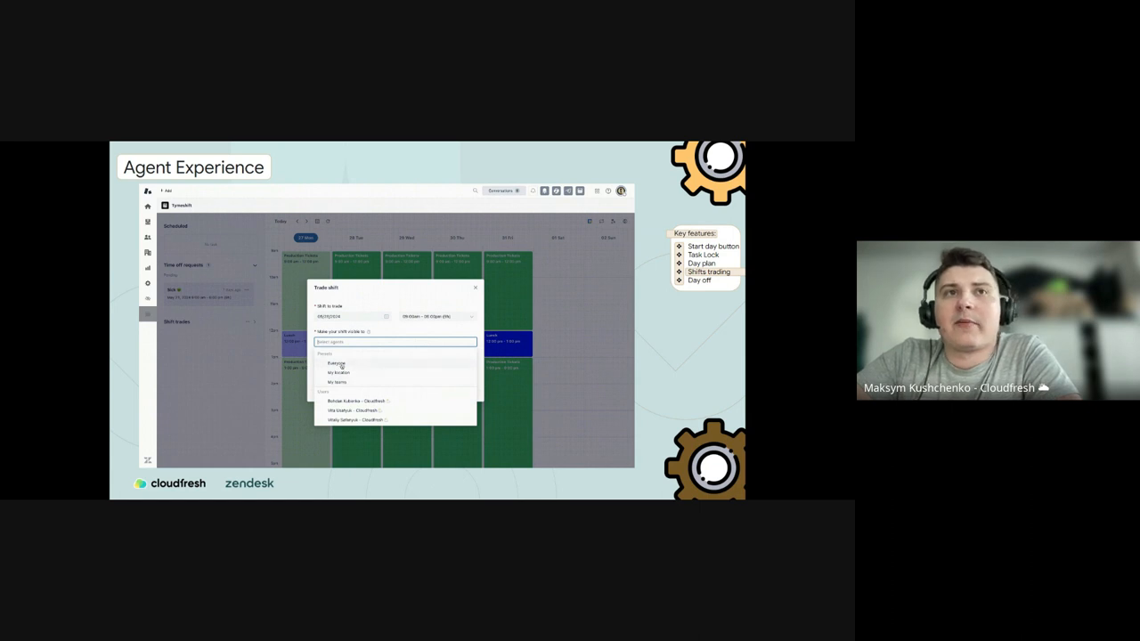
click(337, 381)
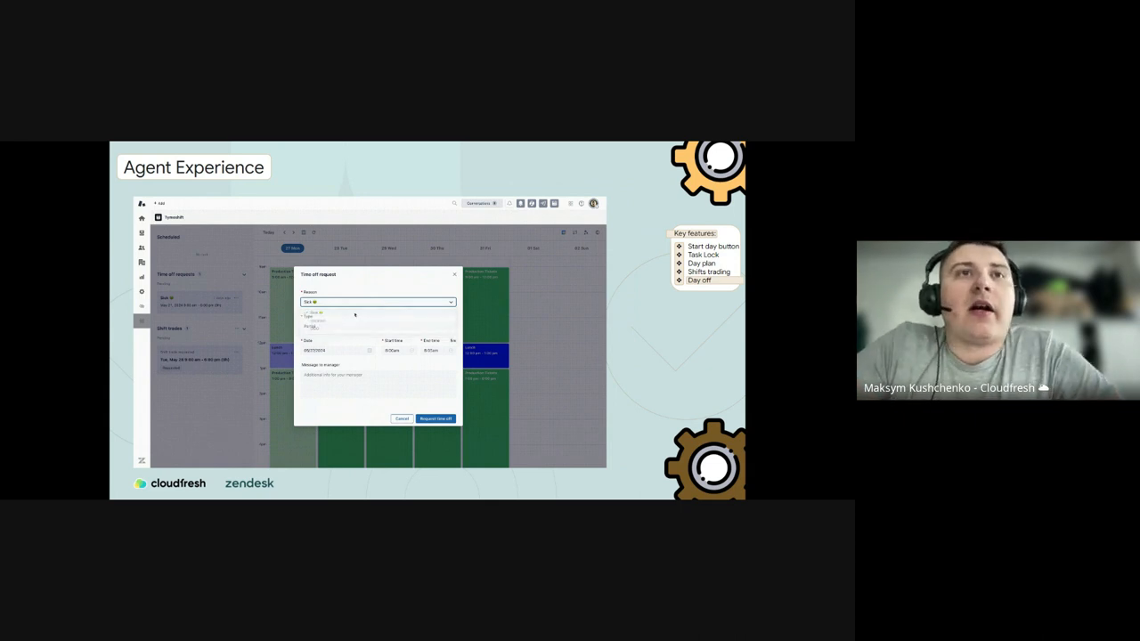
Set the time-off reason and last day, and type 'Please' as a note.
click(378, 325)
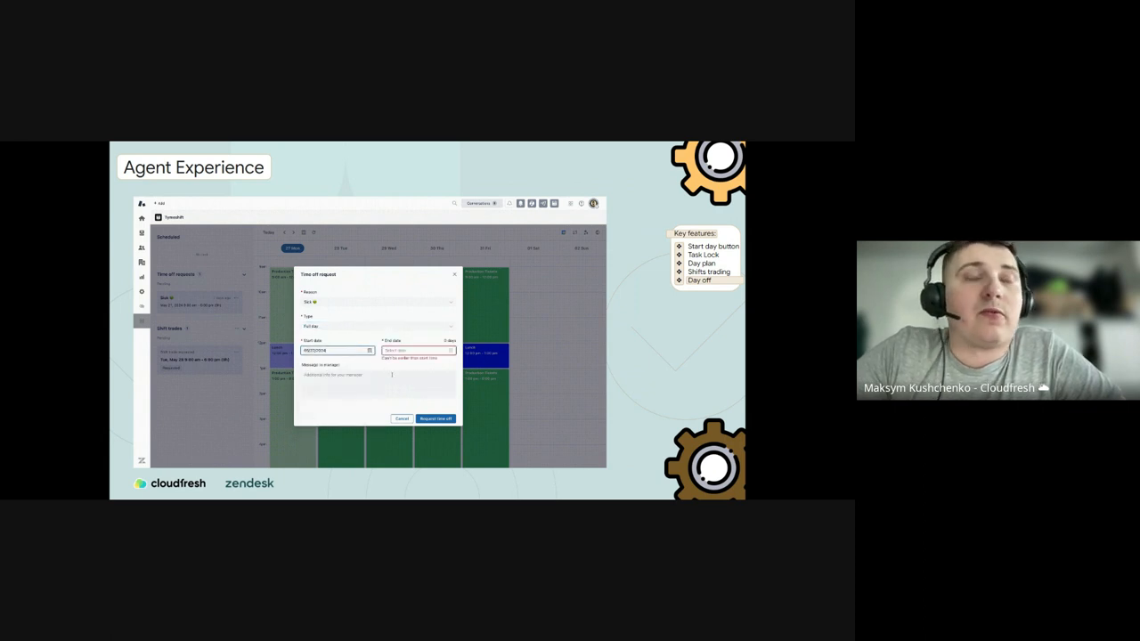
click(417, 350)
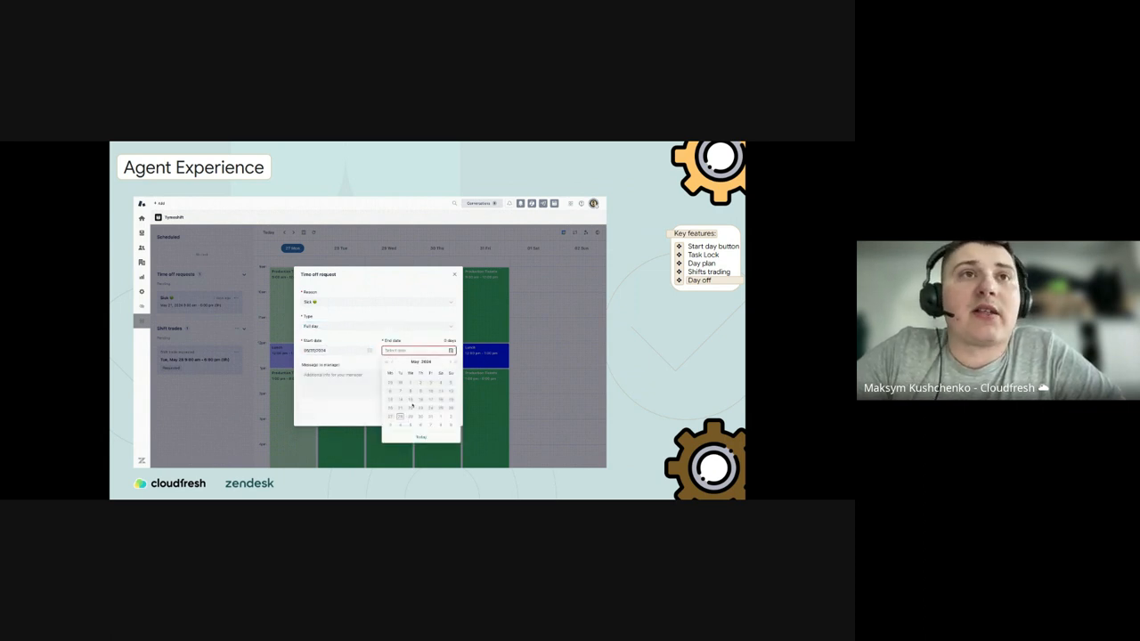
click(411, 405)
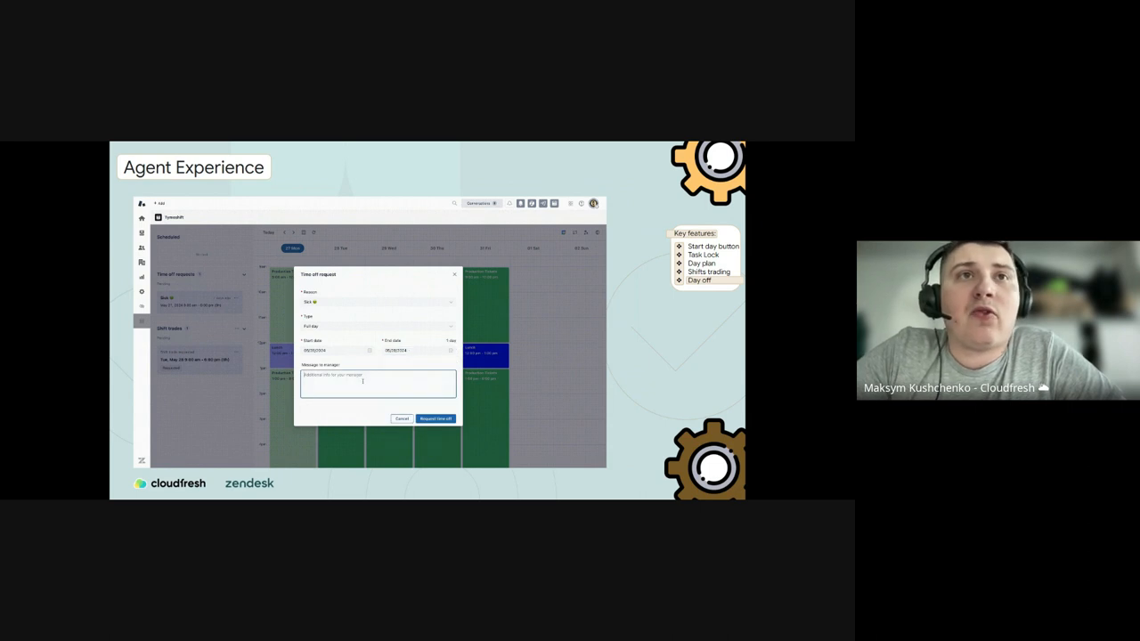
text(Please)
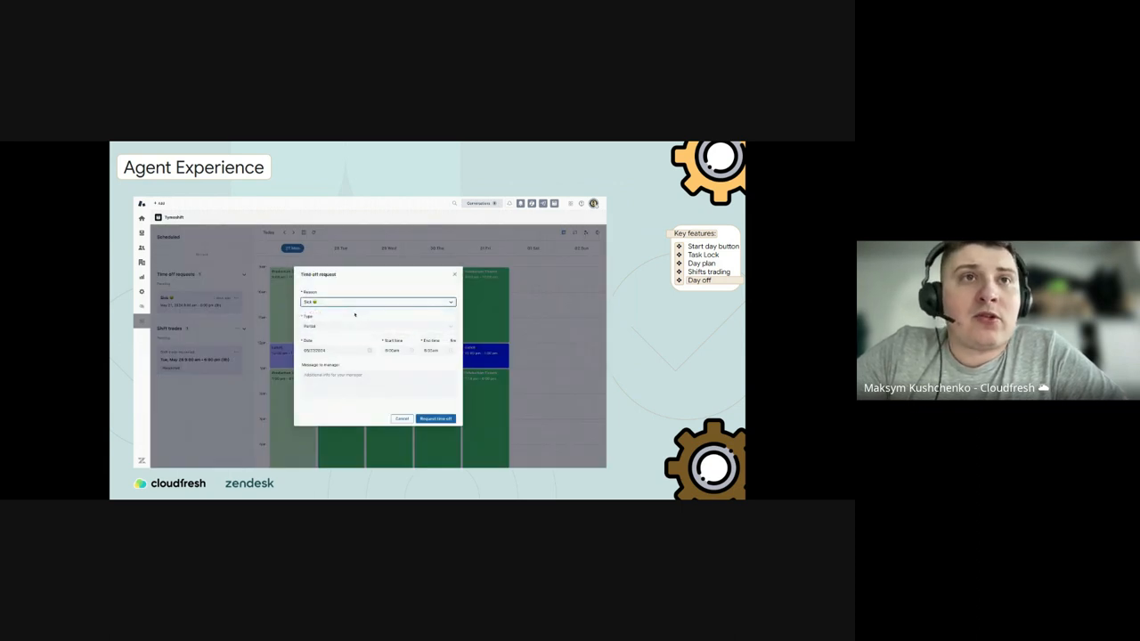
Make the request a full day, set its end date, add 'Please', and submit.
click(376, 326)
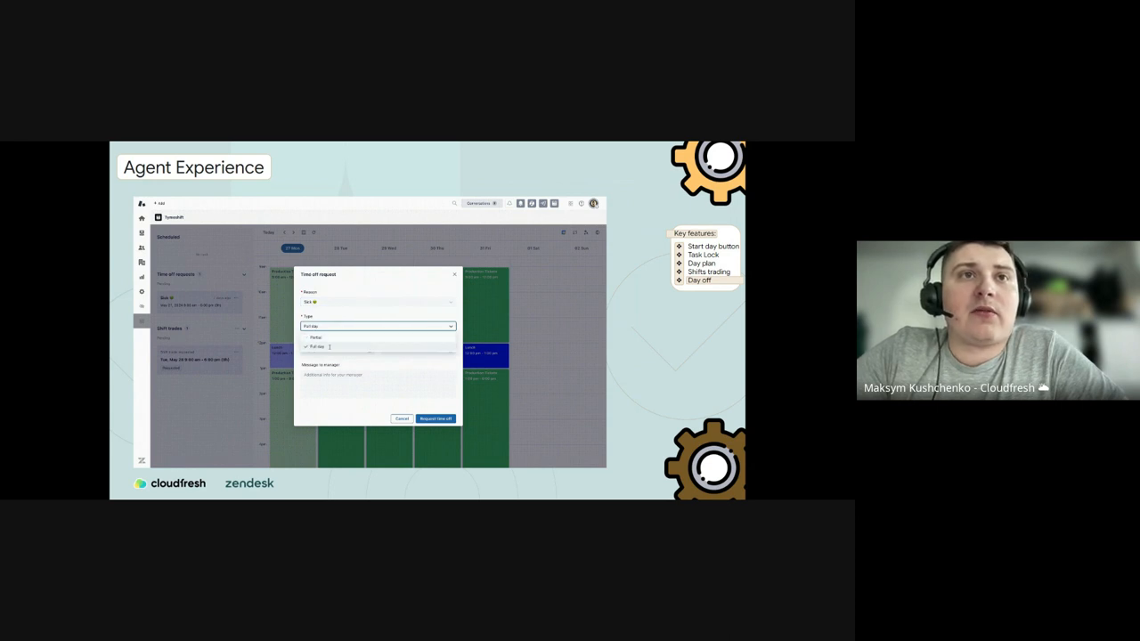
click(317, 346)
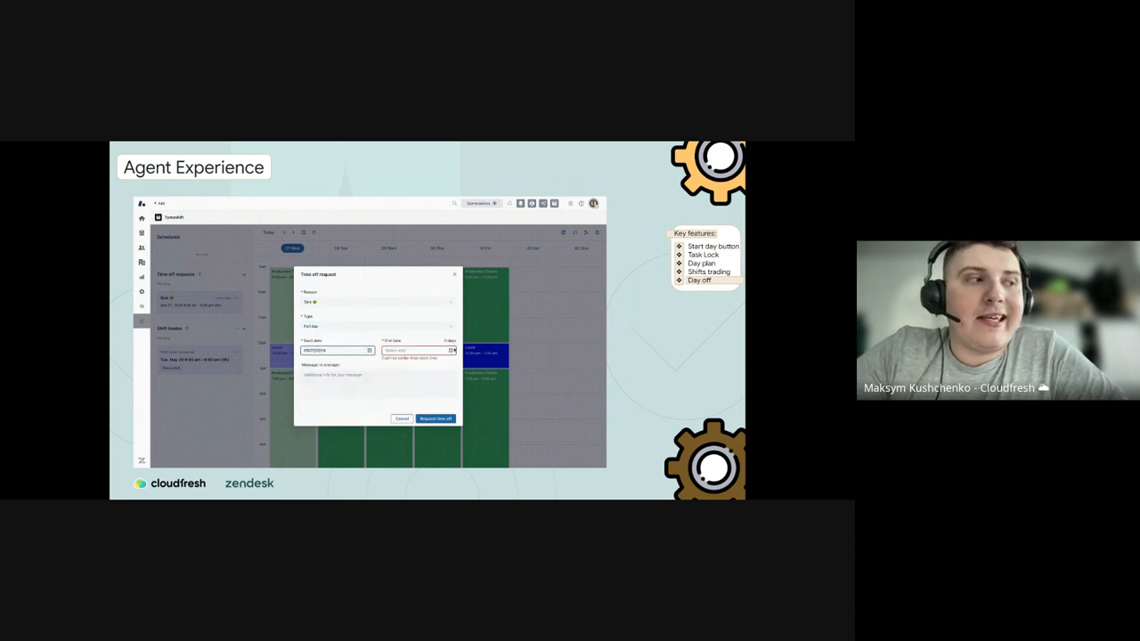
click(419, 350)
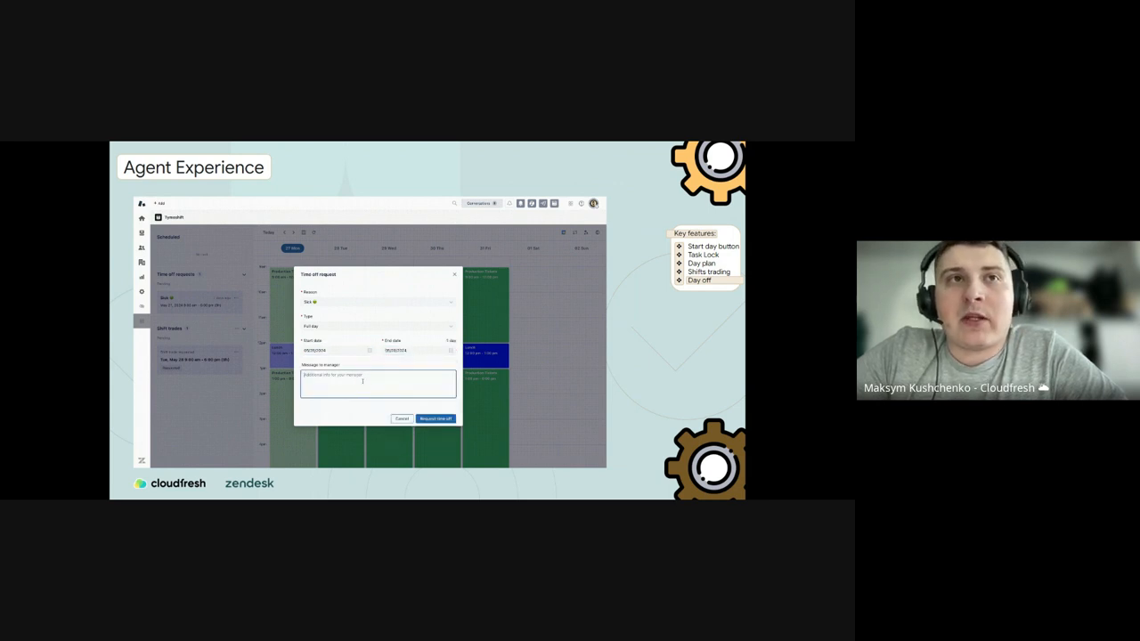
text(Please)
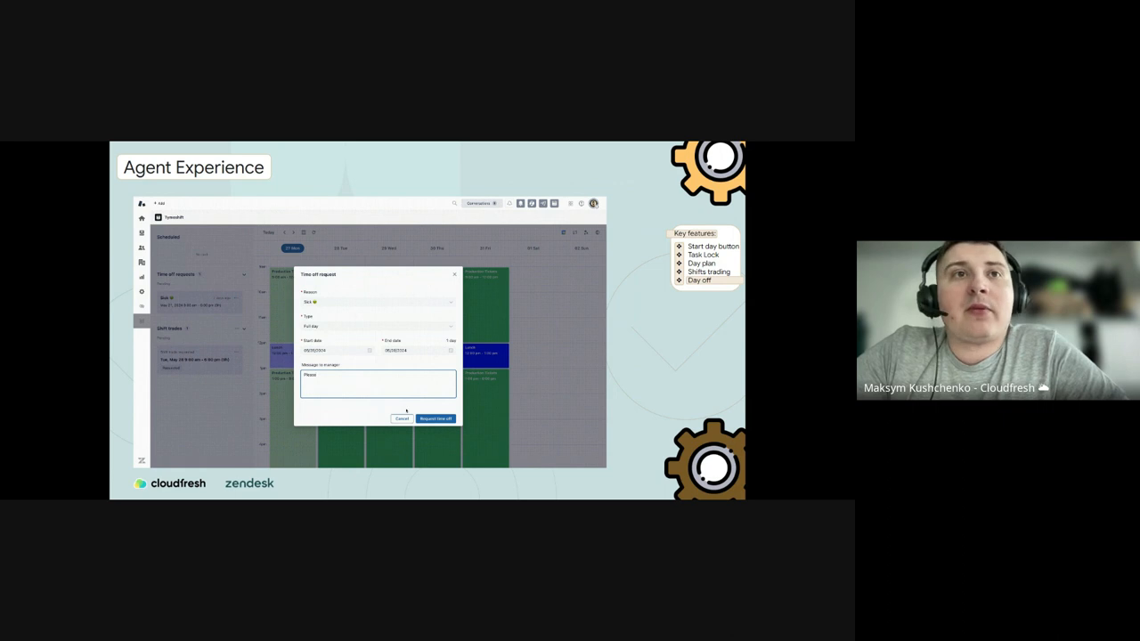
click(435, 418)
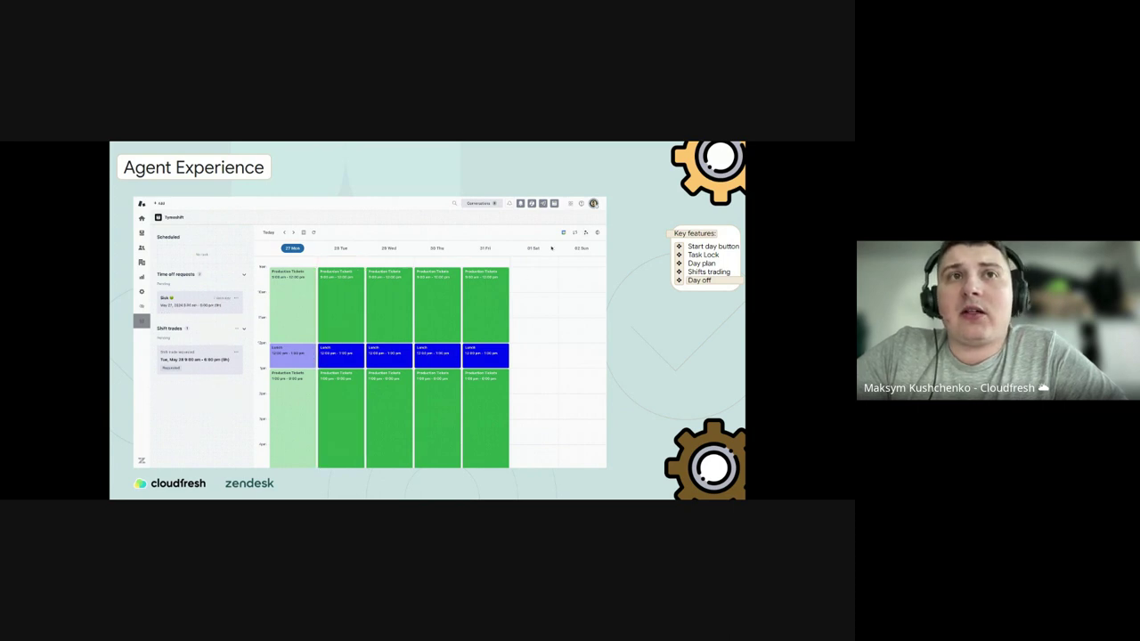
Begin another time-off request with a reason, full-day type and start date.
click(199, 303)
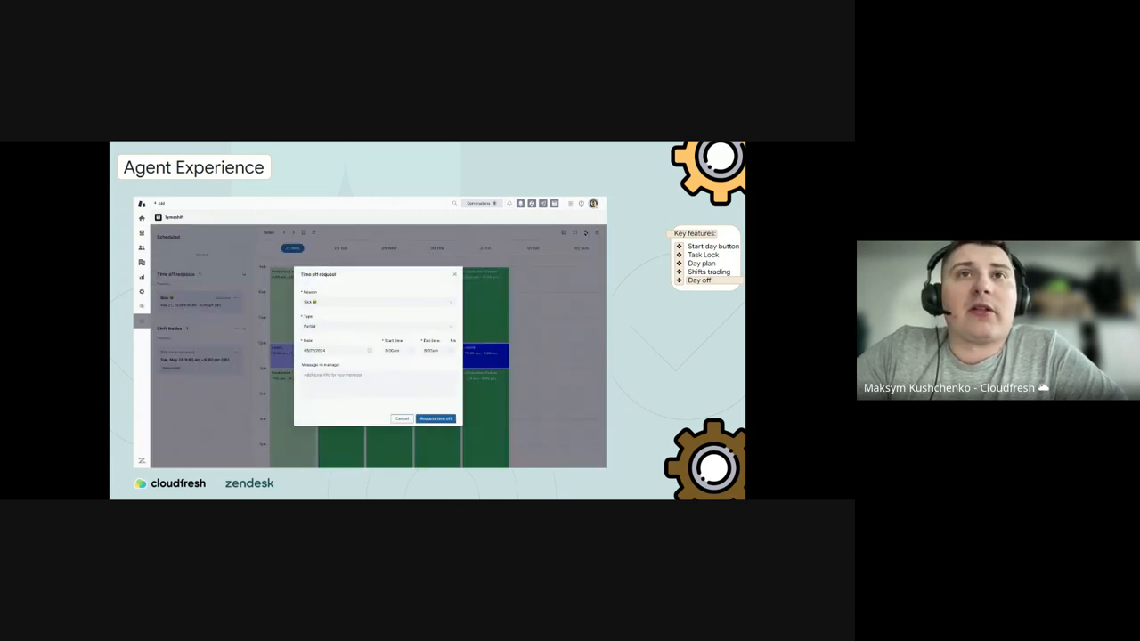
click(378, 302)
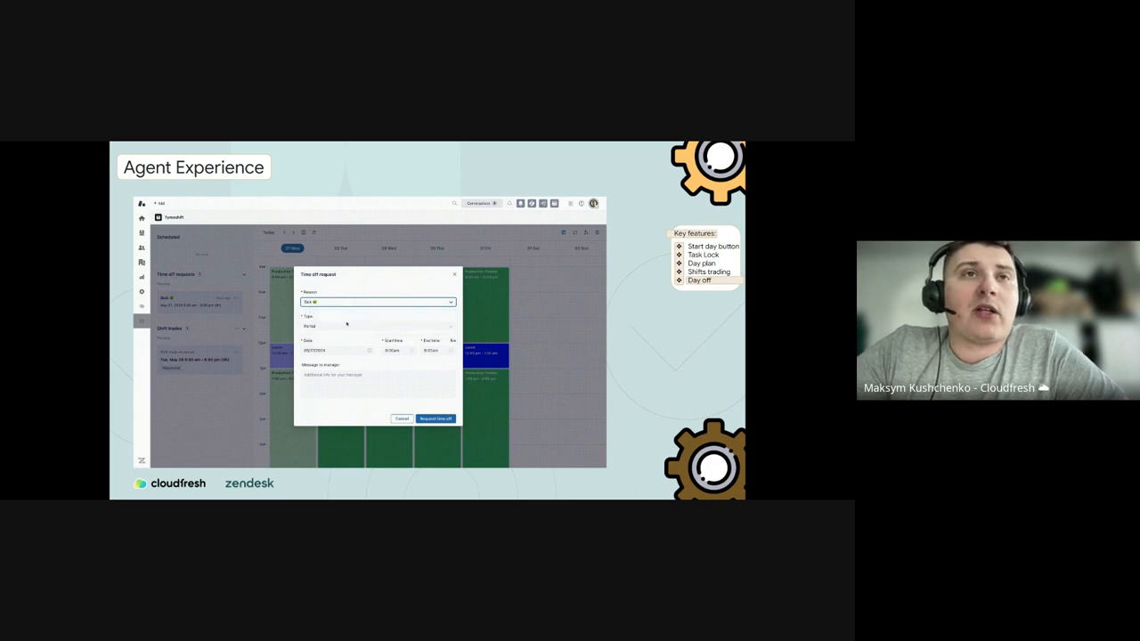
click(377, 325)
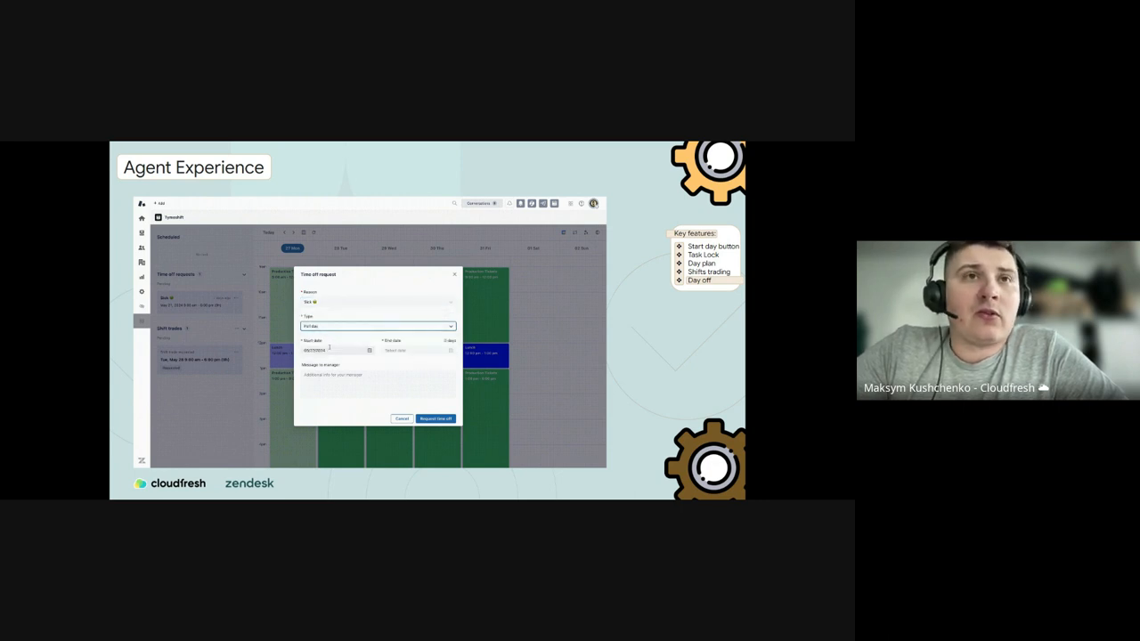
click(337, 350)
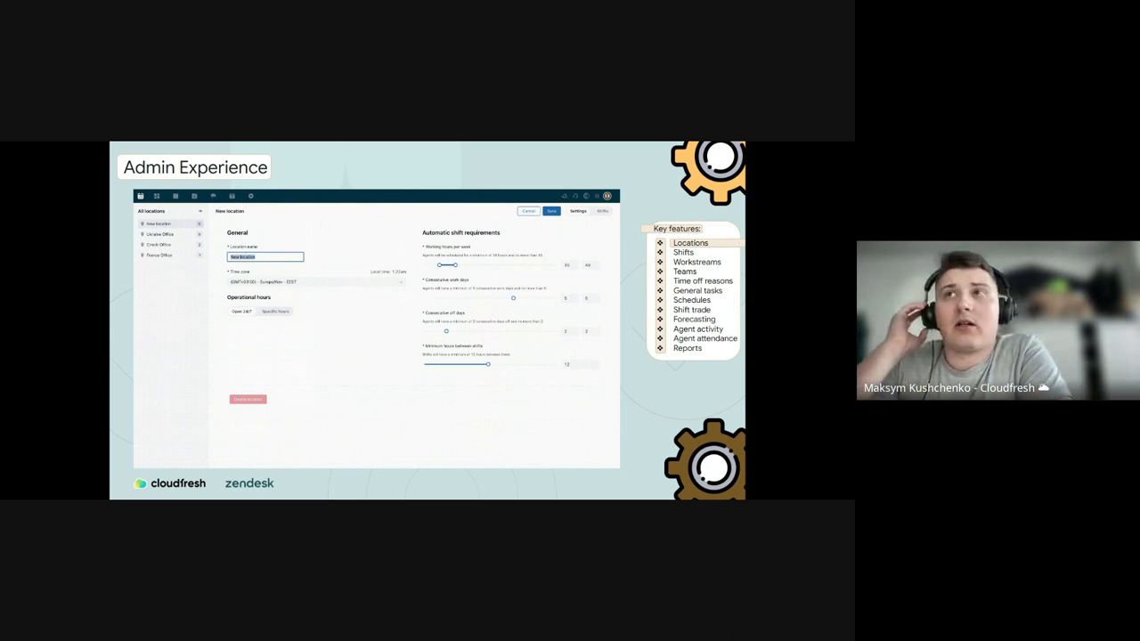
Name the location 'Poland', choose Europe/Warsaw time zone and specific hours.
text(Poland Office)
click(316, 282)
text(War)
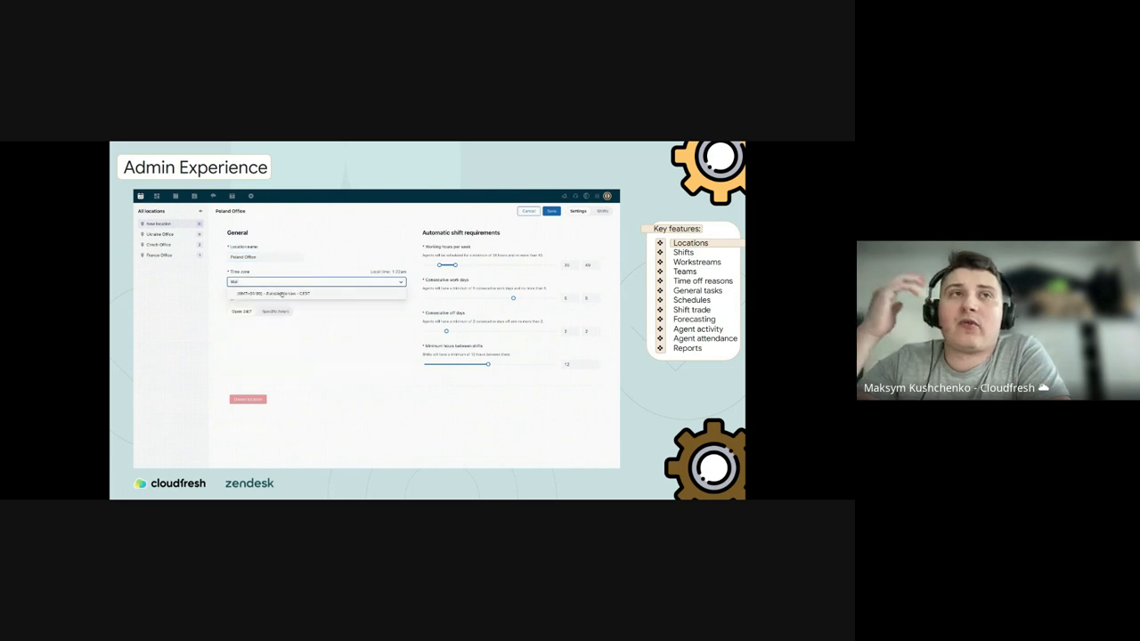
click(276, 294)
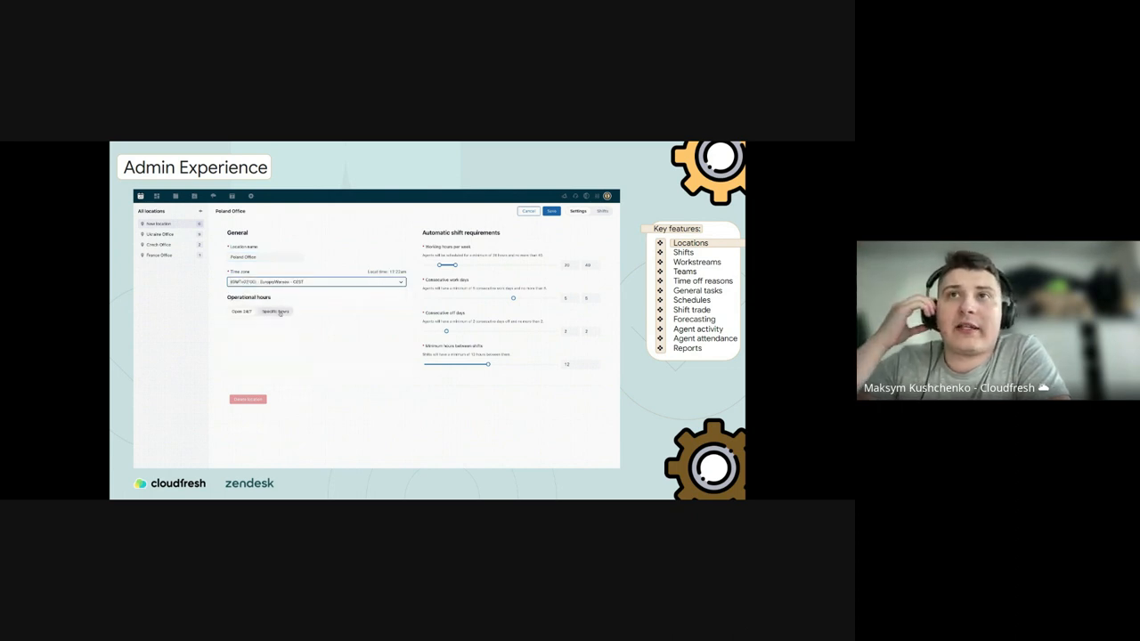
click(275, 311)
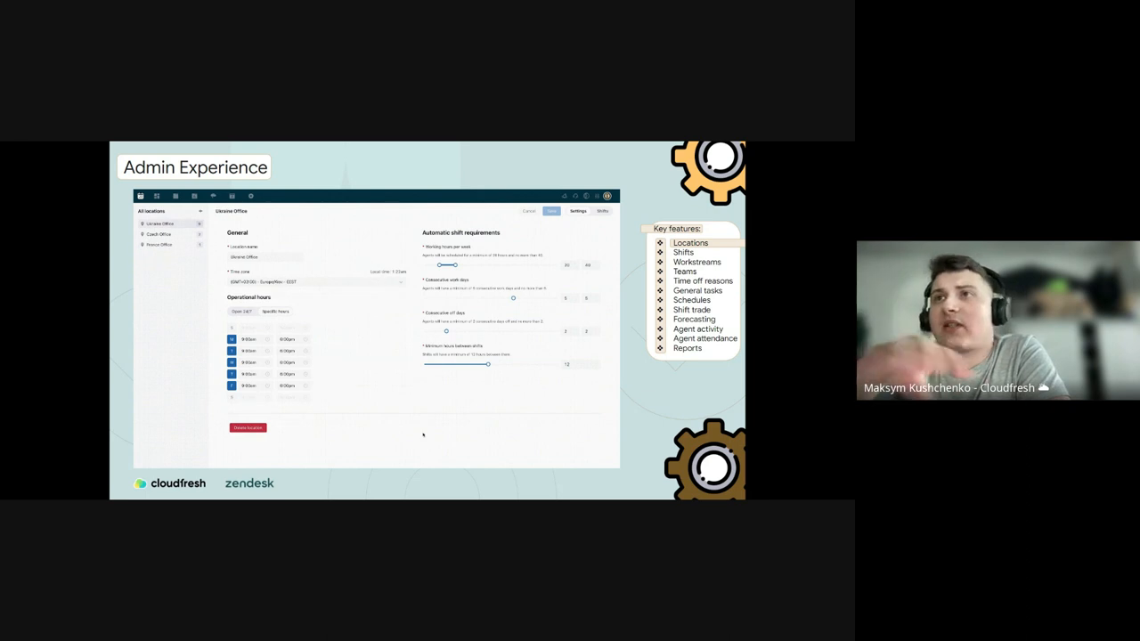
Add a location again as 'Poland' in Europe/Warsaw with specific operational hours.
click(200, 212)
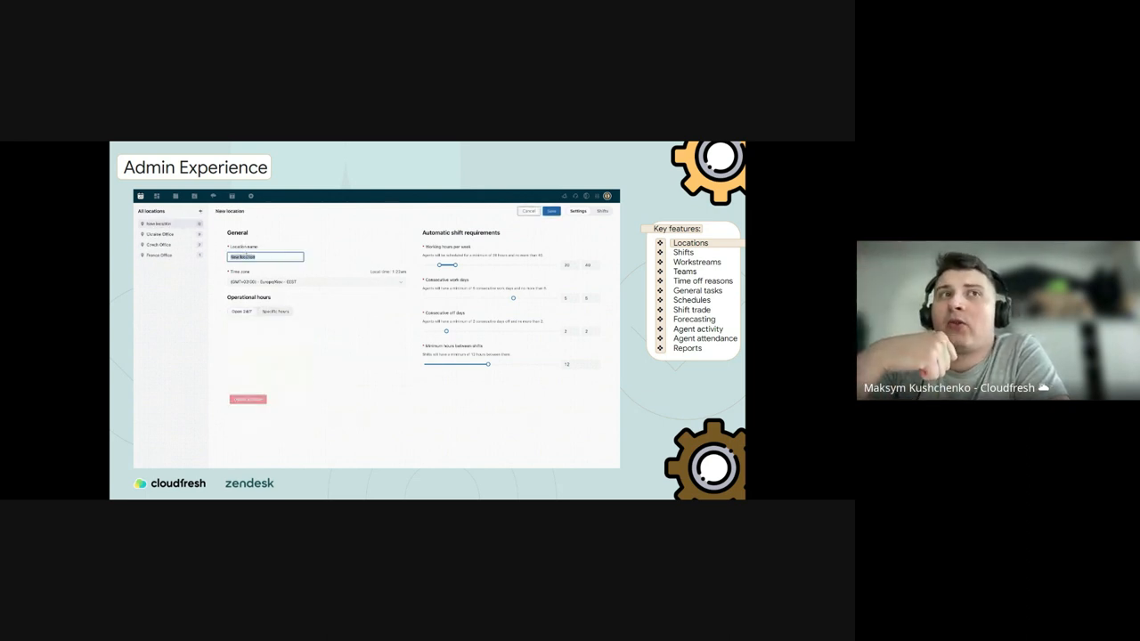
text(Poland Office)
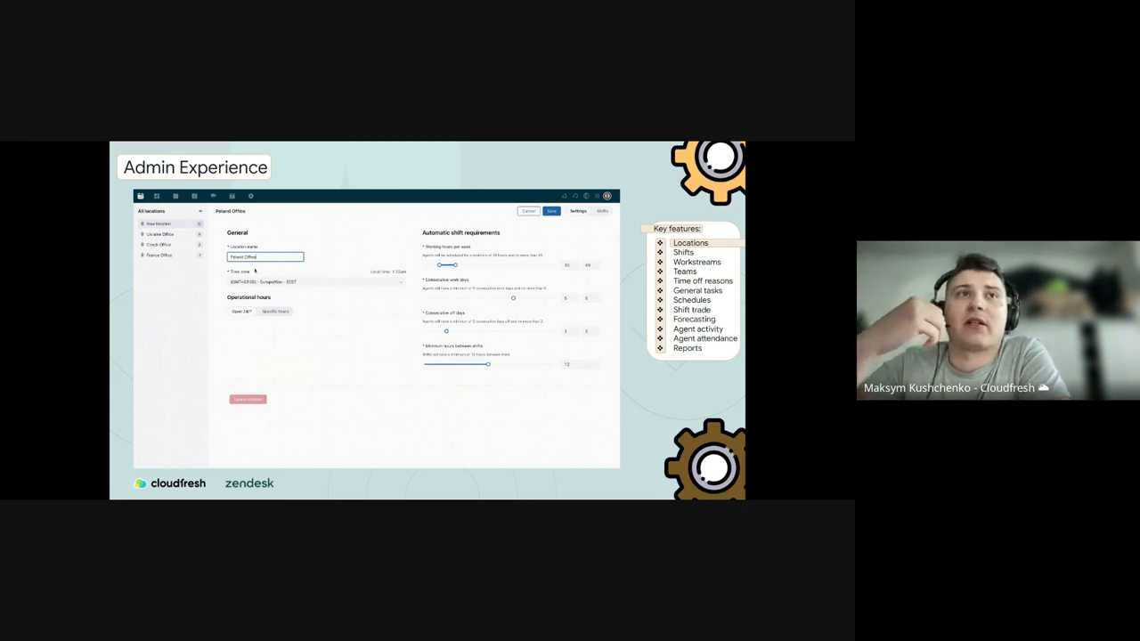
click(314, 281)
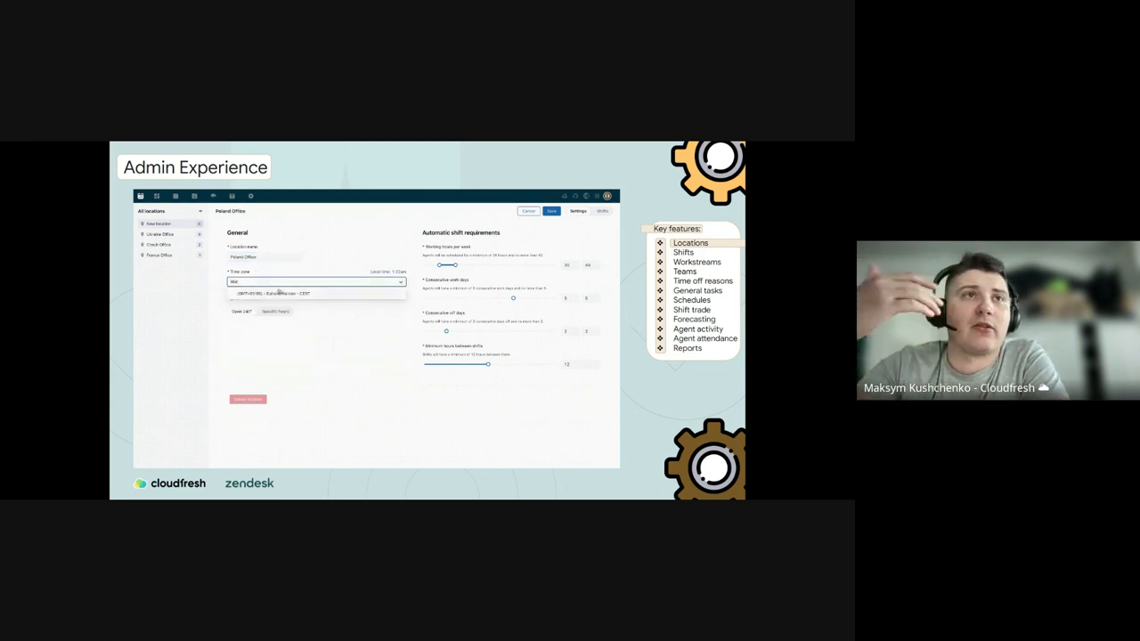
click(316, 294)
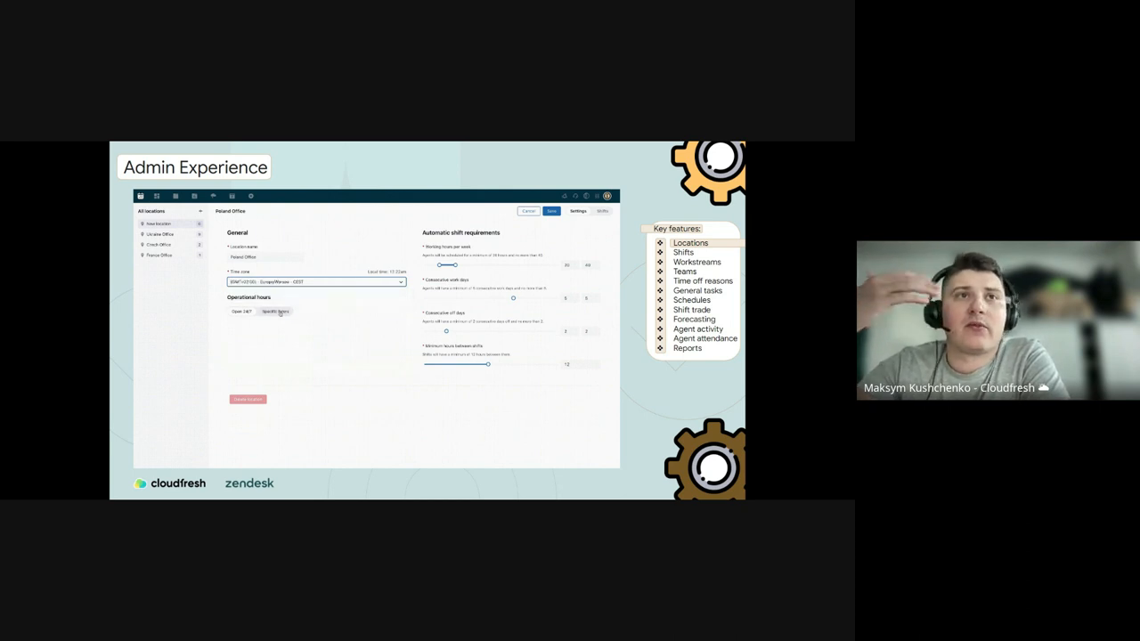
click(273, 311)
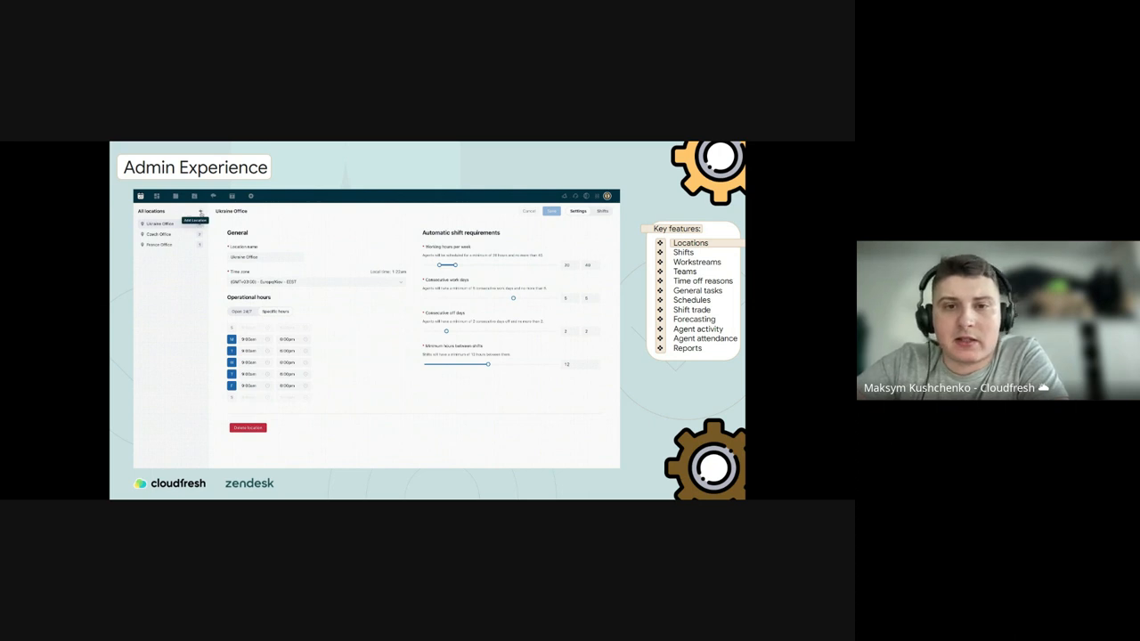
Repeat the 'Poland' location setup with Europe/Warsaw time zone and specific hours.
click(200, 211)
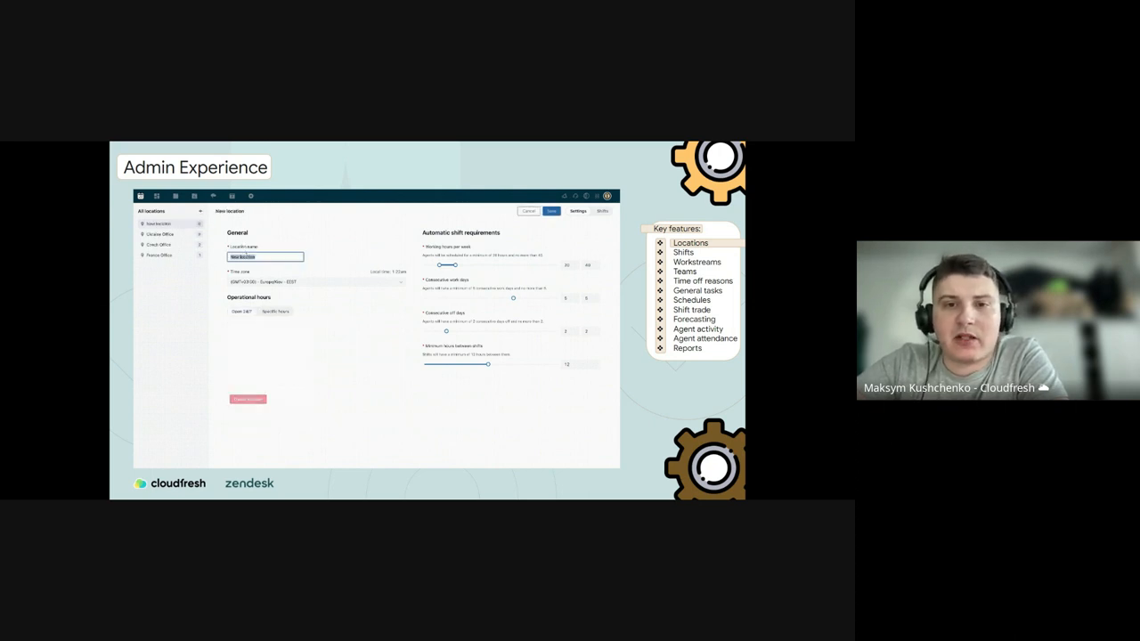
text(Poland Office)
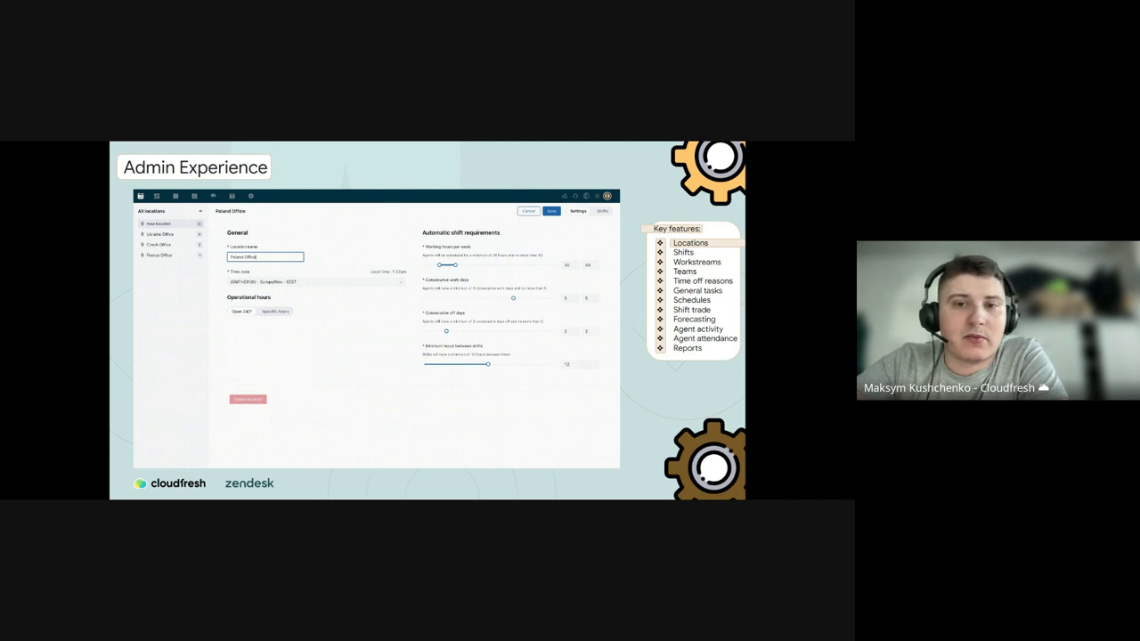
click(314, 281)
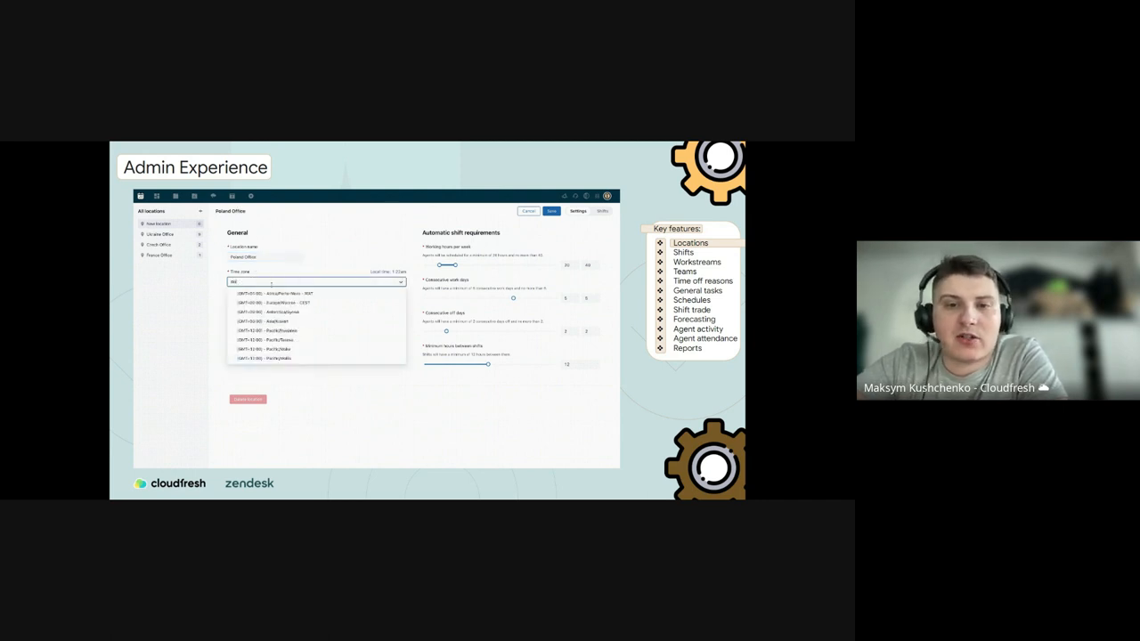
click(282, 303)
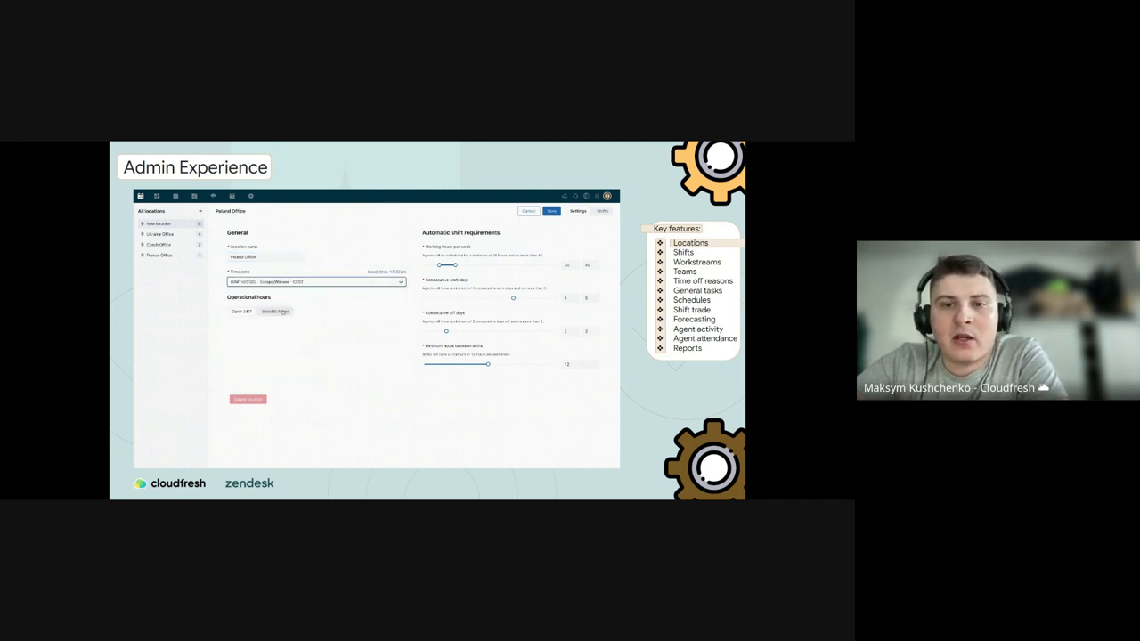
click(274, 312)
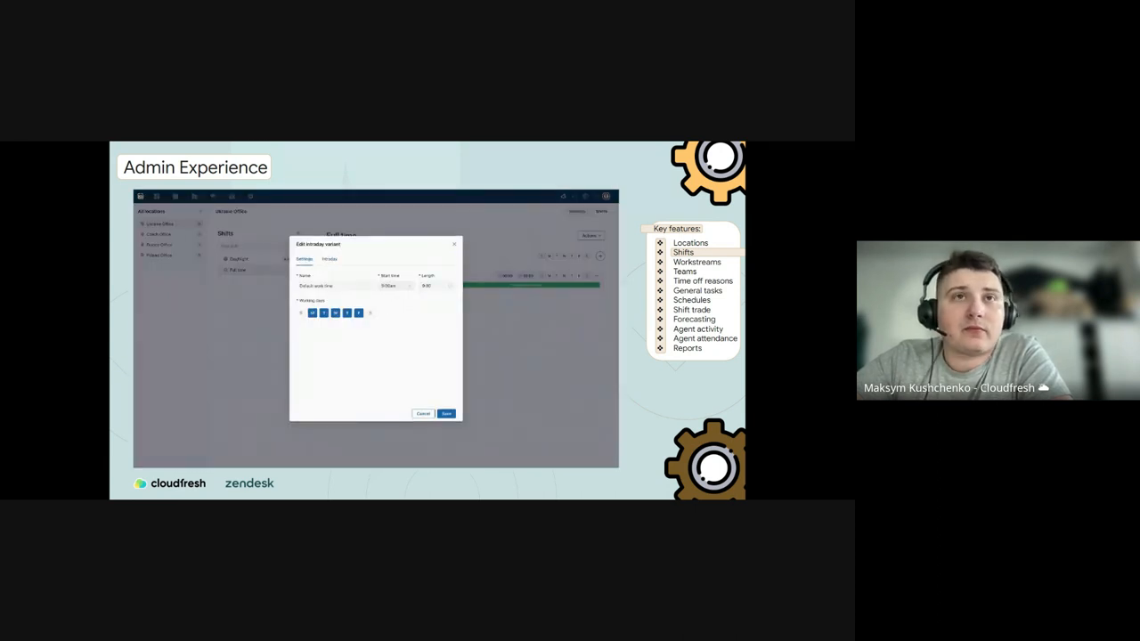
click(393, 286)
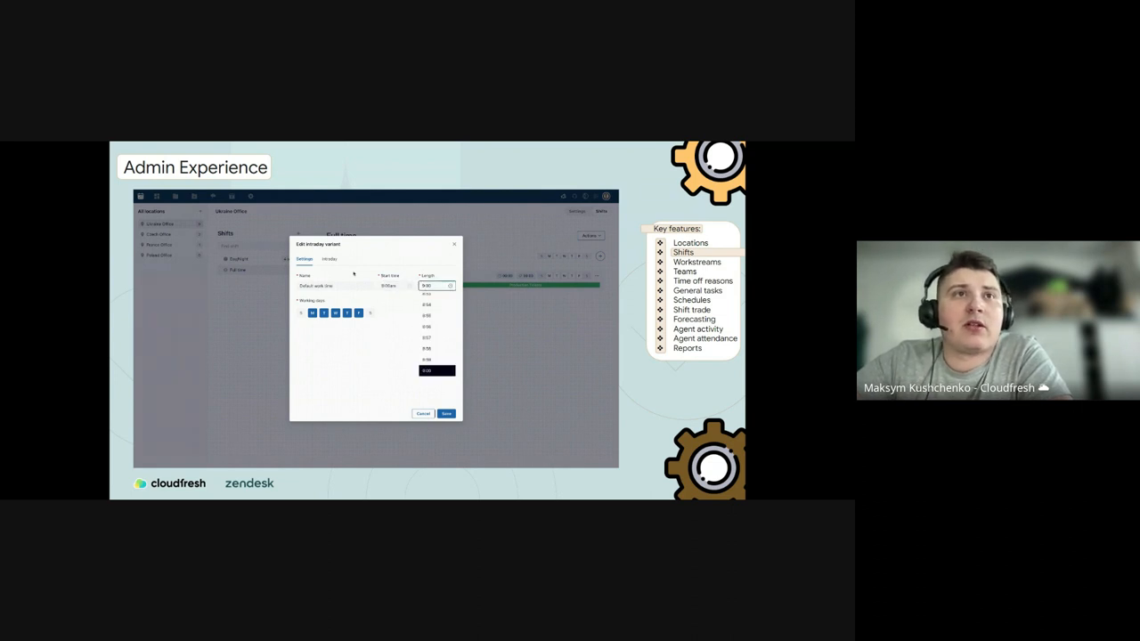
click(328, 259)
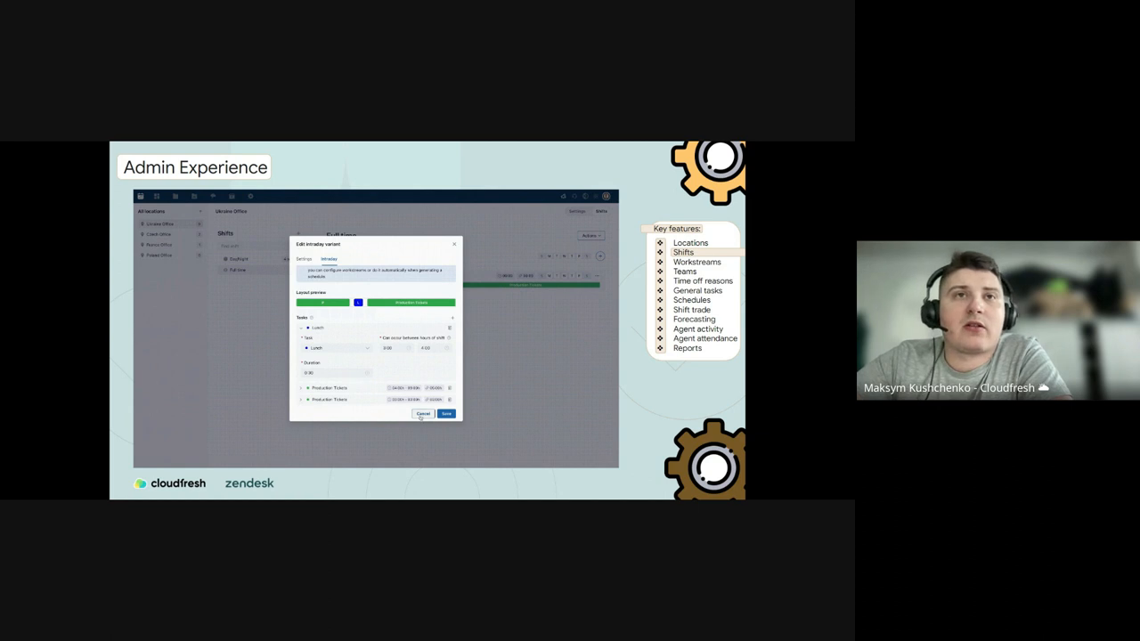
click(424, 413)
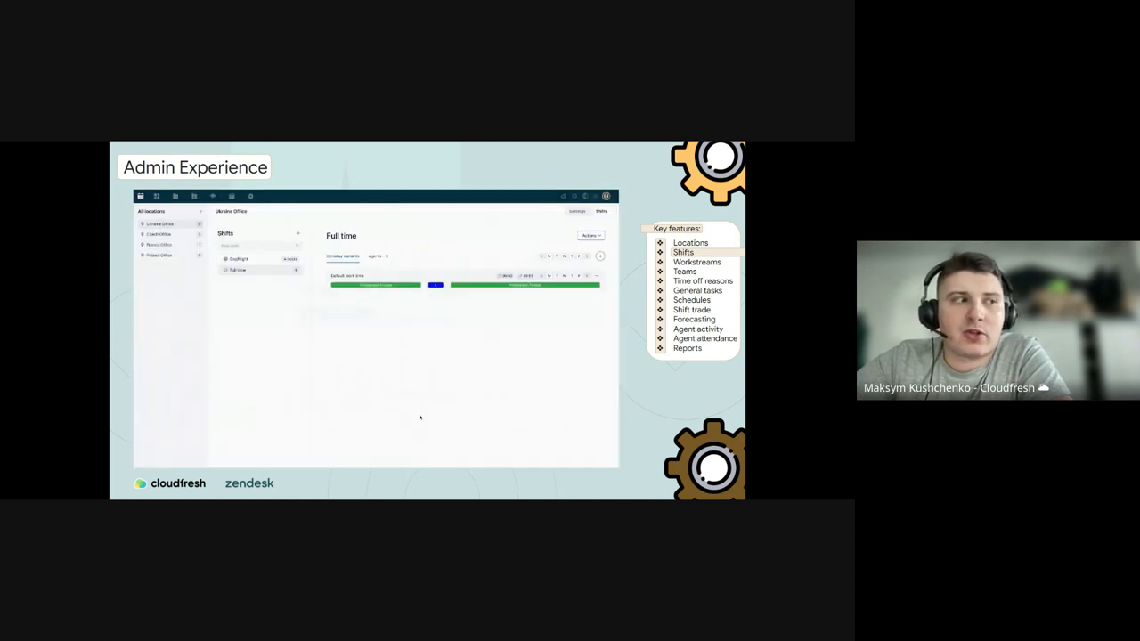
click(374, 256)
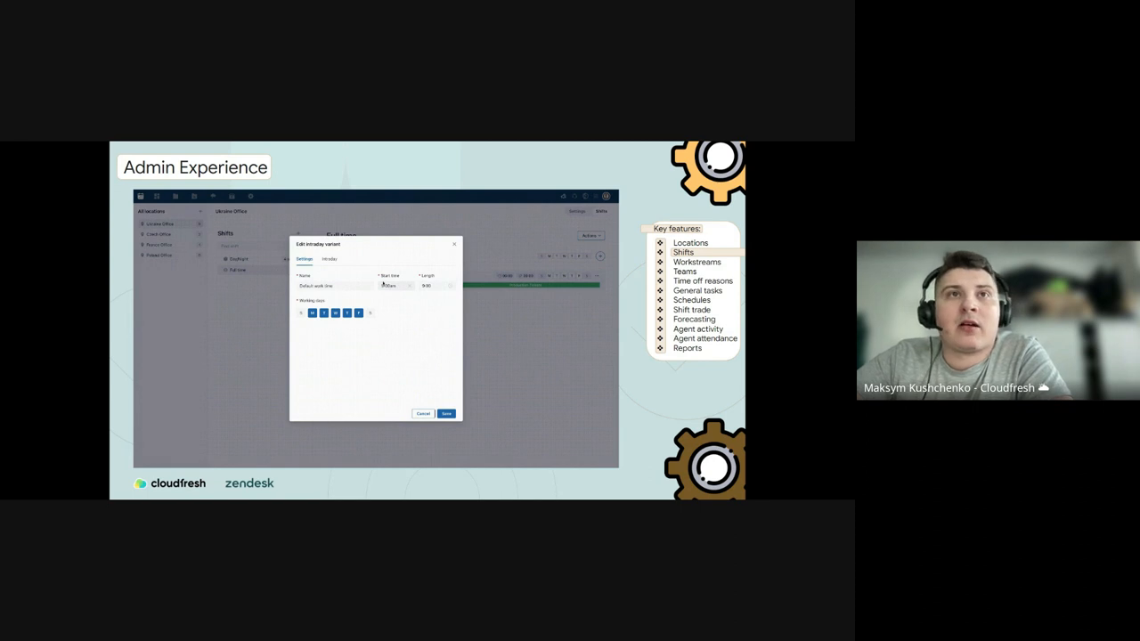
click(395, 286)
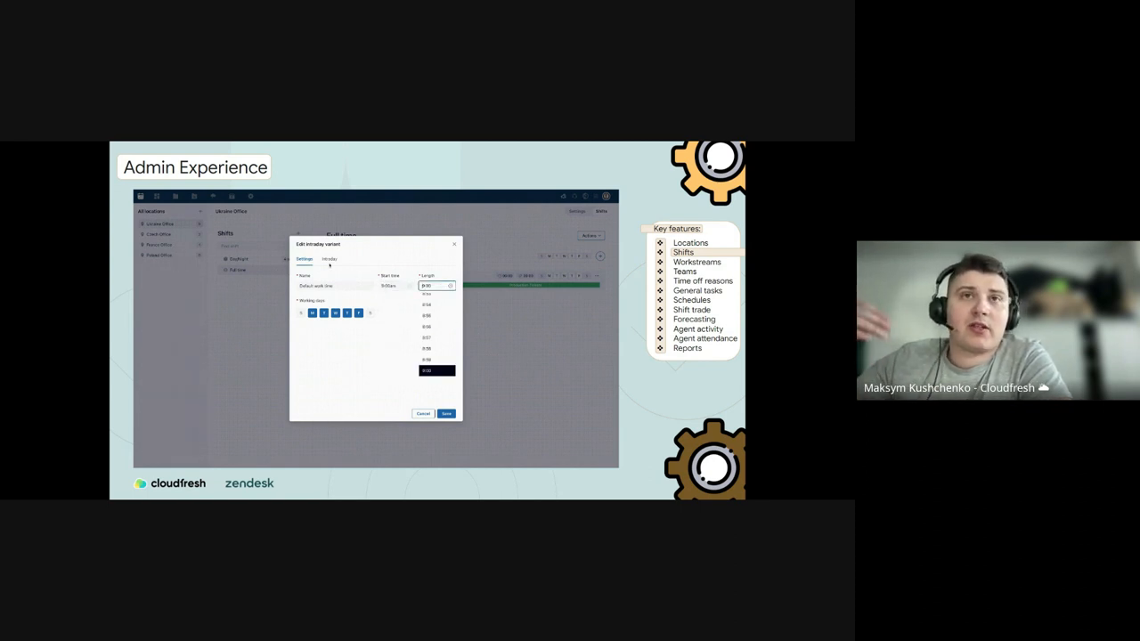
click(331, 259)
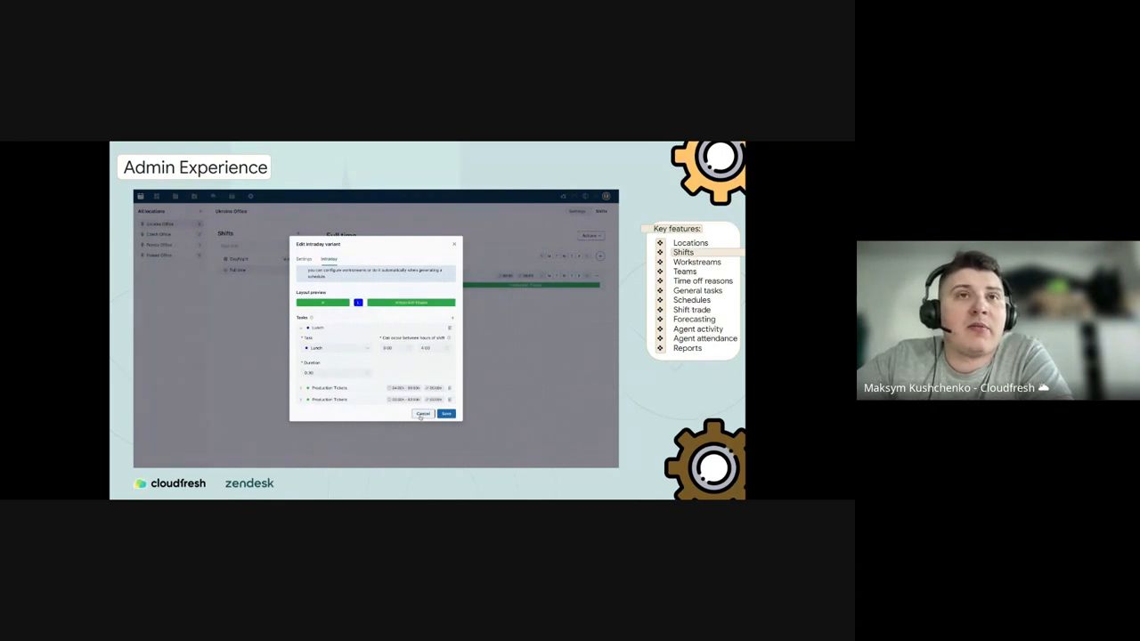
click(423, 413)
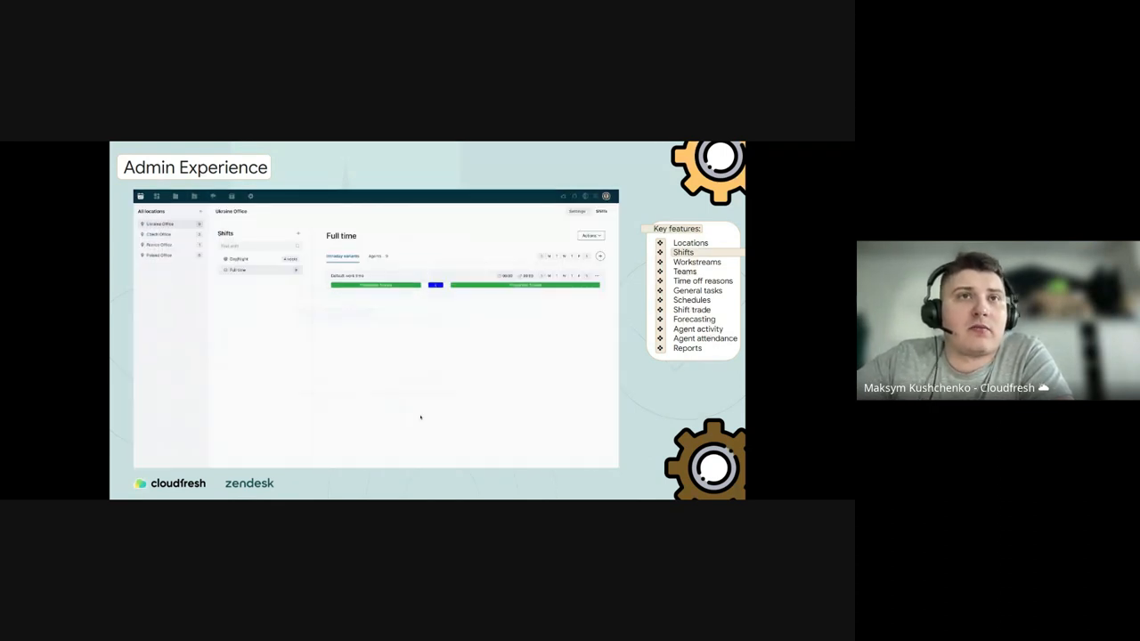
click(376, 256)
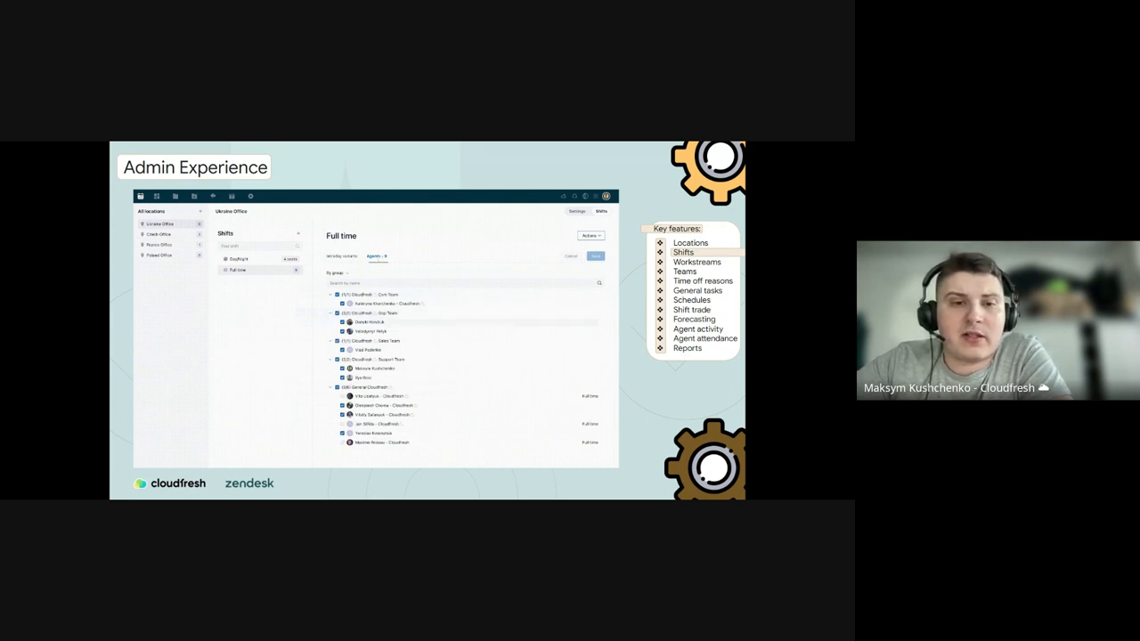
Open the Default work time variant and list its shift length options.
click(343, 256)
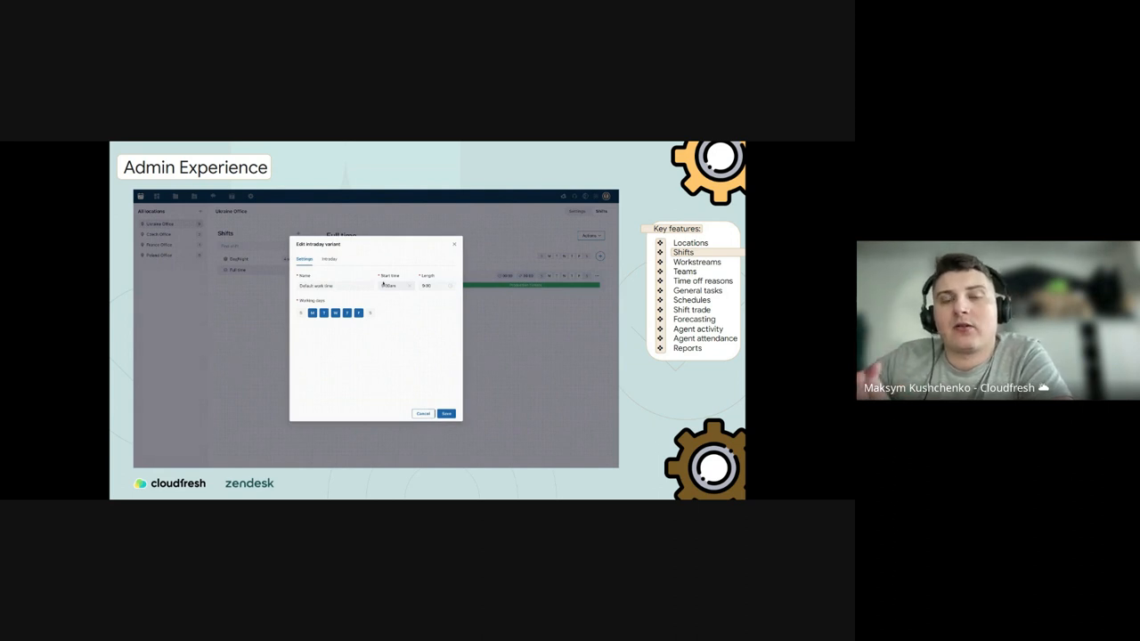
click(391, 286)
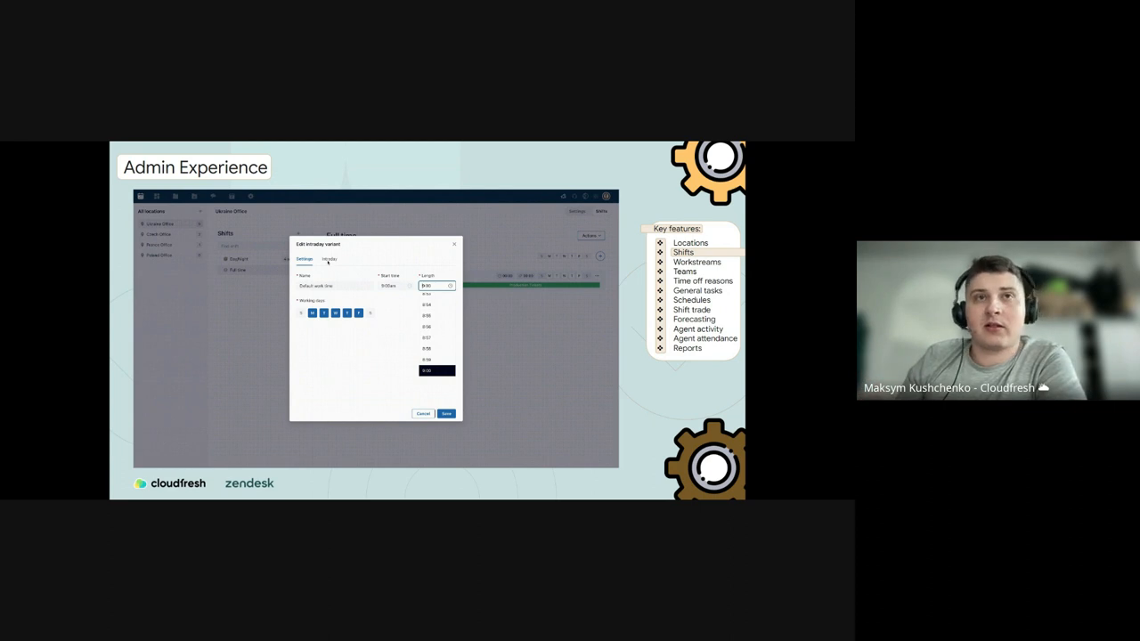
Check the variant's intraday tasks, cancel the editor, and view the Full time shift's agents.
click(329, 259)
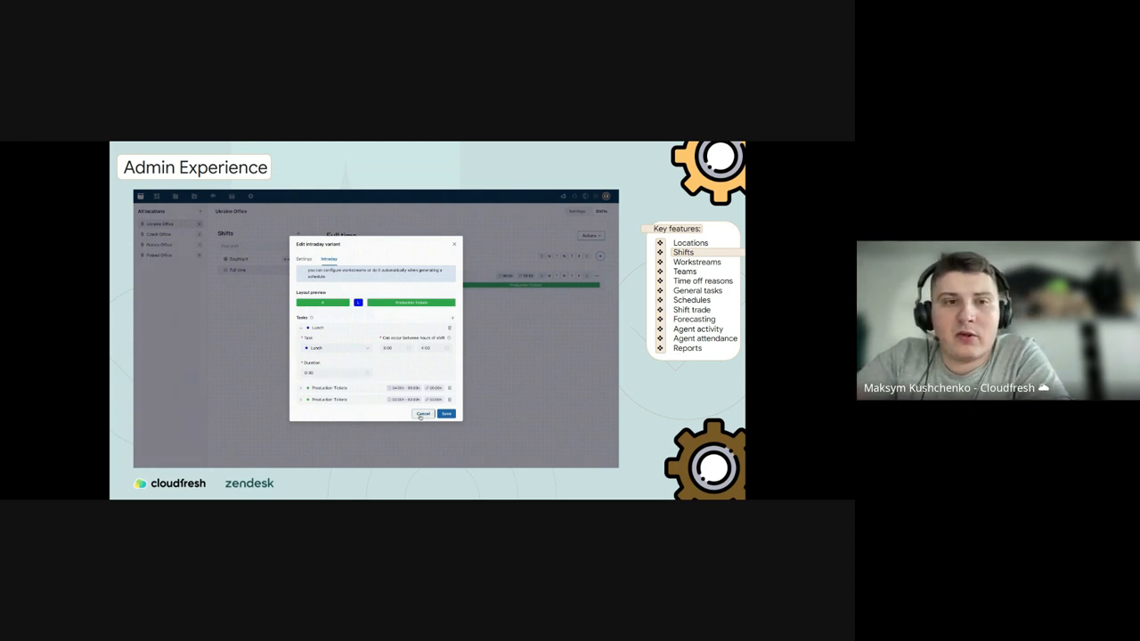
click(422, 413)
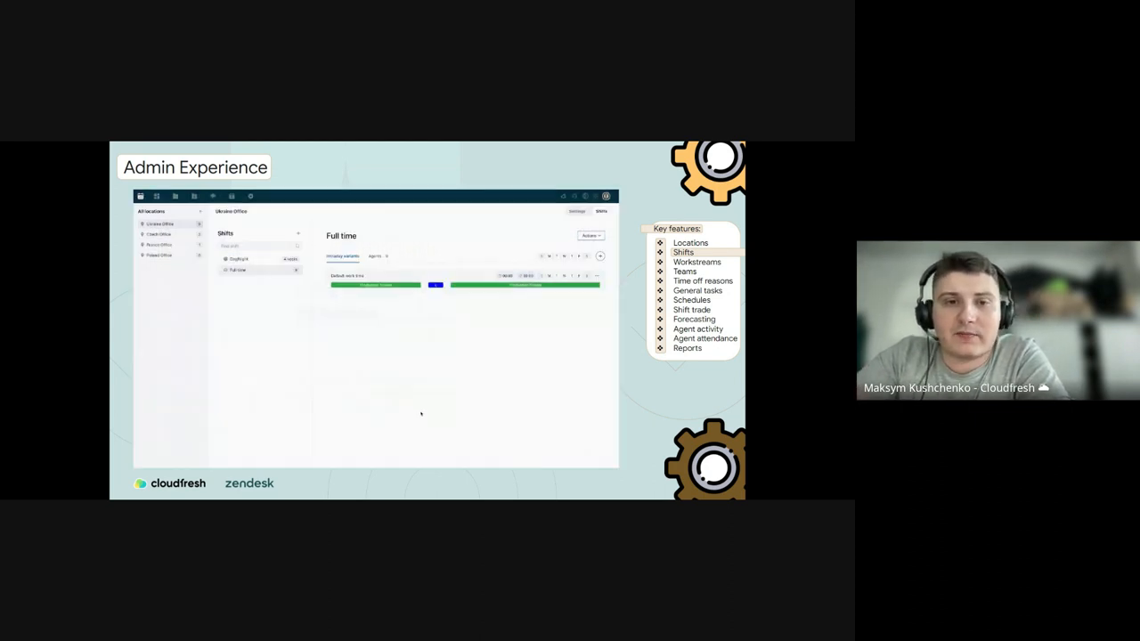
click(374, 257)
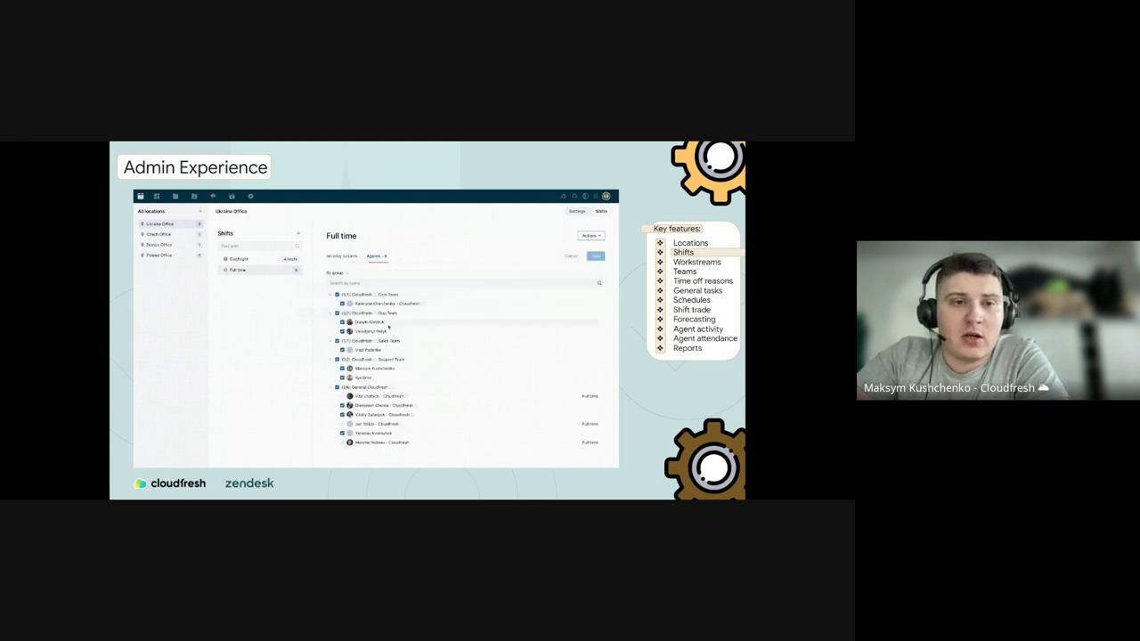
Reopen Default work time, view its intraday tasks, and cancel again.
click(342, 256)
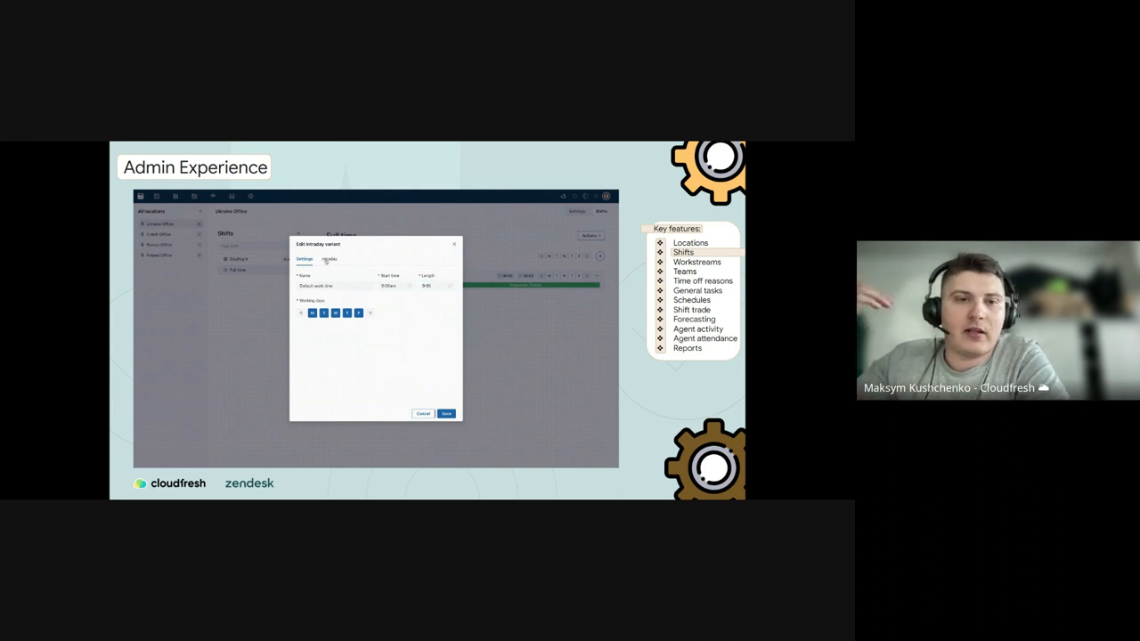
click(329, 259)
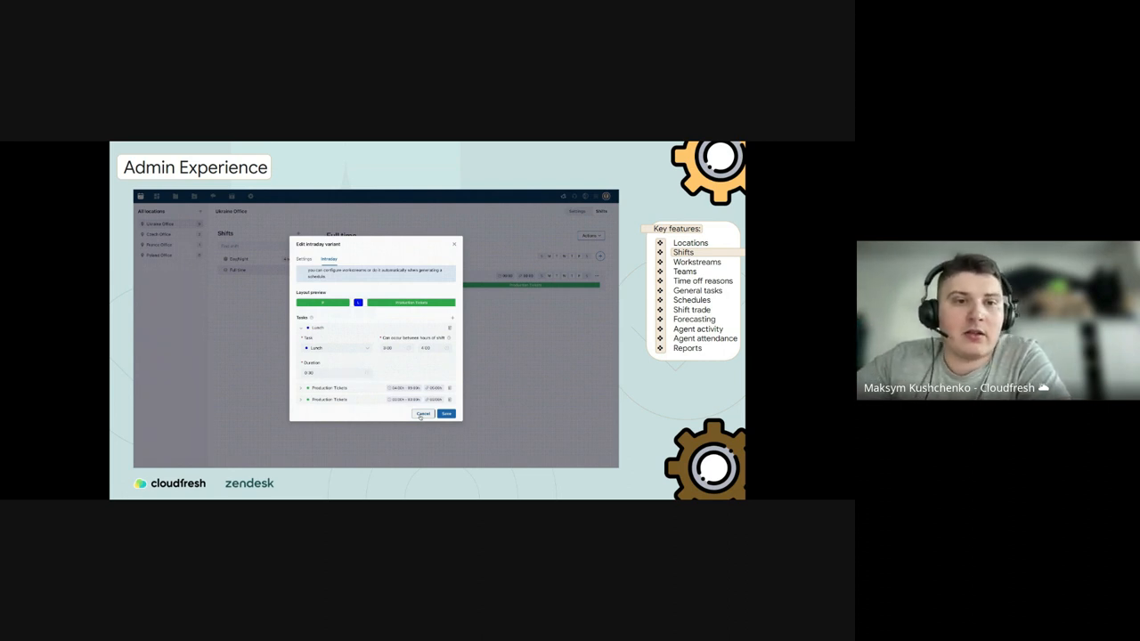
click(422, 413)
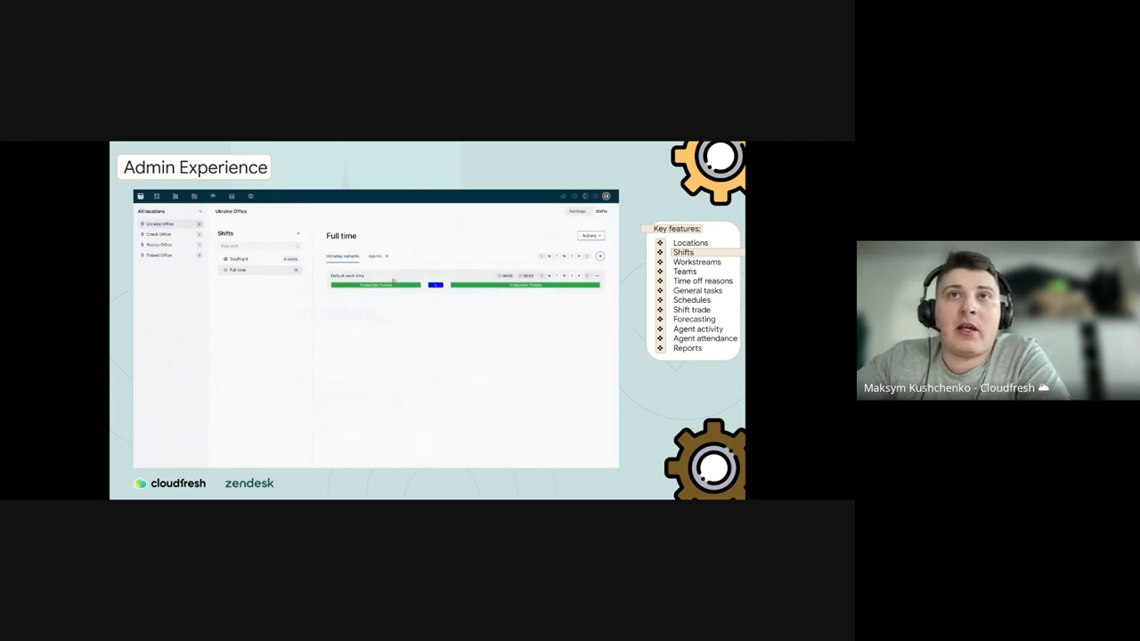
click(375, 257)
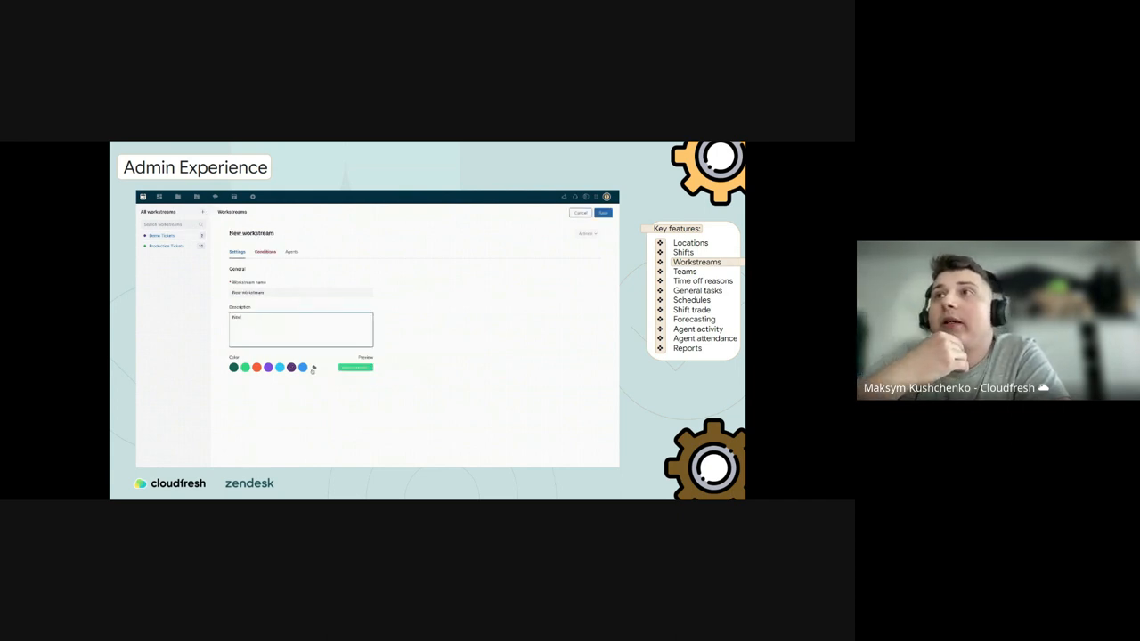
Colour the workstream red and add a condition for all ticket channels with a brand value.
click(313, 367)
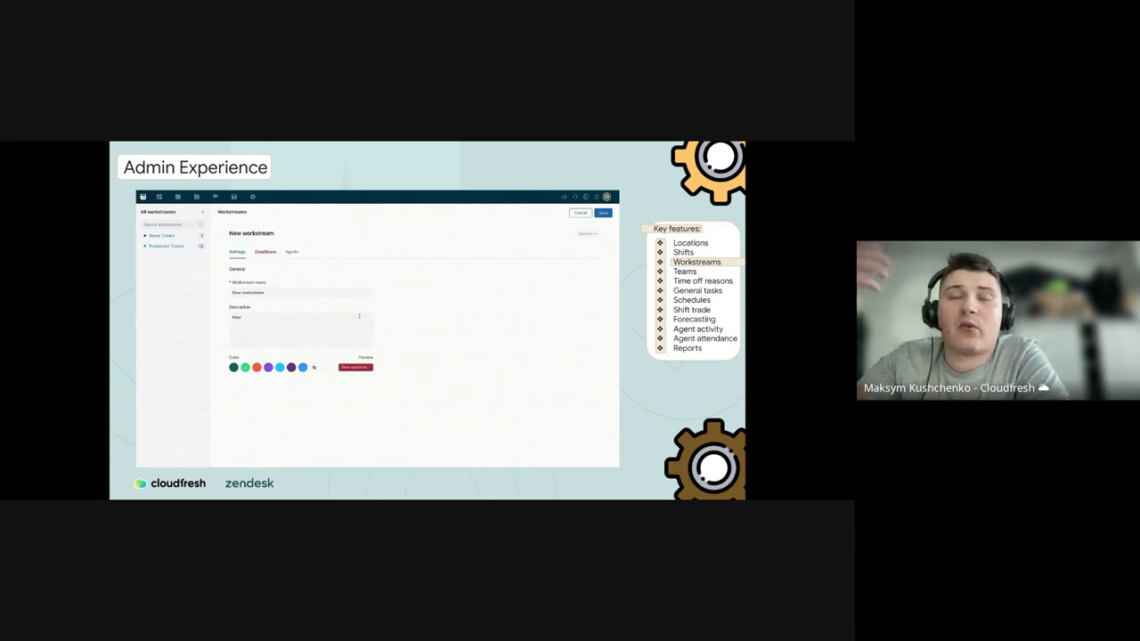
click(265, 252)
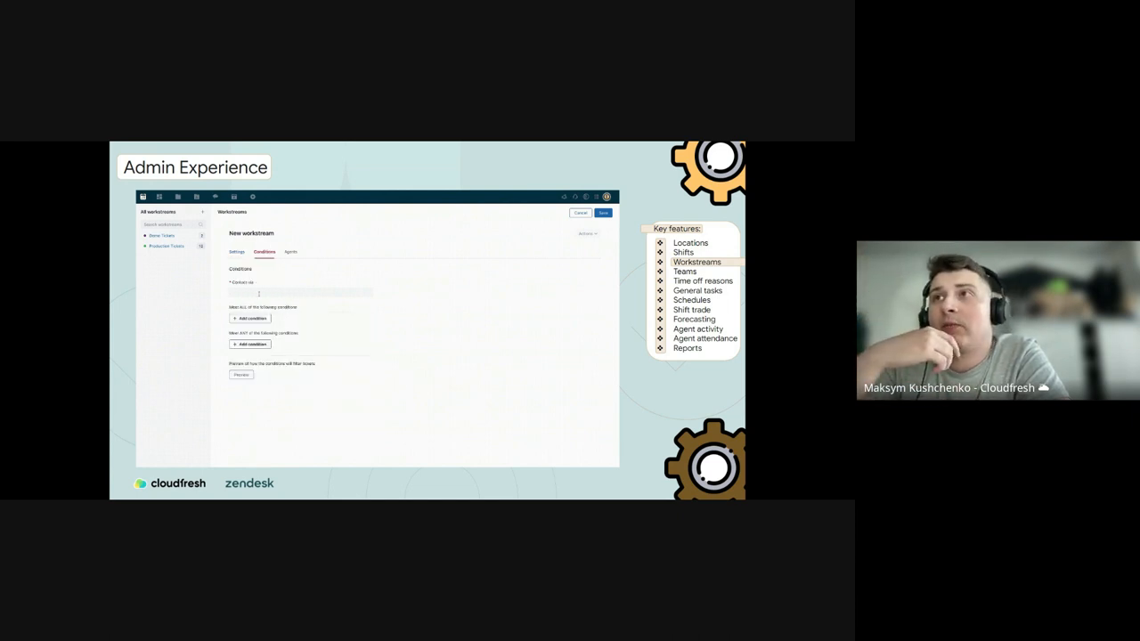
click(301, 292)
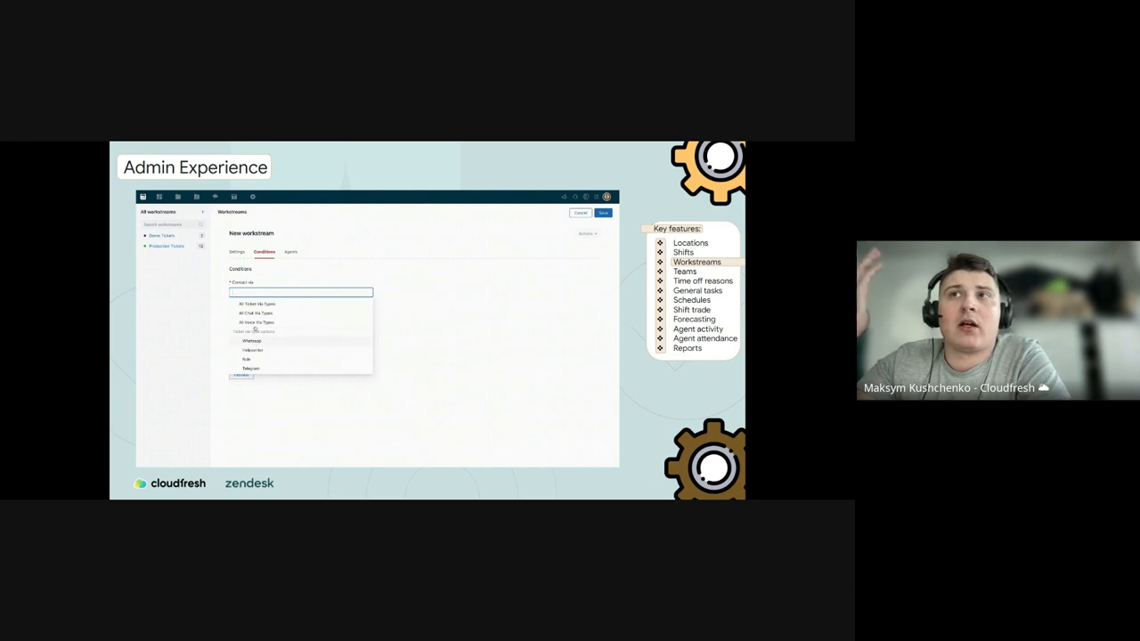
click(257, 304)
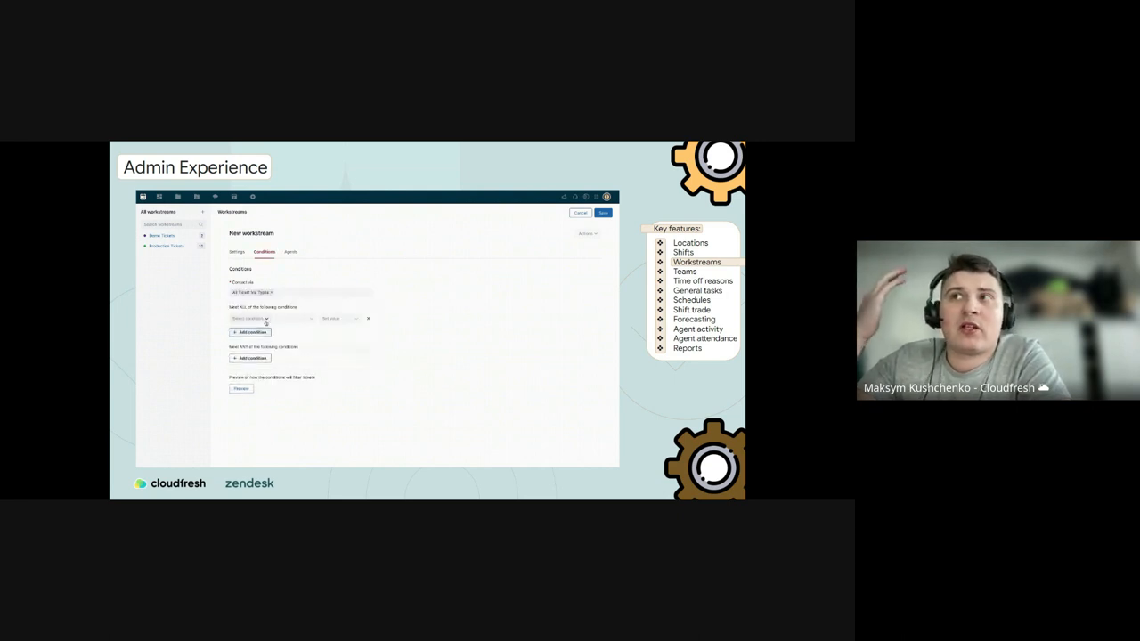
click(250, 319)
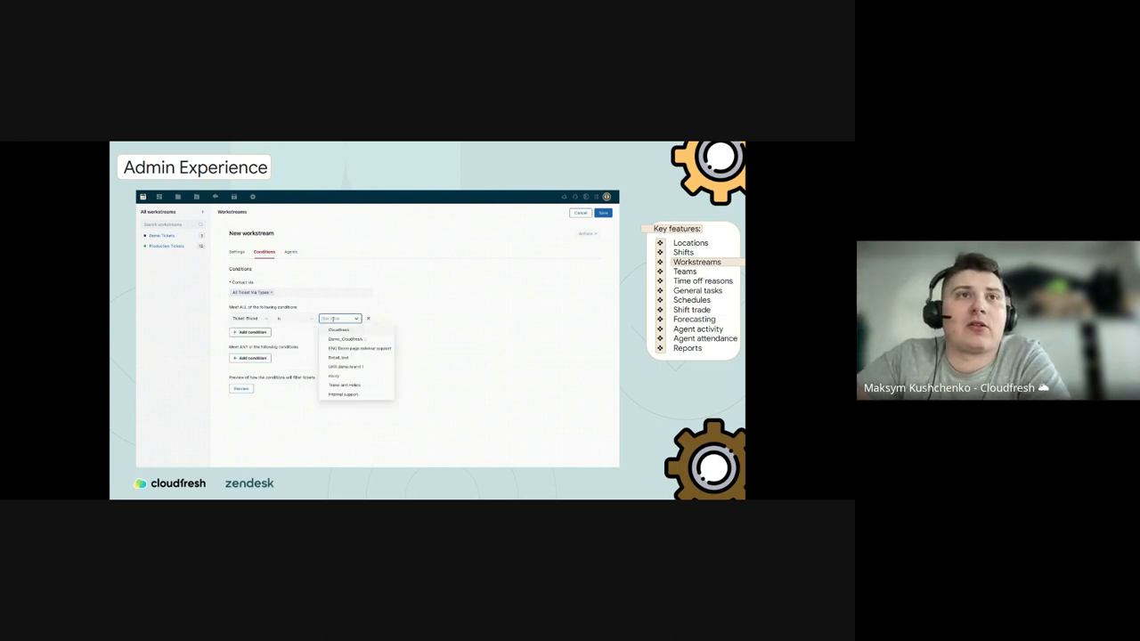
click(345, 339)
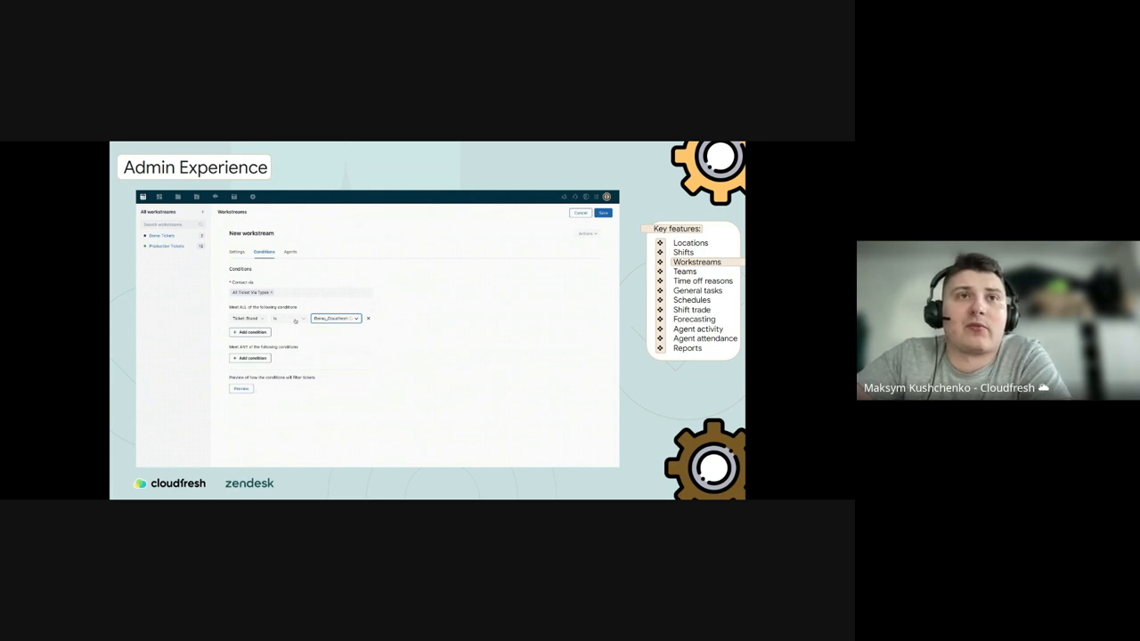
Assign one agent to the workstream and go back to its settings.
click(288, 252)
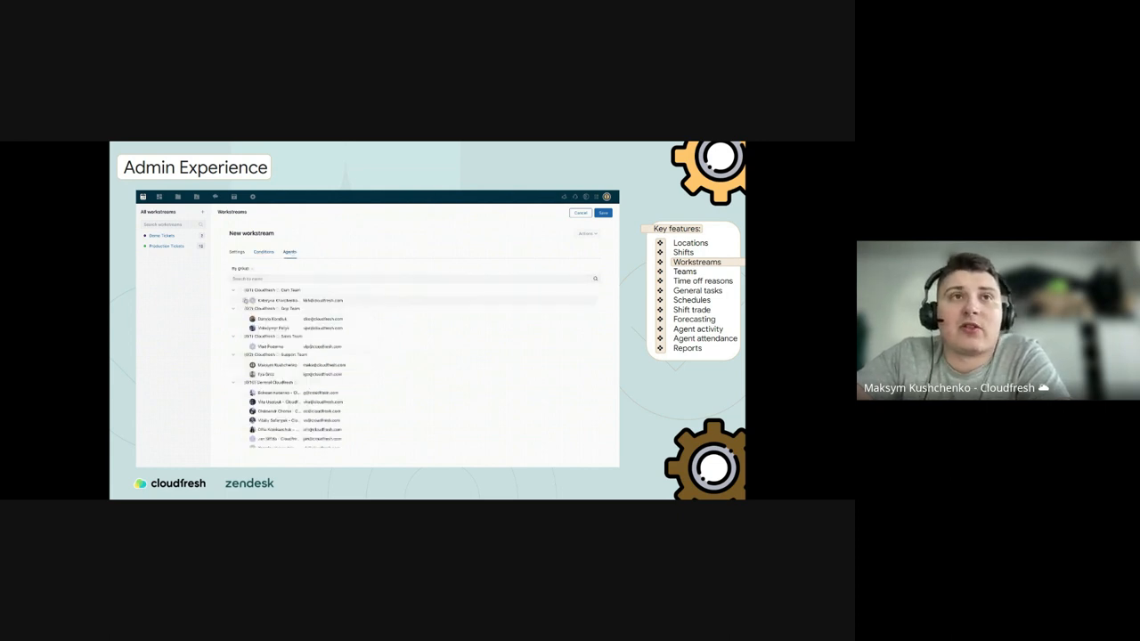
click(249, 300)
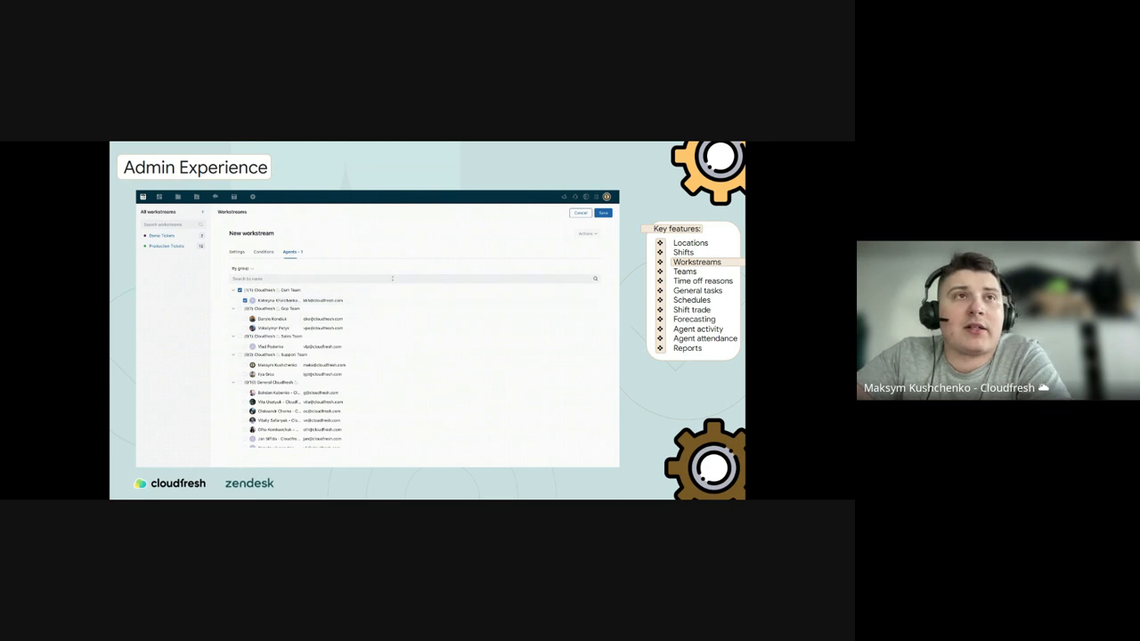
click(237, 252)
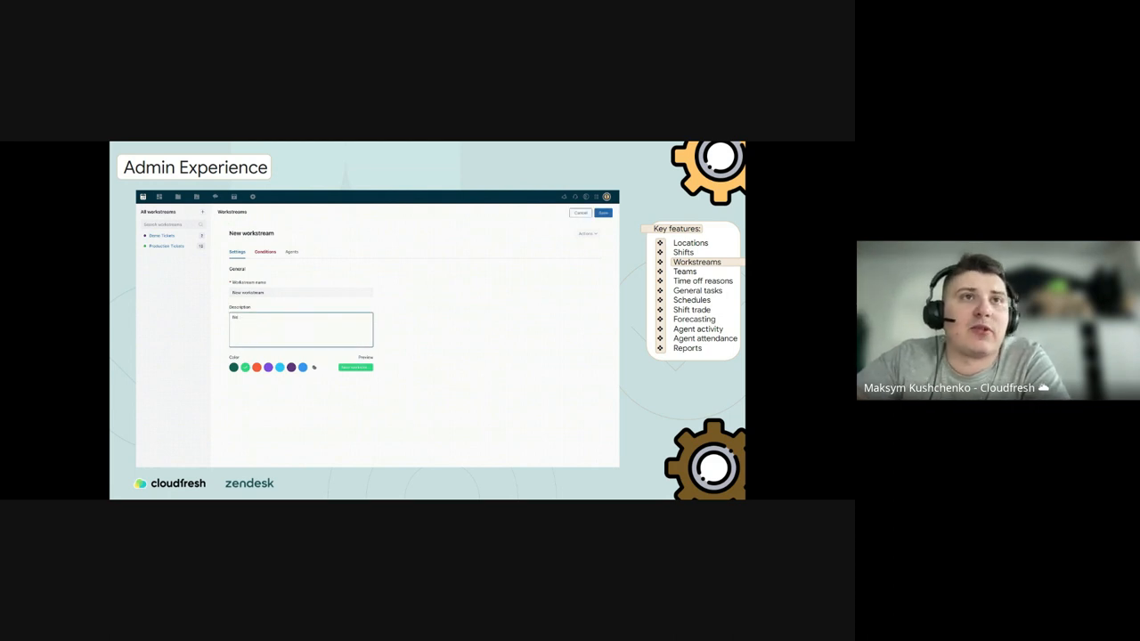
Choose a custom red shade for the workstream and review its contact type conditions.
click(314, 367)
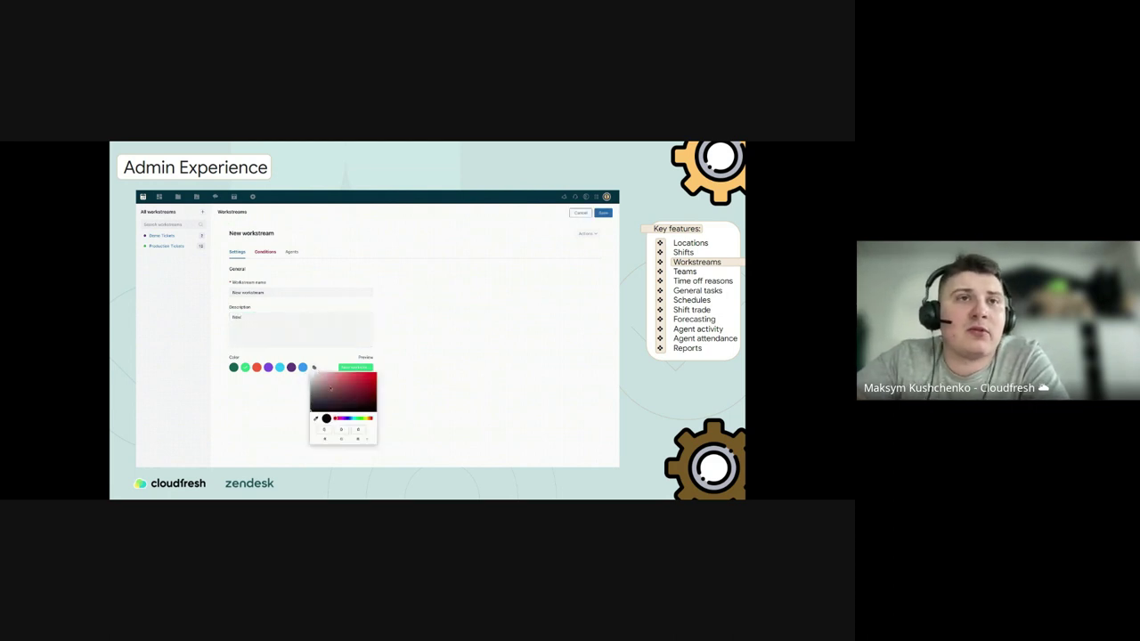
click(360, 386)
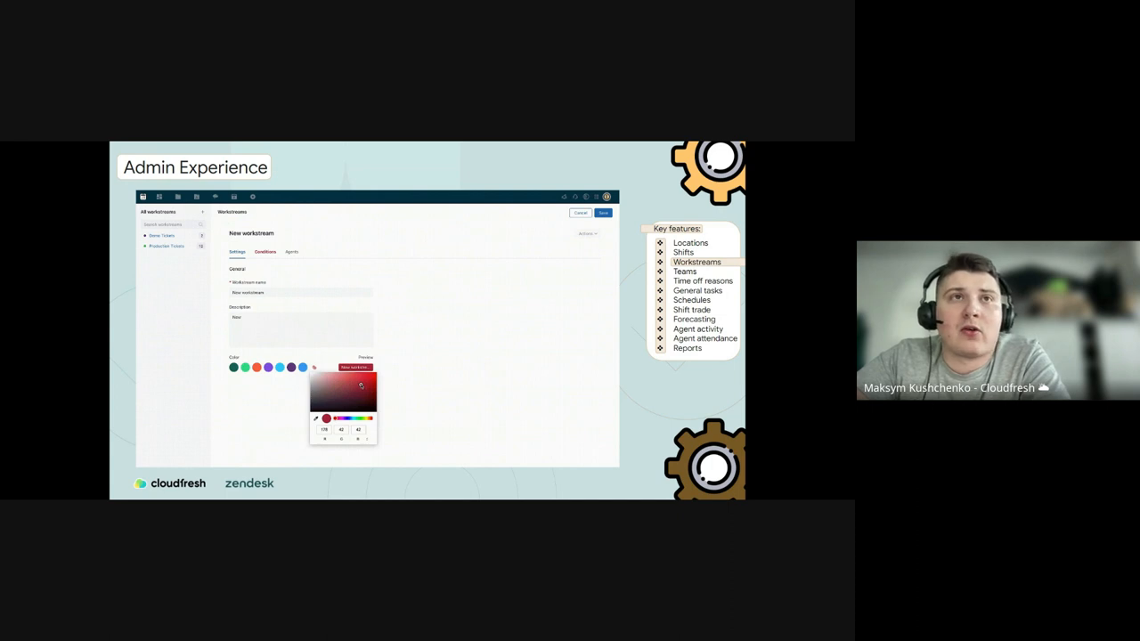
click(264, 252)
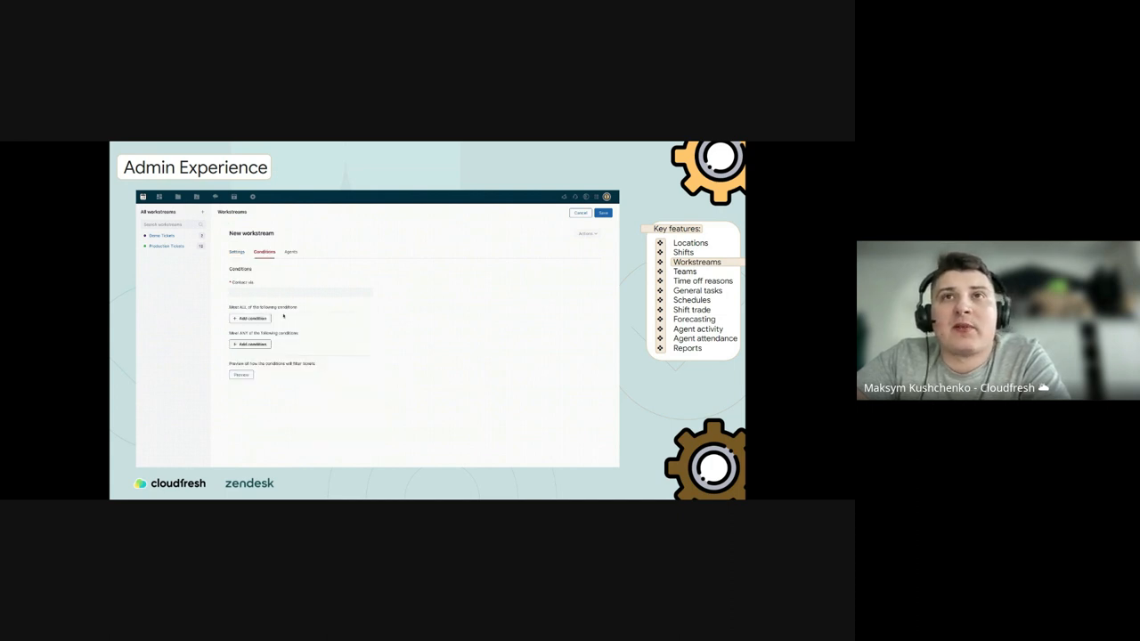
click(300, 291)
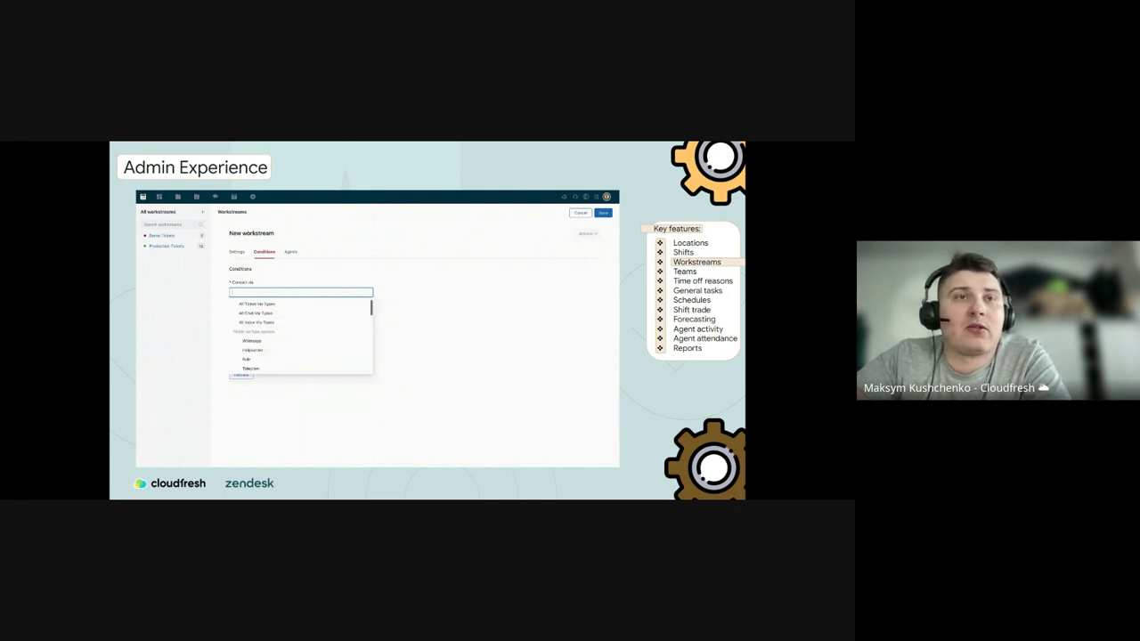
click(256, 304)
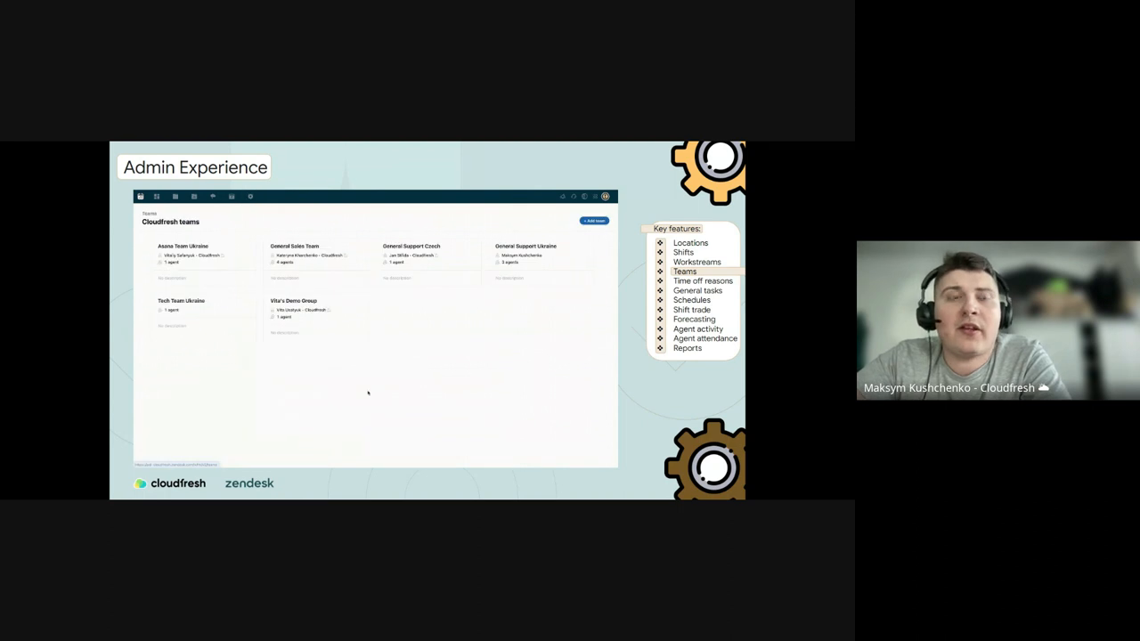
Start a new team, open the manager choice, then close the form.
click(594, 220)
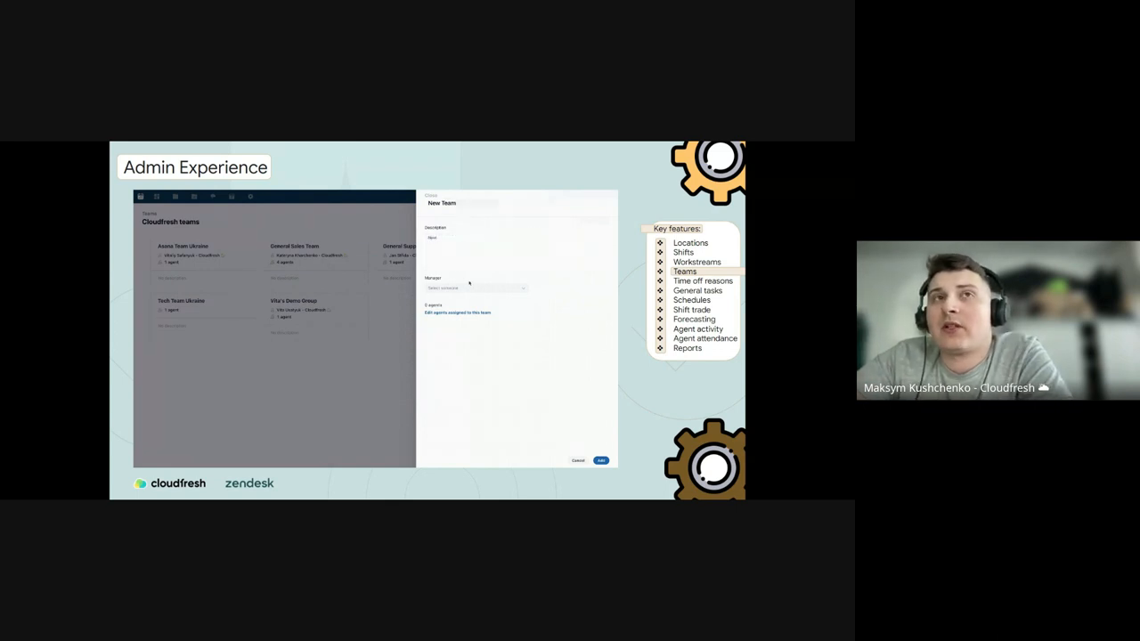
click(475, 287)
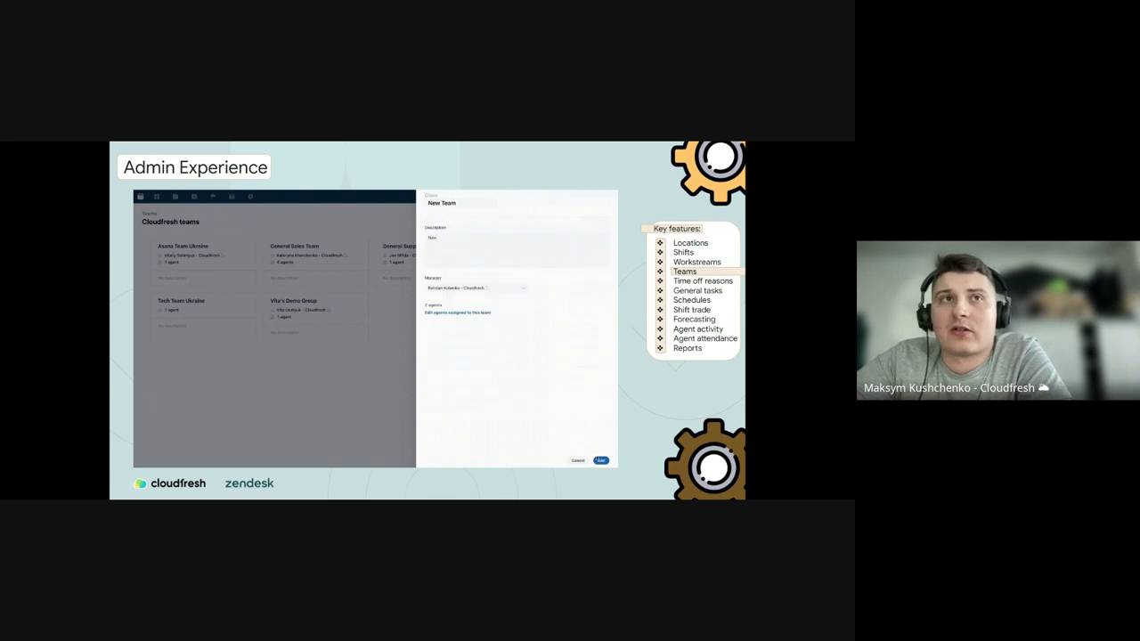
click(602, 459)
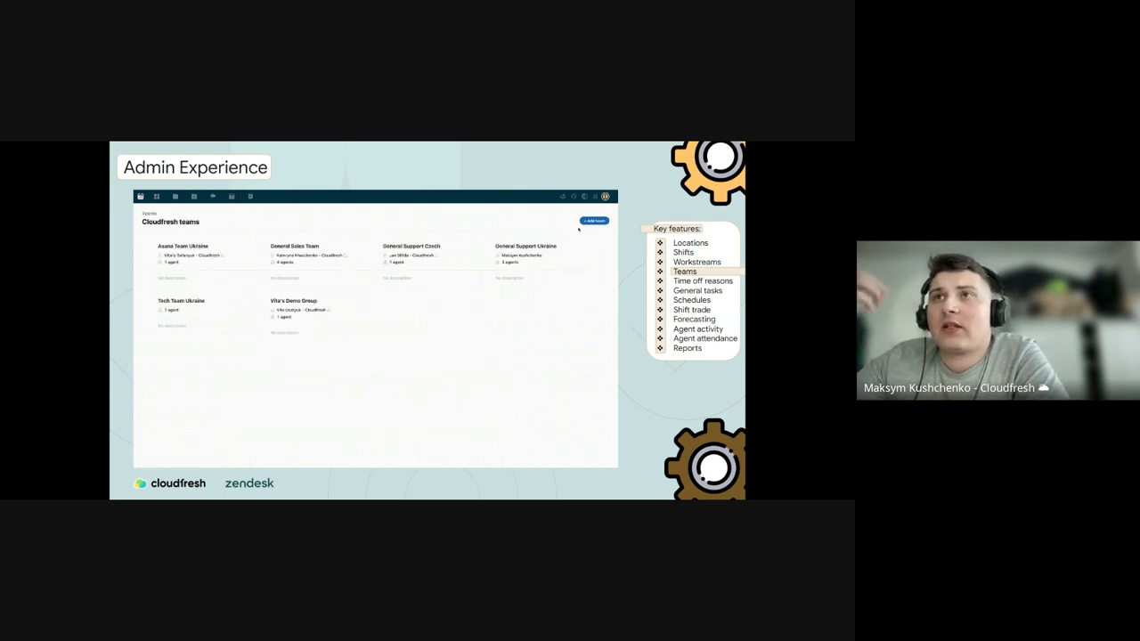
Start a team named 'New Team', open the agent list, then close setup.
click(595, 221)
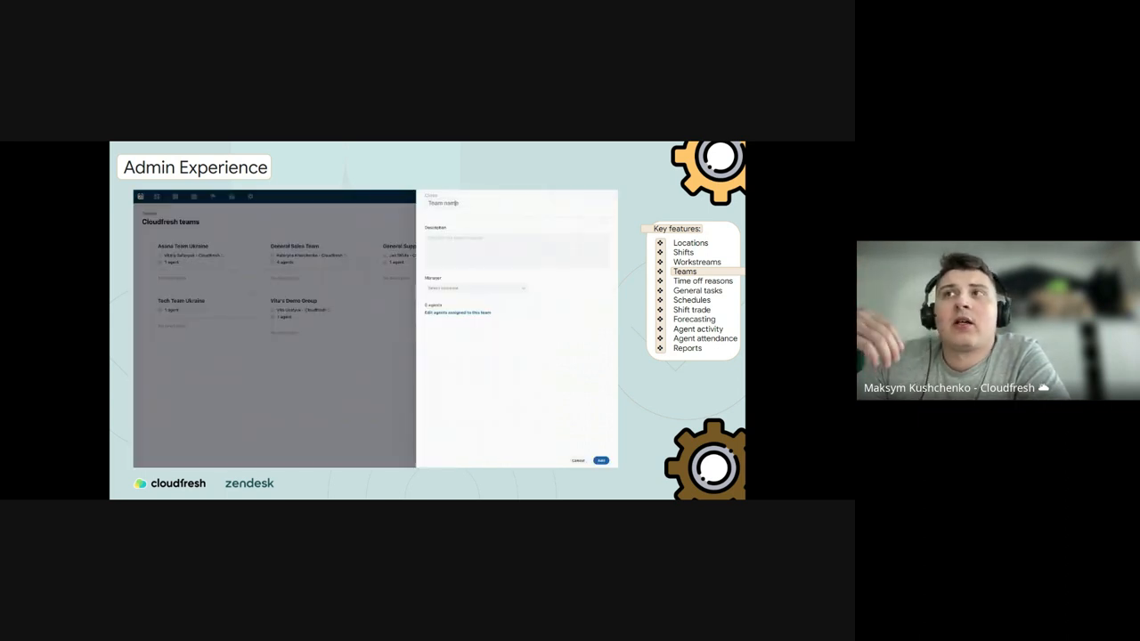
text(New Team)
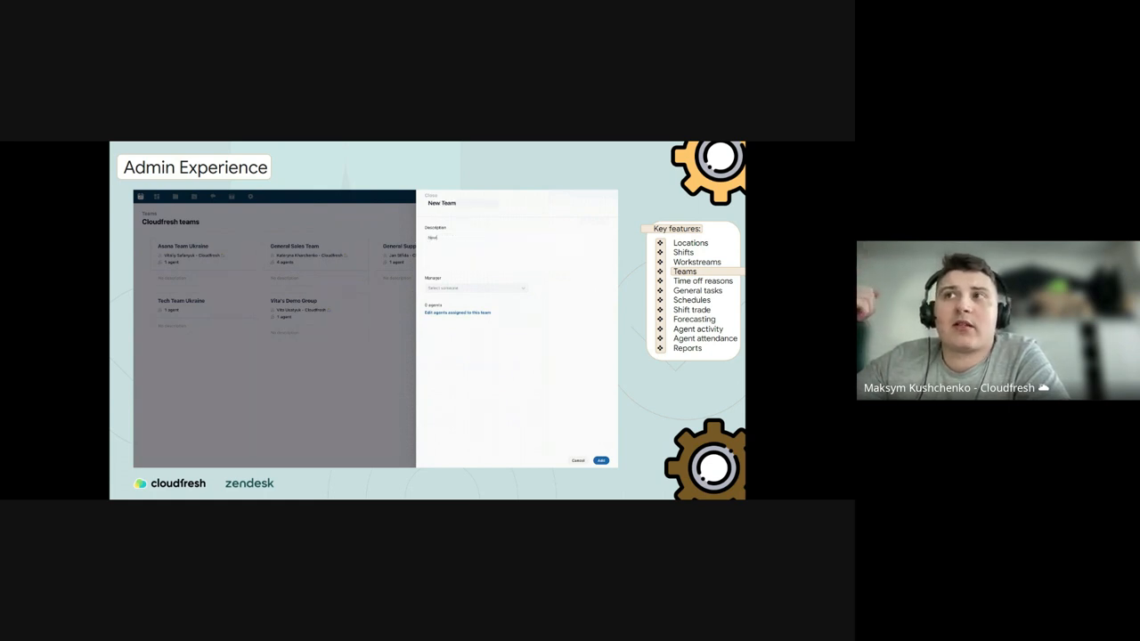
click(476, 288)
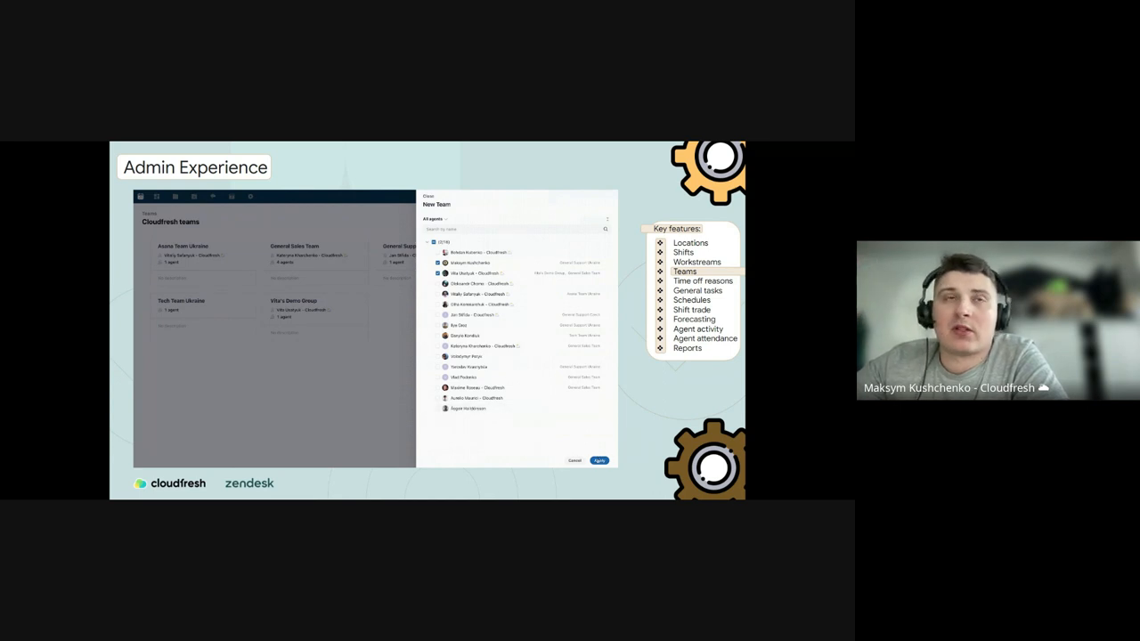
click(599, 461)
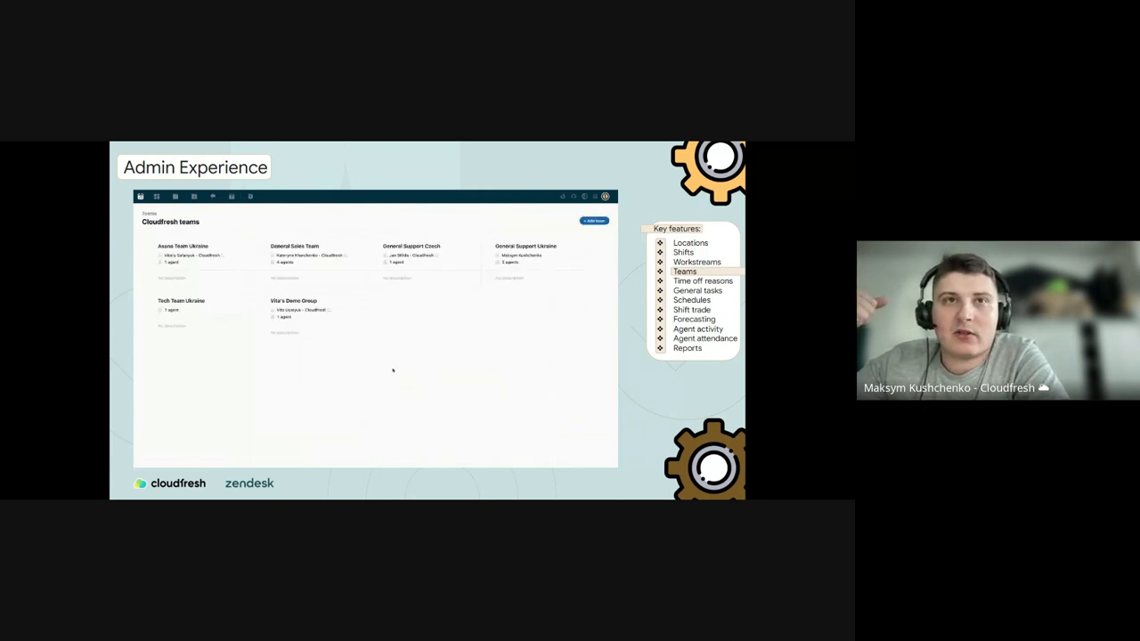
Start another new team and pick a manager for it.
click(592, 220)
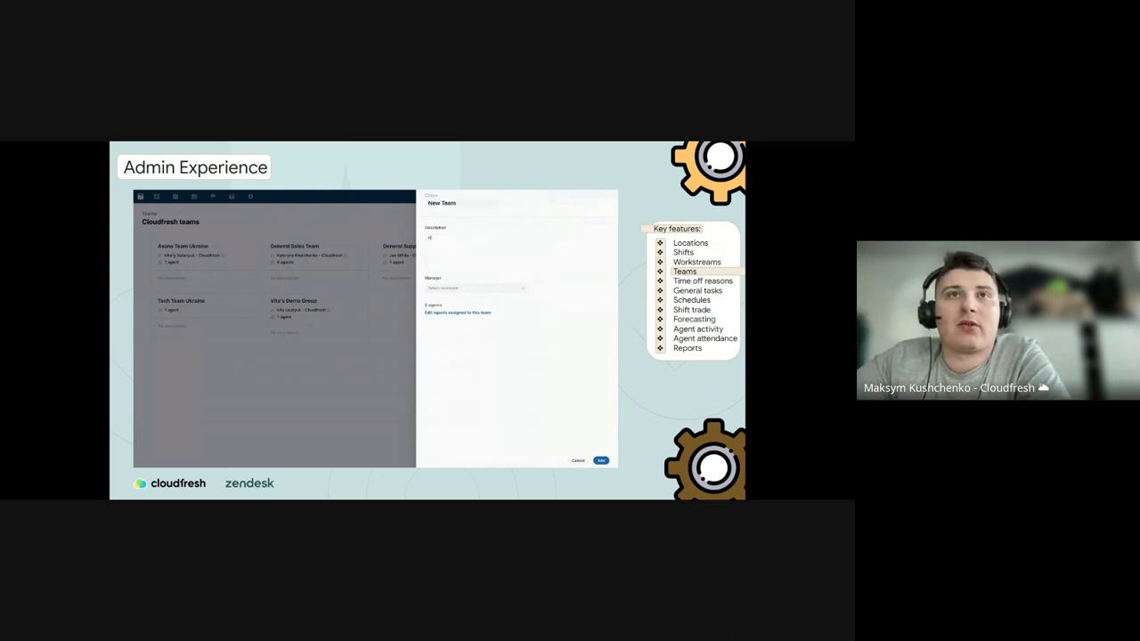
click(476, 287)
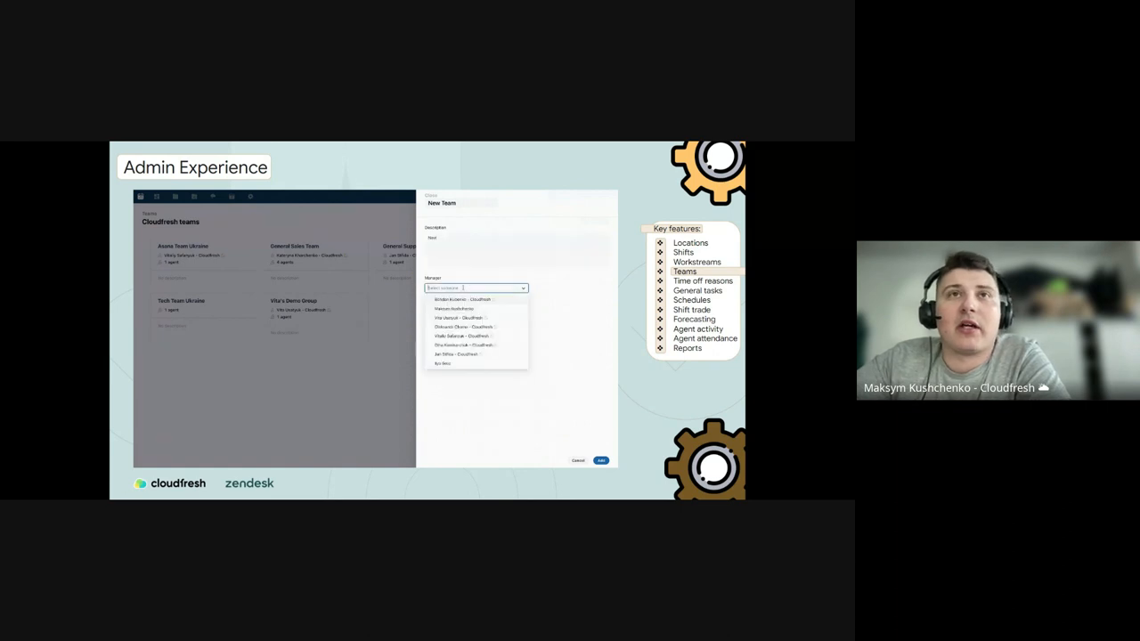
click(454, 299)
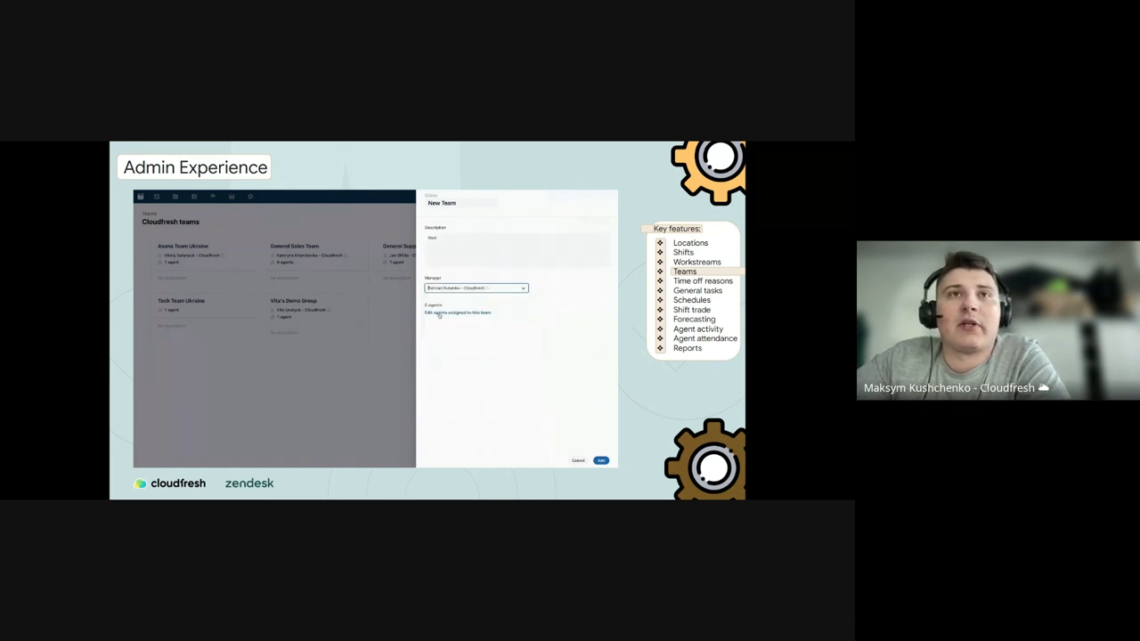
click(458, 313)
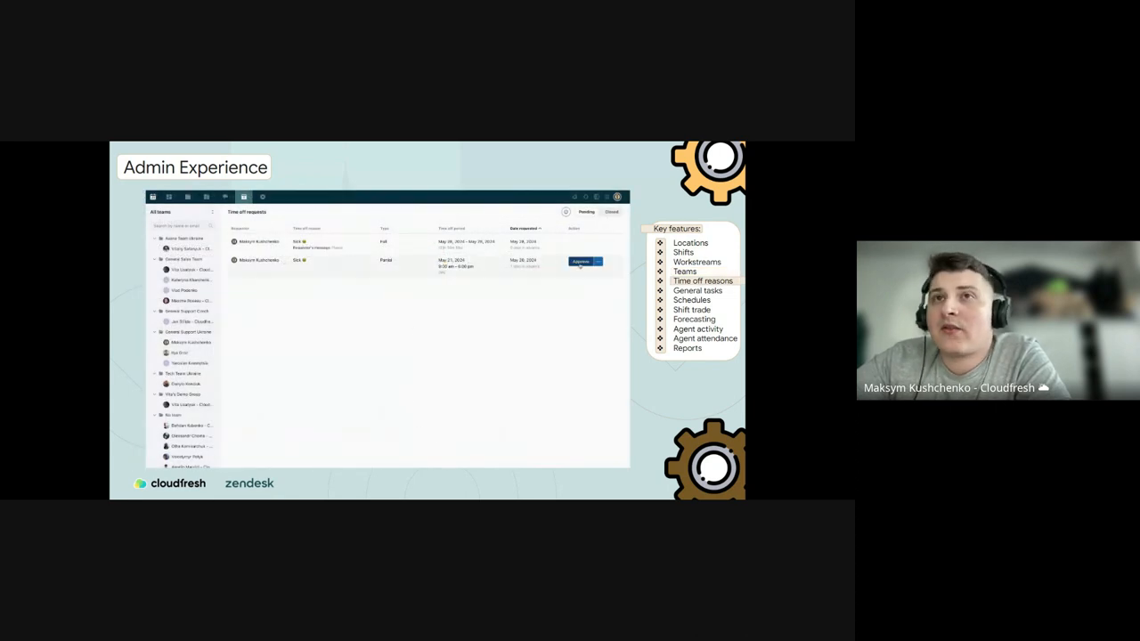
Advance the demo to Organization structure showing locations, workstreams, teams and time-off reasons.
click(580, 261)
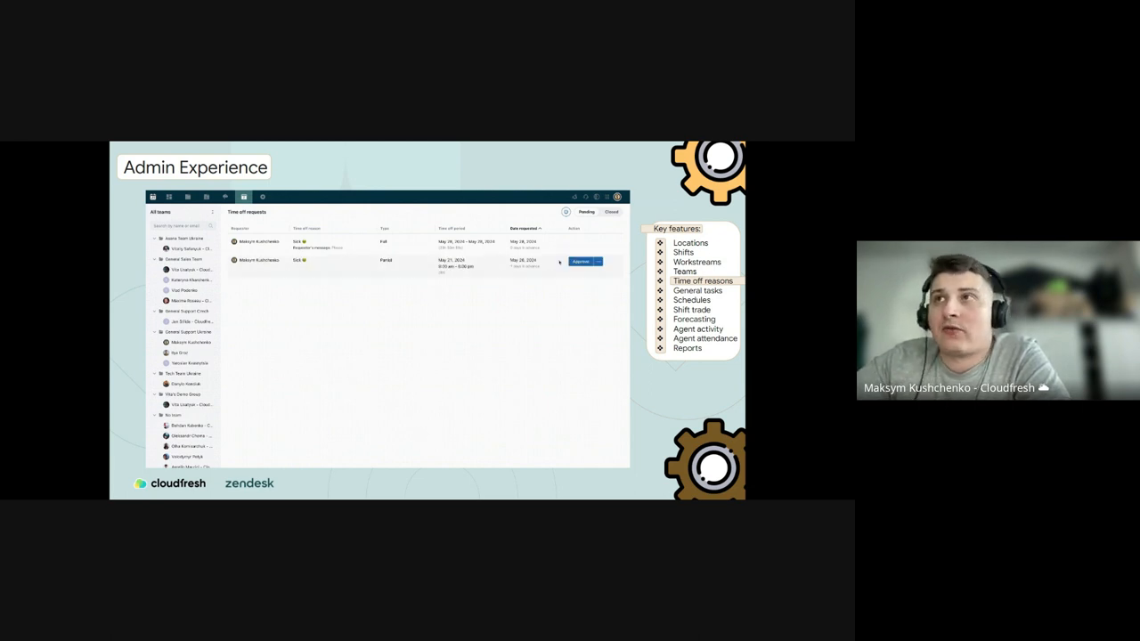
click(580, 261)
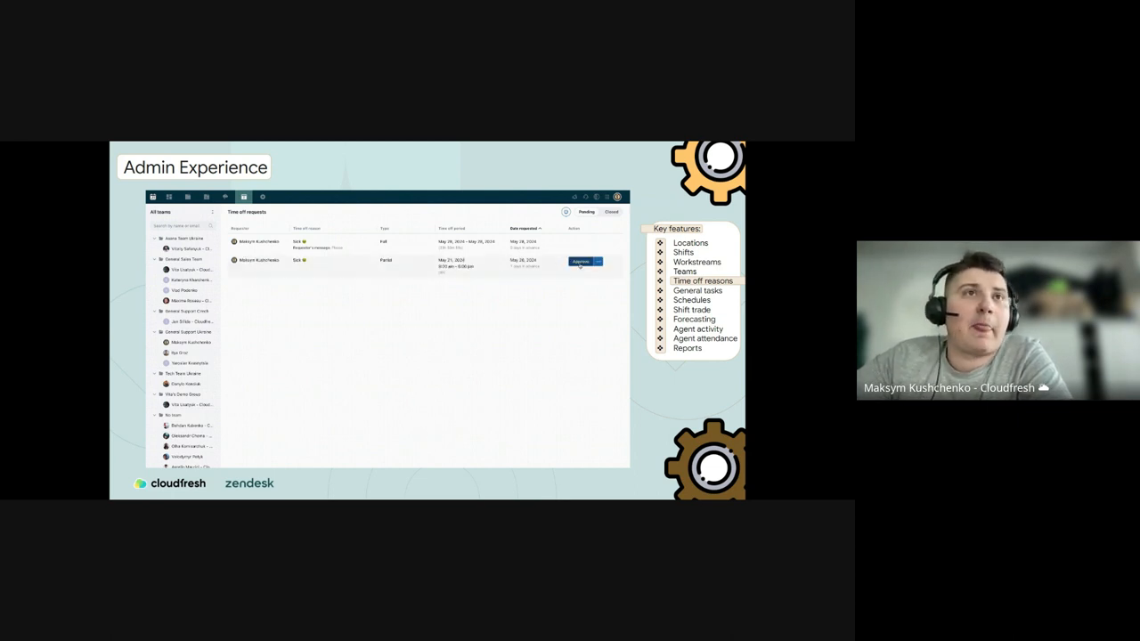
click(578, 261)
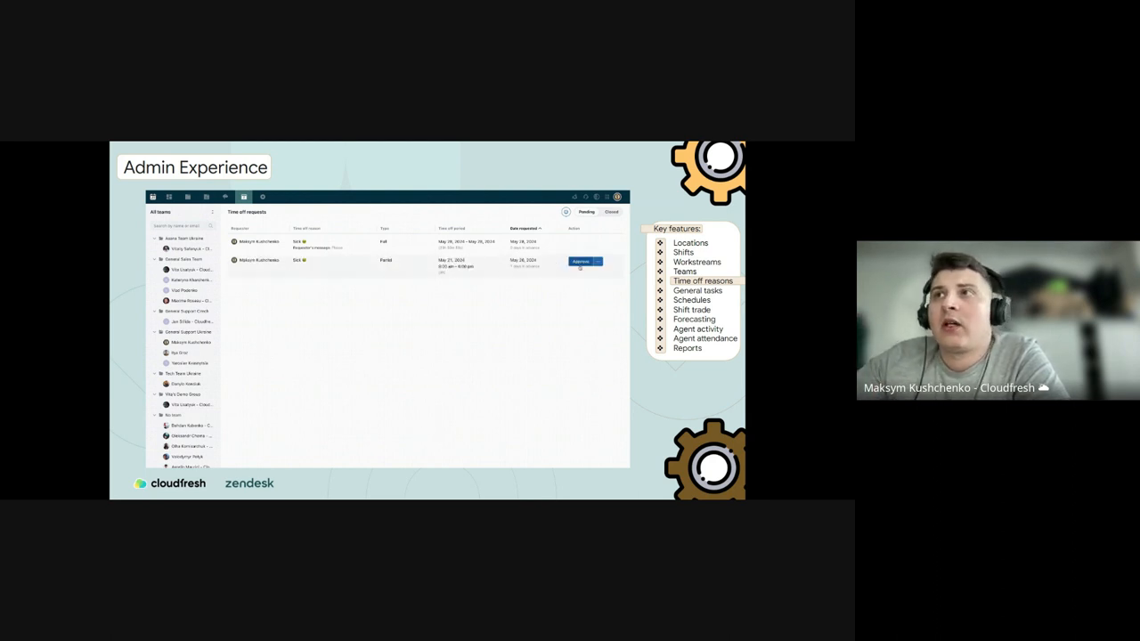
click(576, 261)
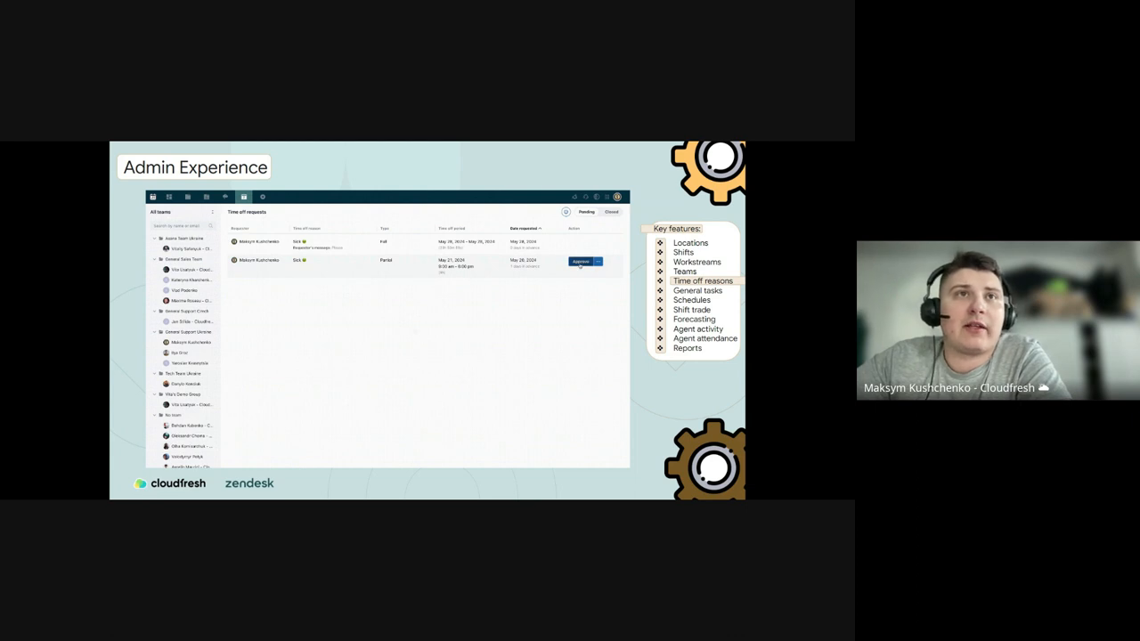
click(577, 261)
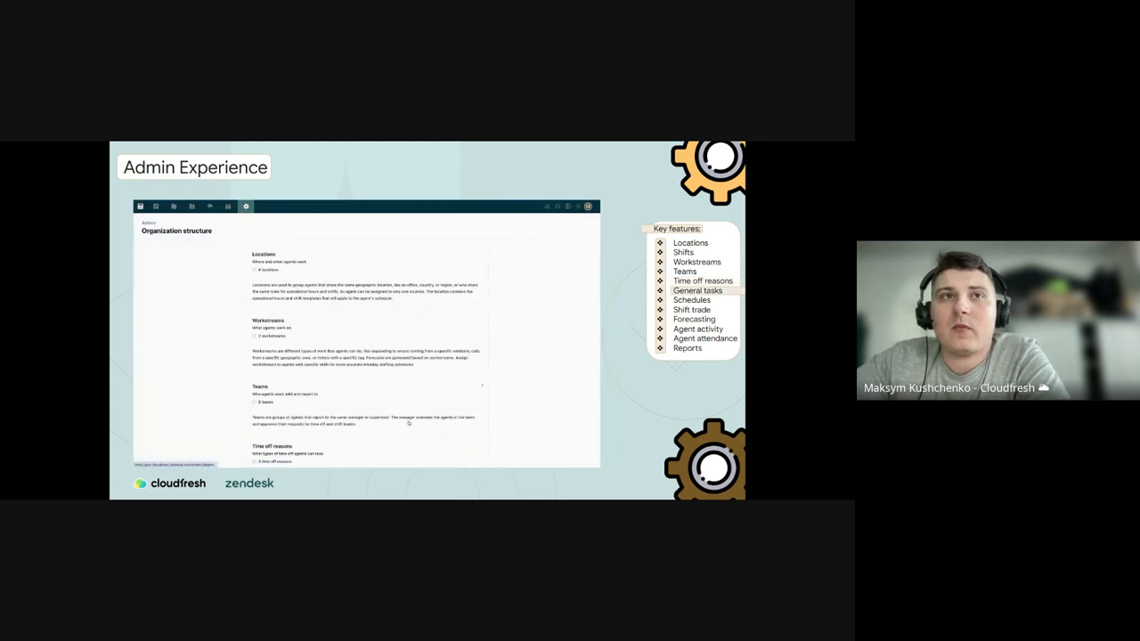
Add a 'Support' general task and choose which agent status it sets.
click(245, 207)
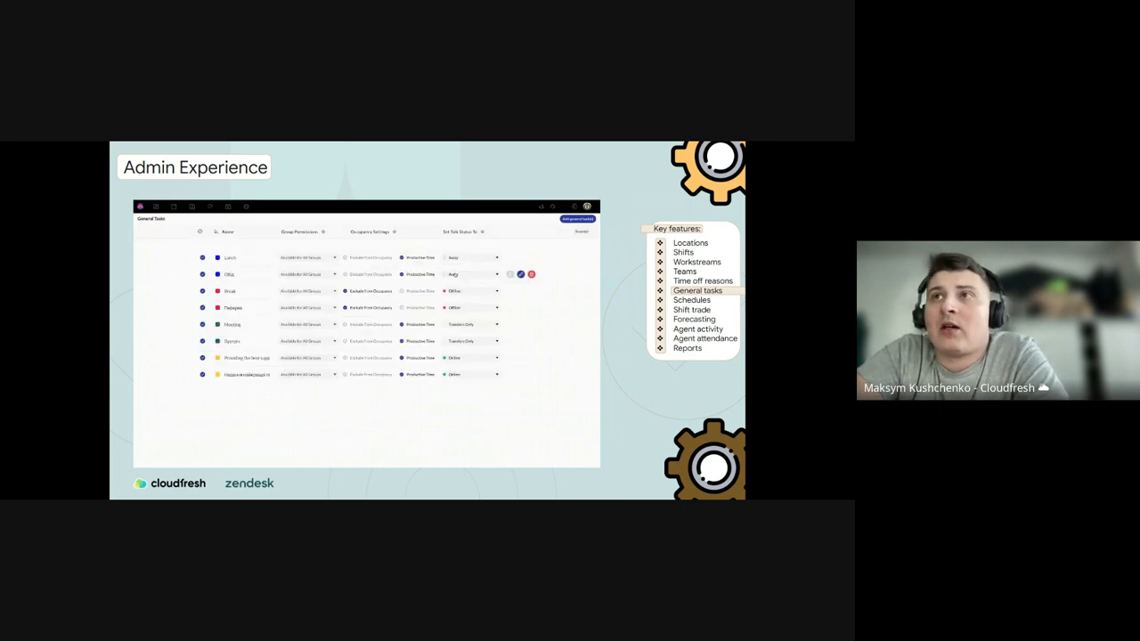
click(577, 218)
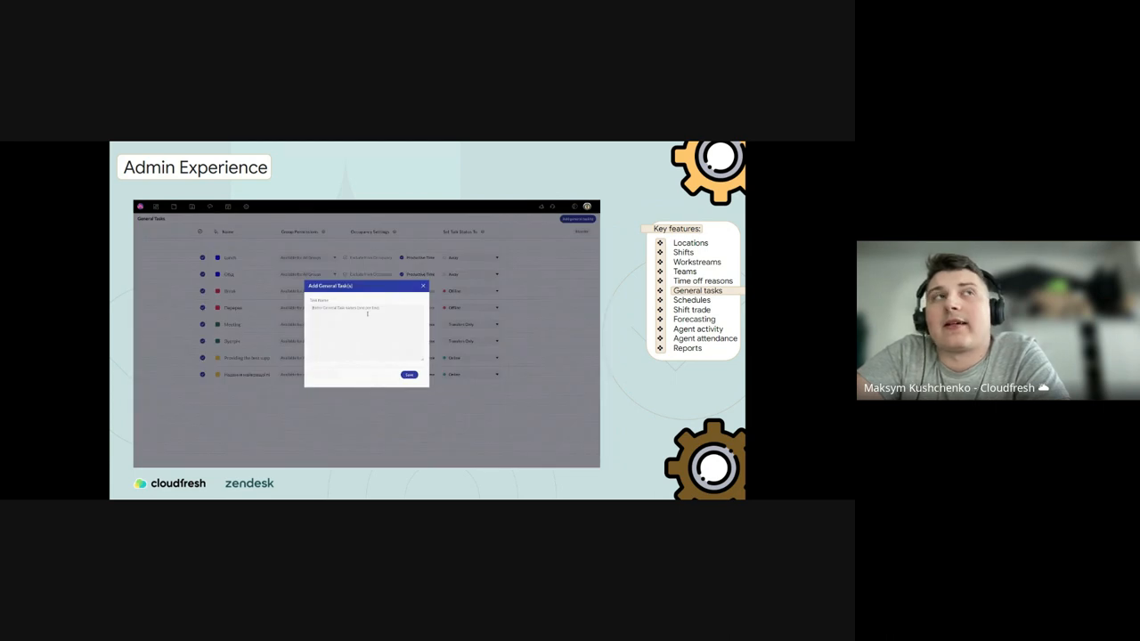
text(Support)
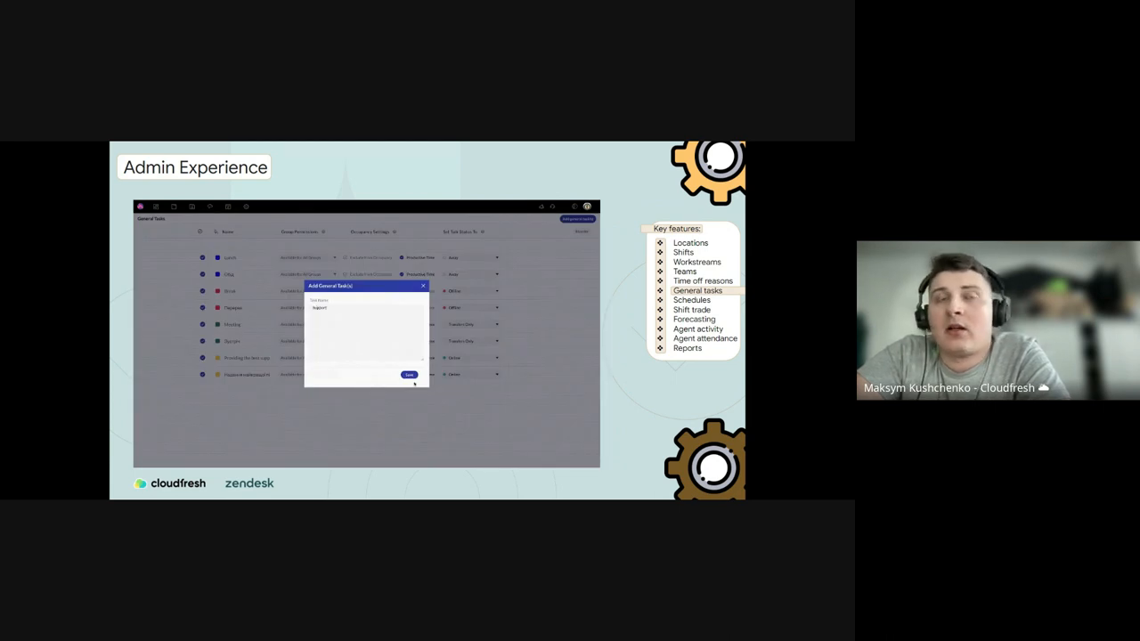
click(408, 374)
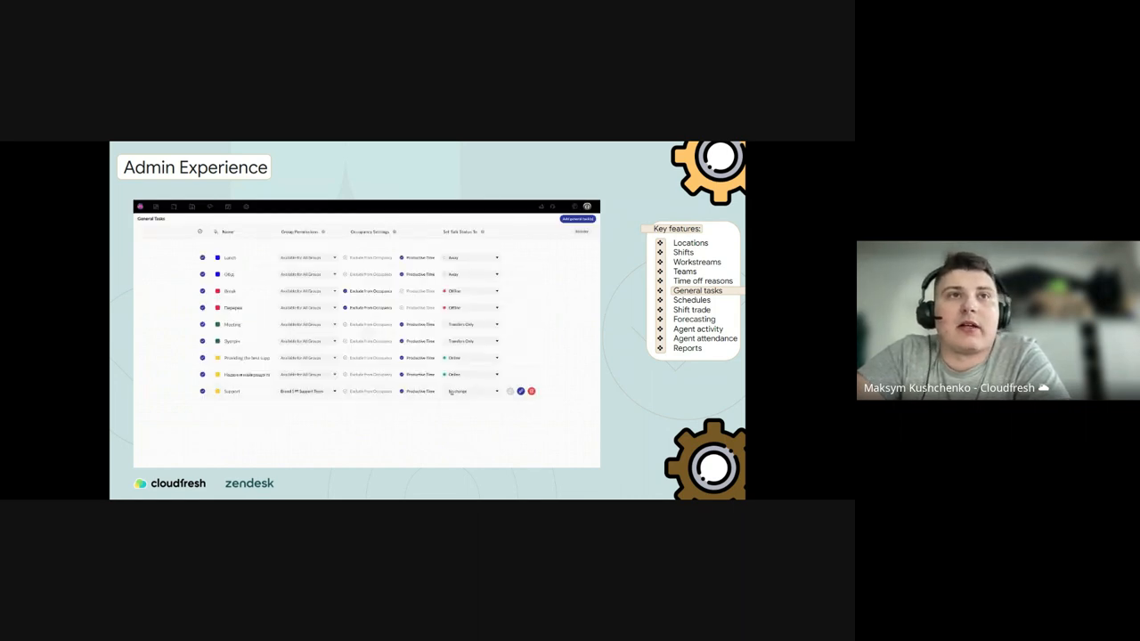
click(470, 391)
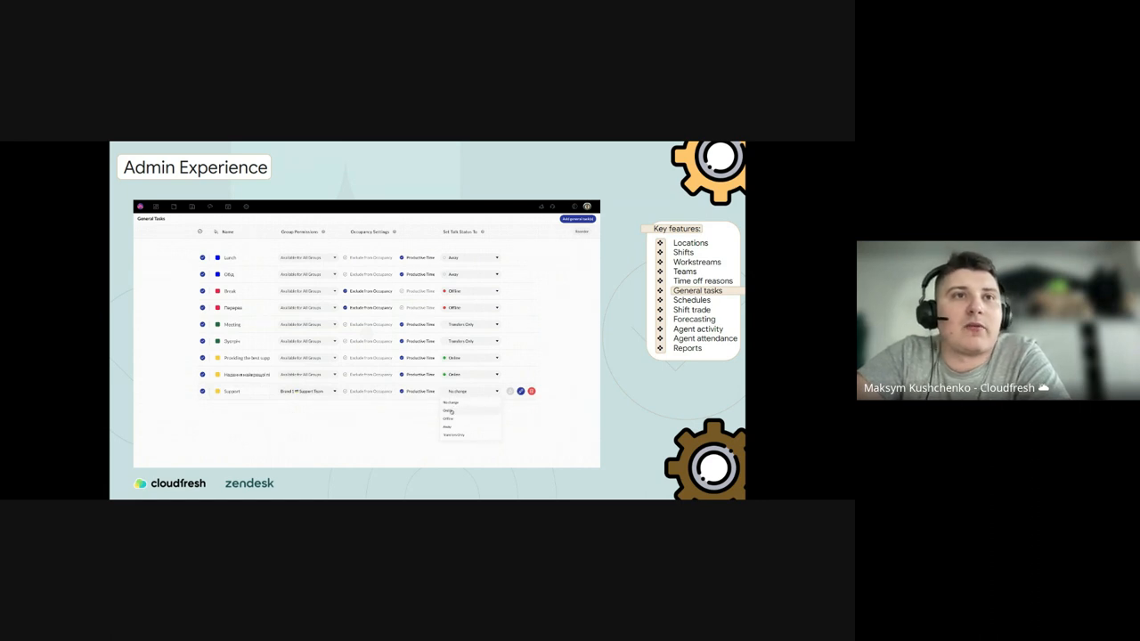
click(447, 411)
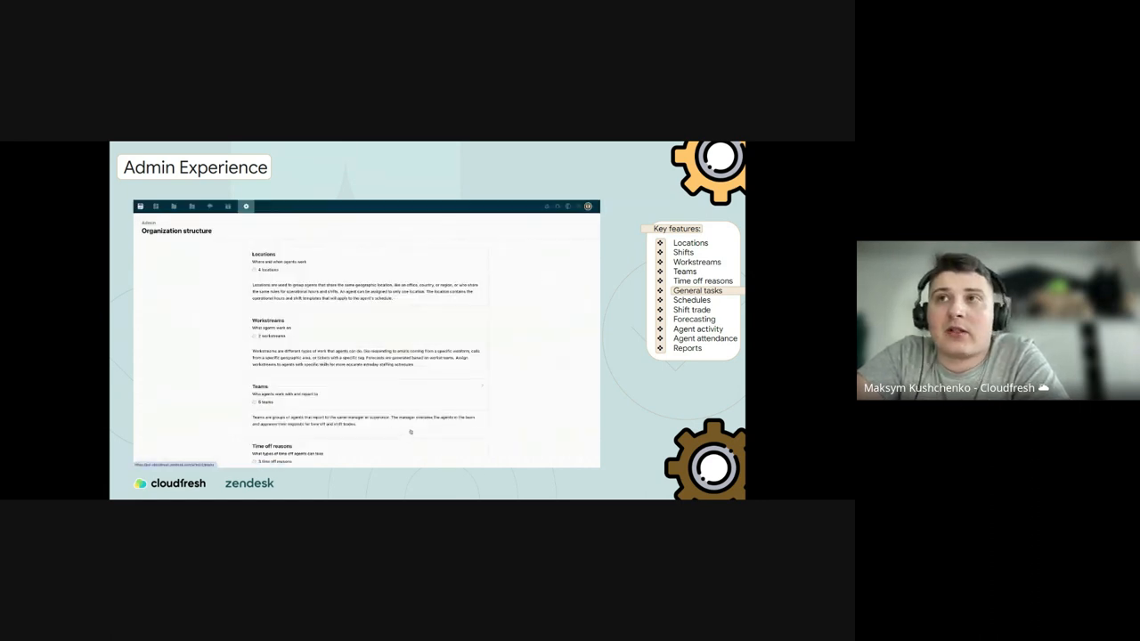
Add a general task named 'Support' to the General tasks list.
click(246, 206)
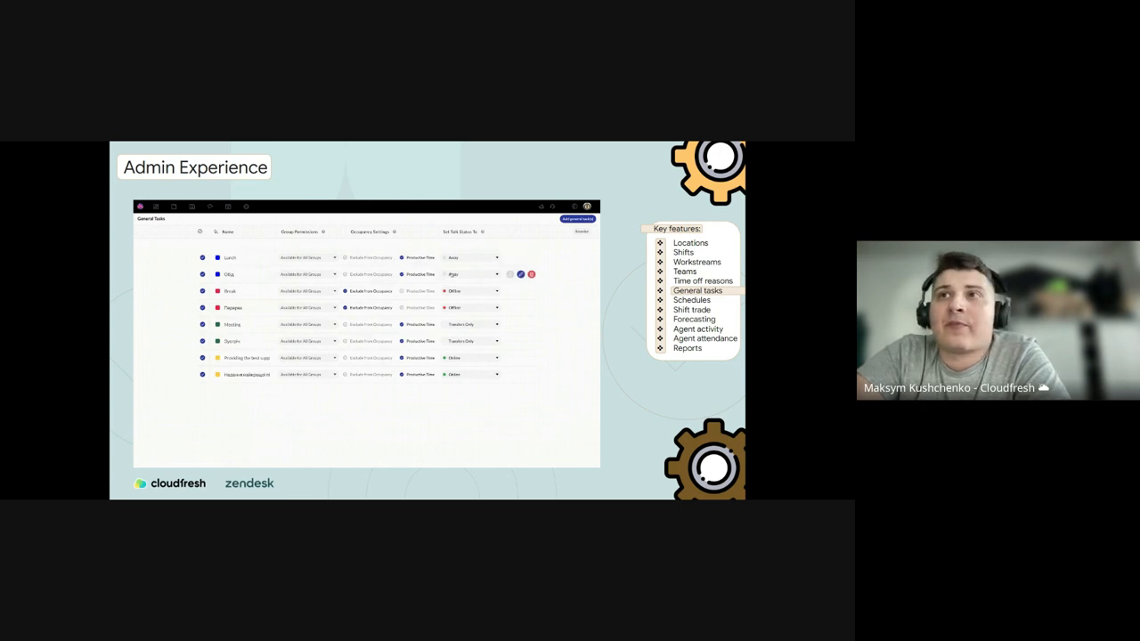
click(575, 219)
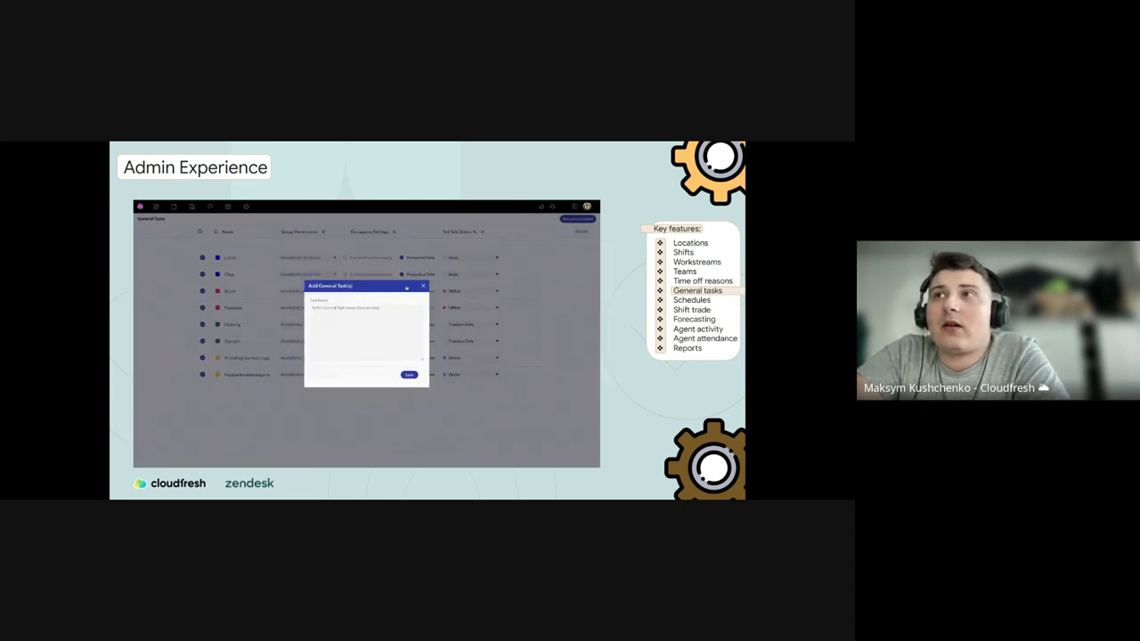
text(Support)
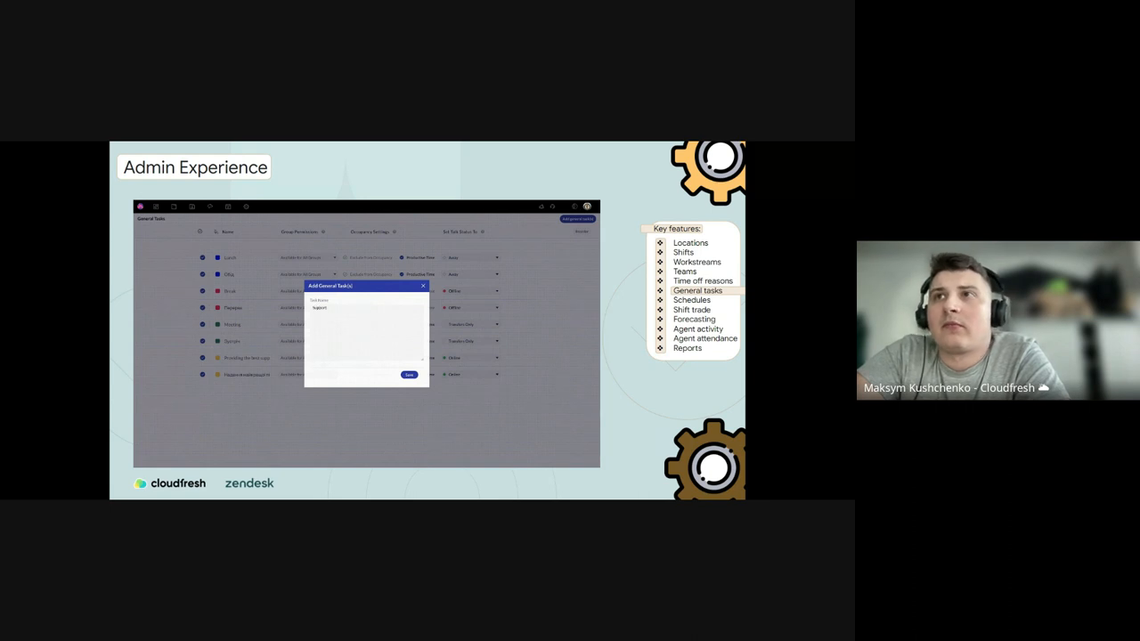
click(408, 374)
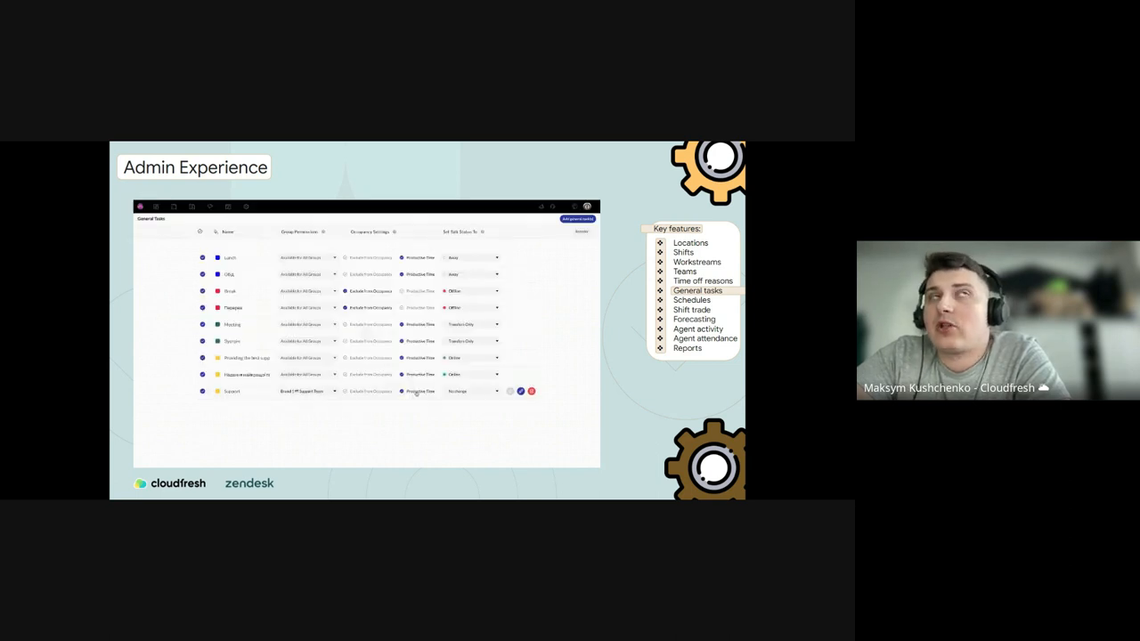
click(472, 391)
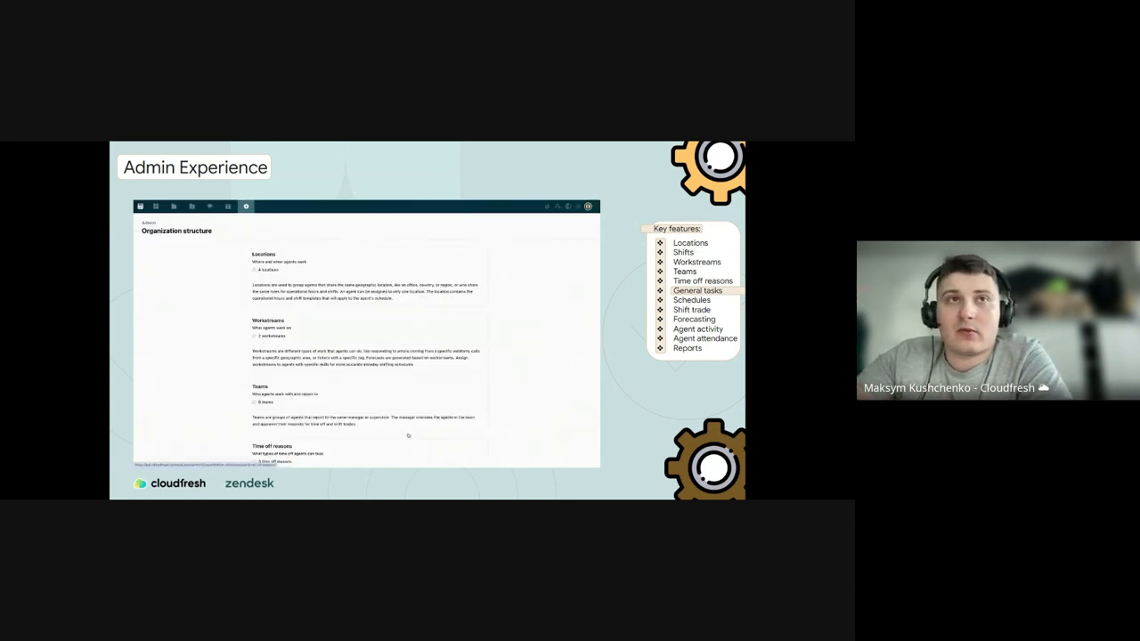
Add 'Support' as a general task with Productive Time and No change status.
click(246, 206)
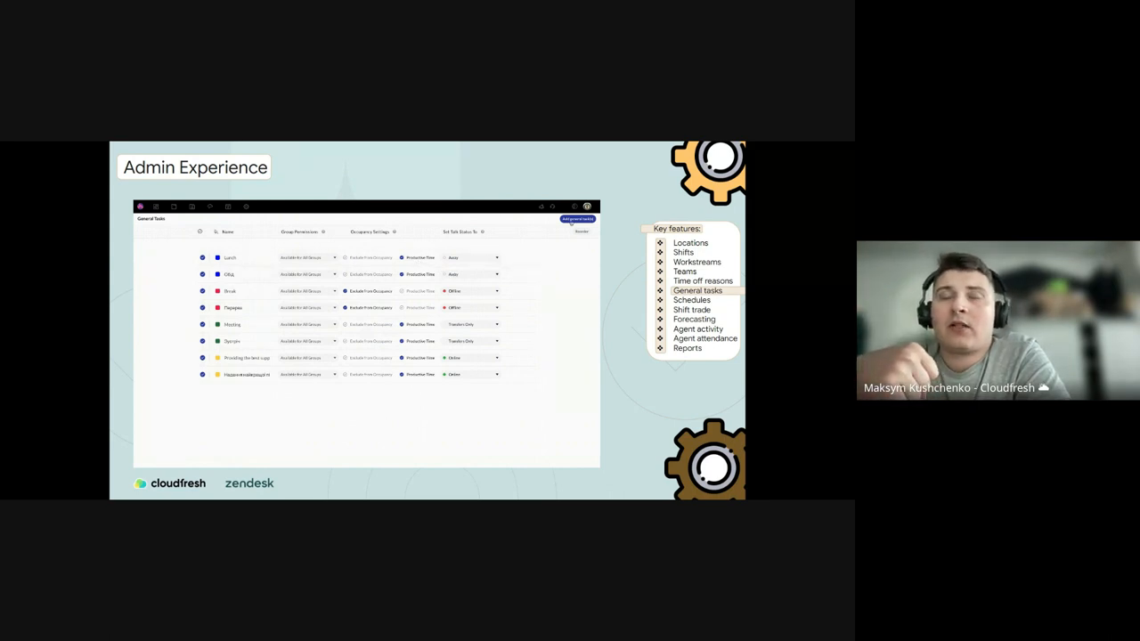
click(576, 220)
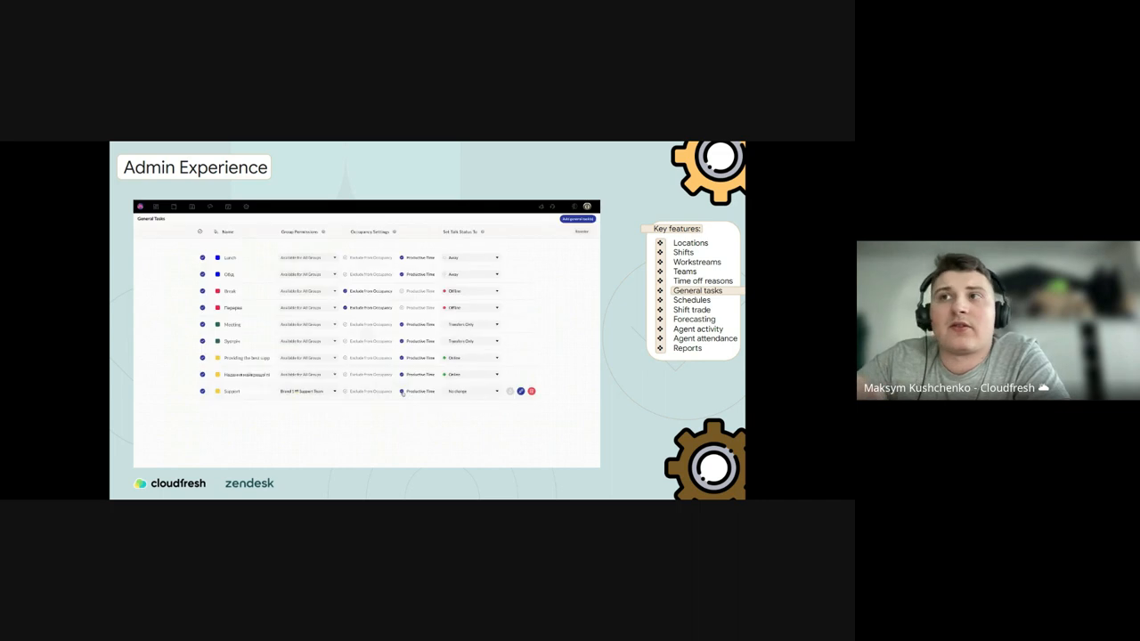
click(473, 391)
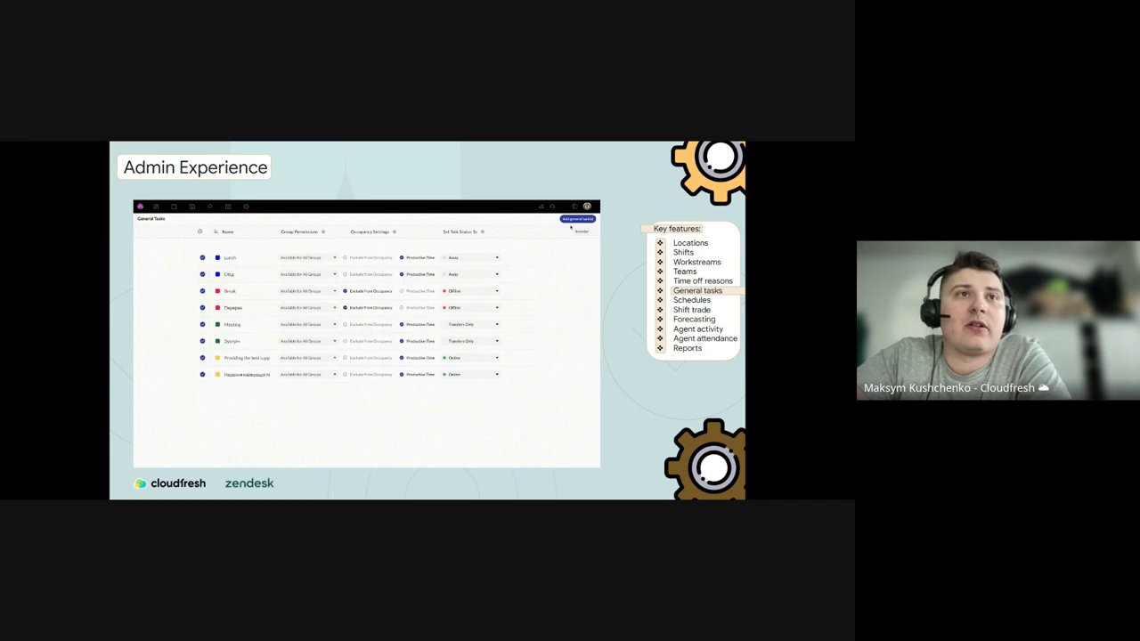
click(576, 219)
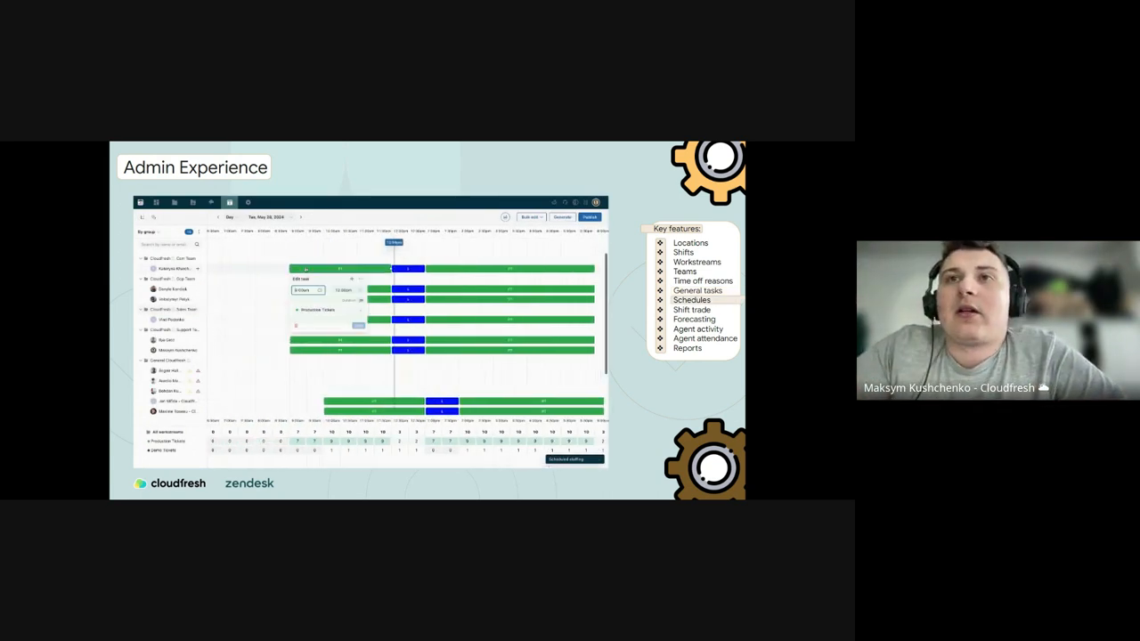
Apply the morning task edit, reviewing Publish's agent list and cancelling without publishing.
click(328, 311)
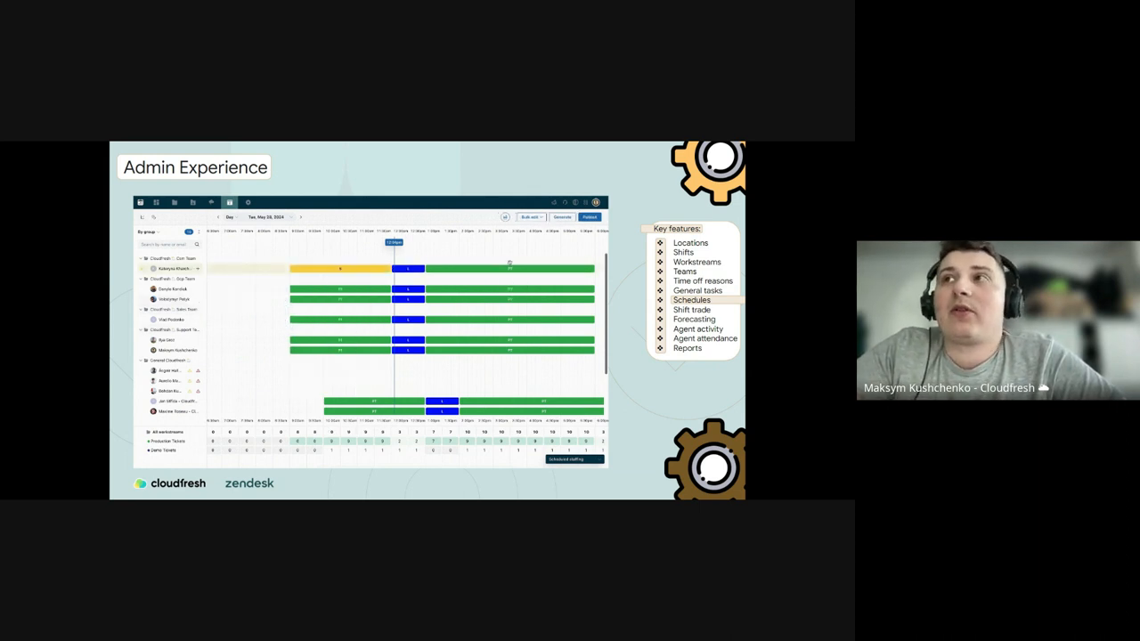
click(561, 216)
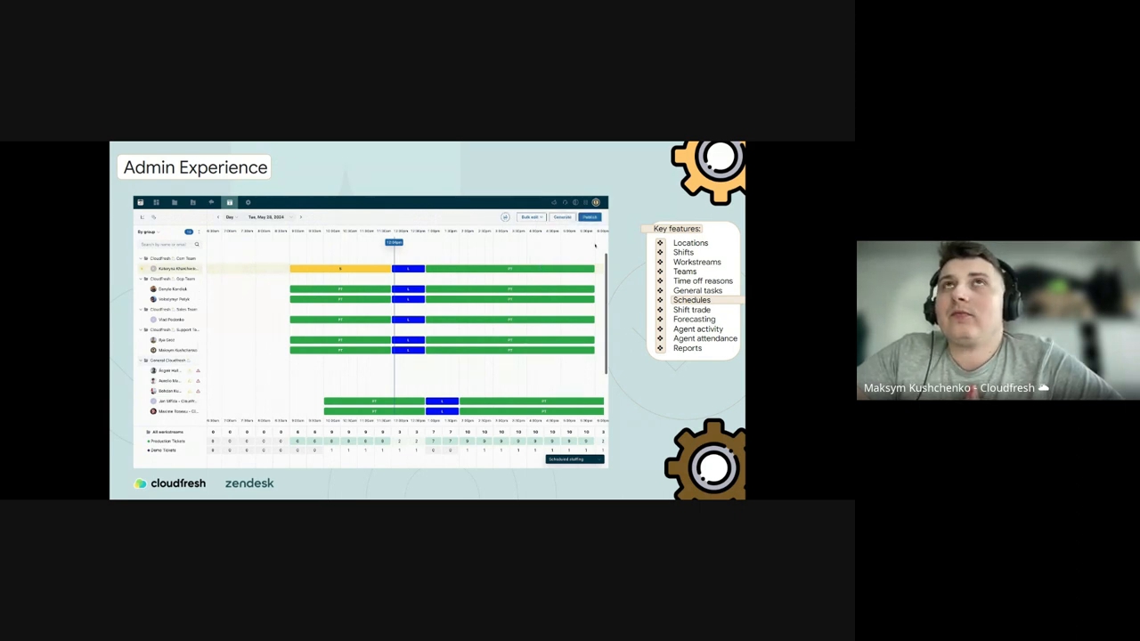
click(588, 217)
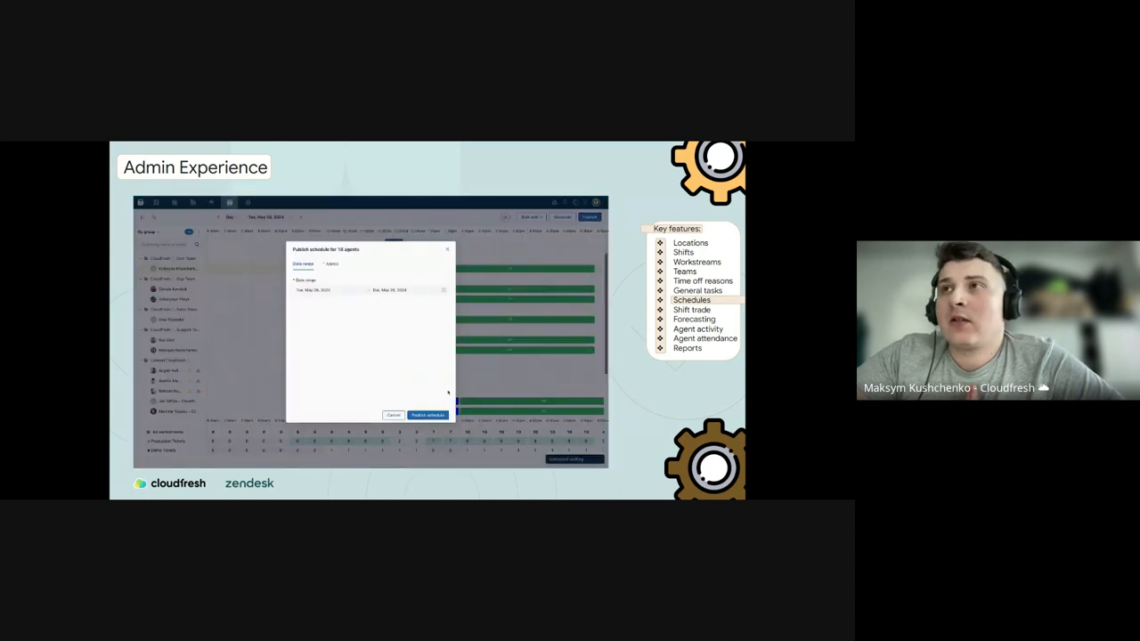
click(331, 264)
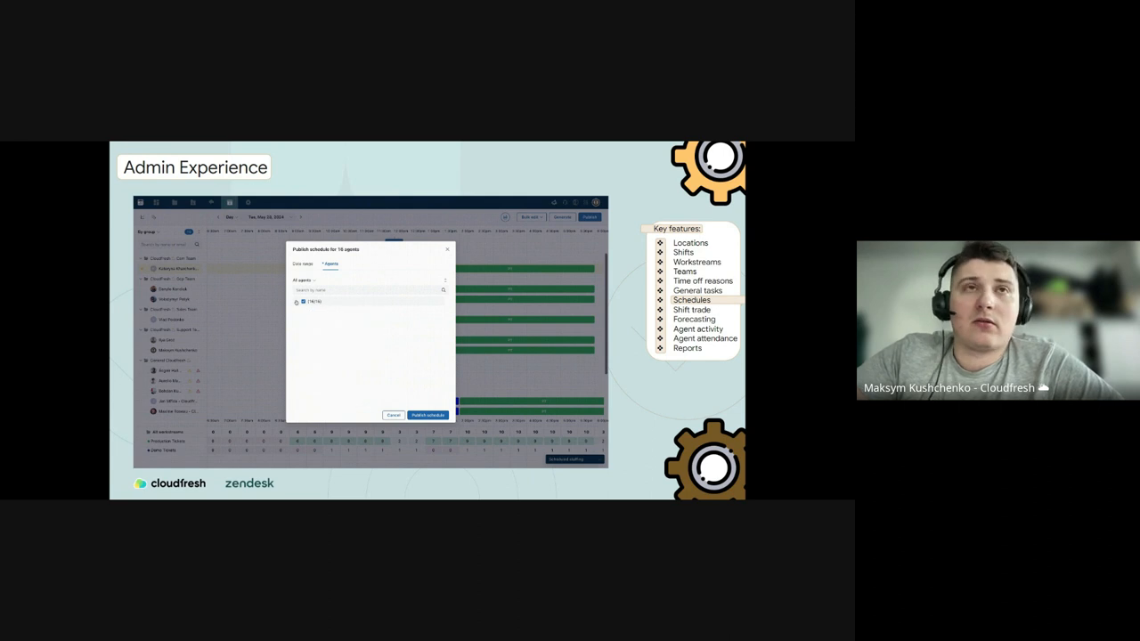
click(430, 415)
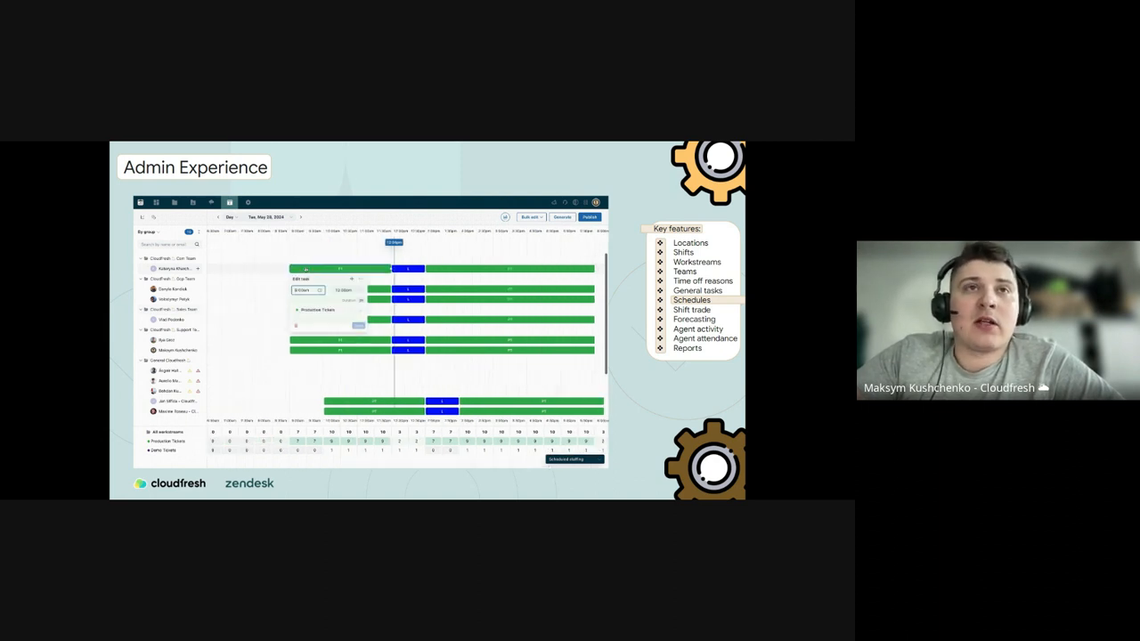
click(327, 310)
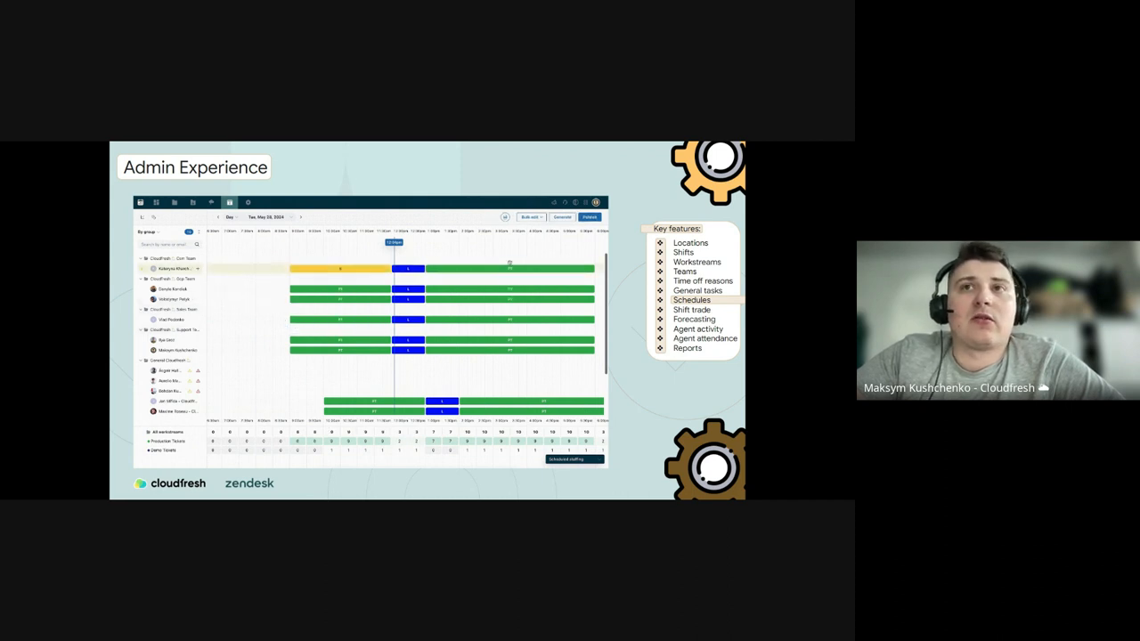
click(561, 218)
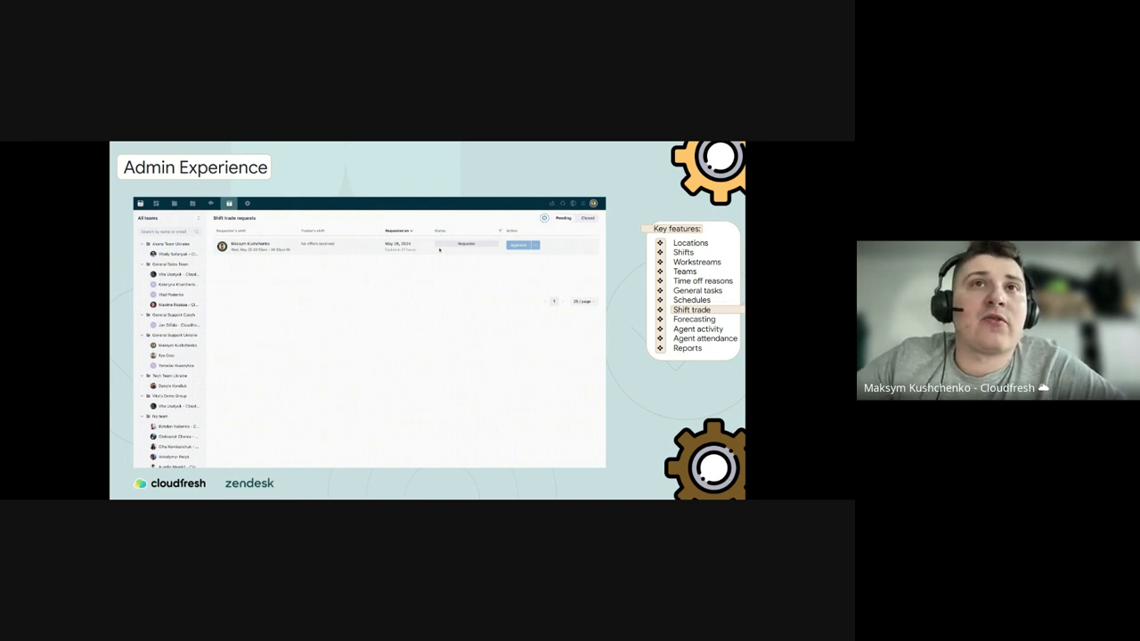
click(519, 245)
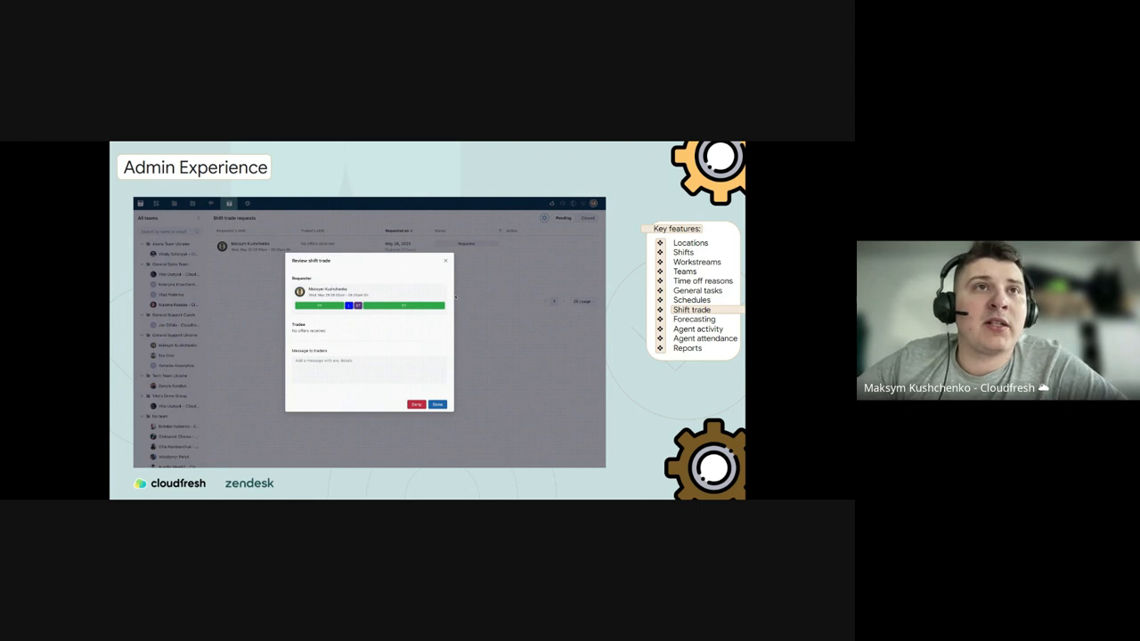
click(436, 404)
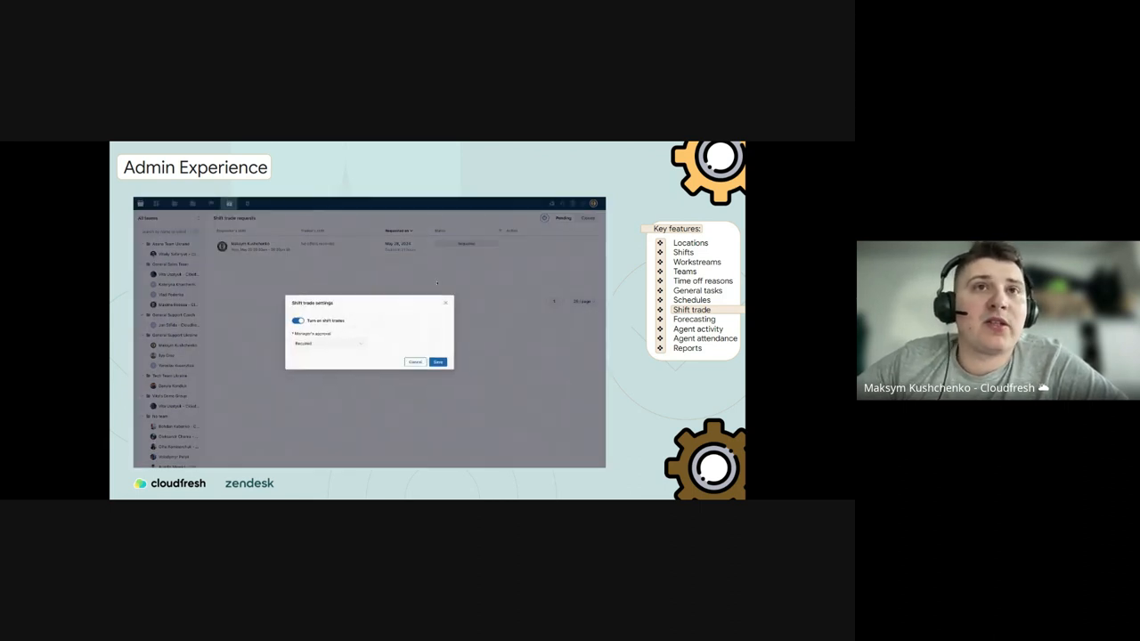
click(330, 343)
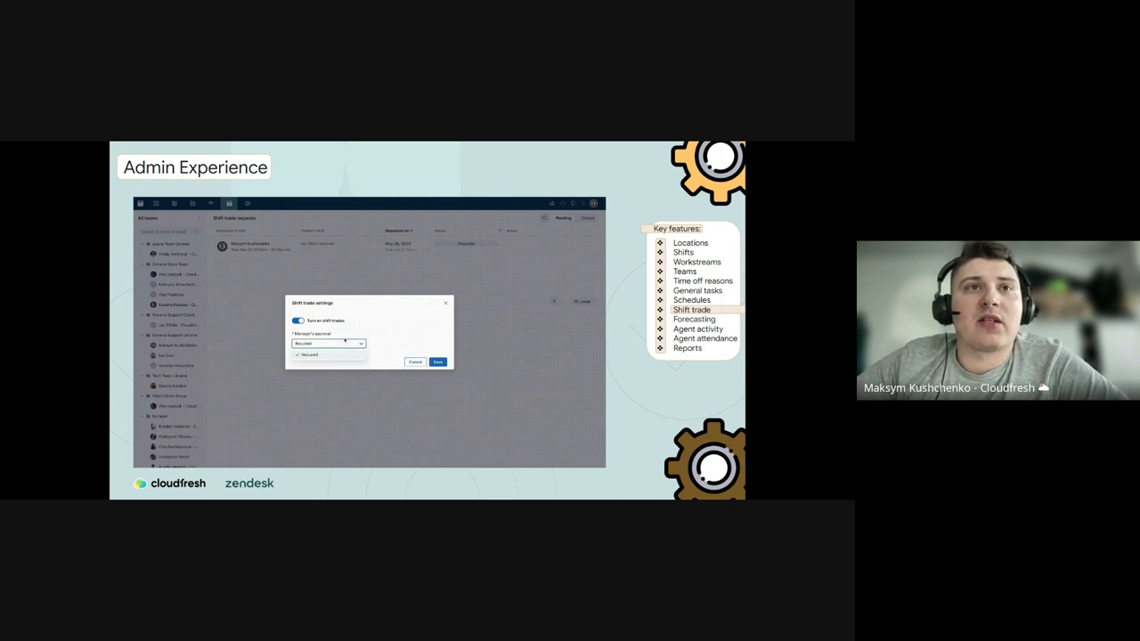
click(436, 362)
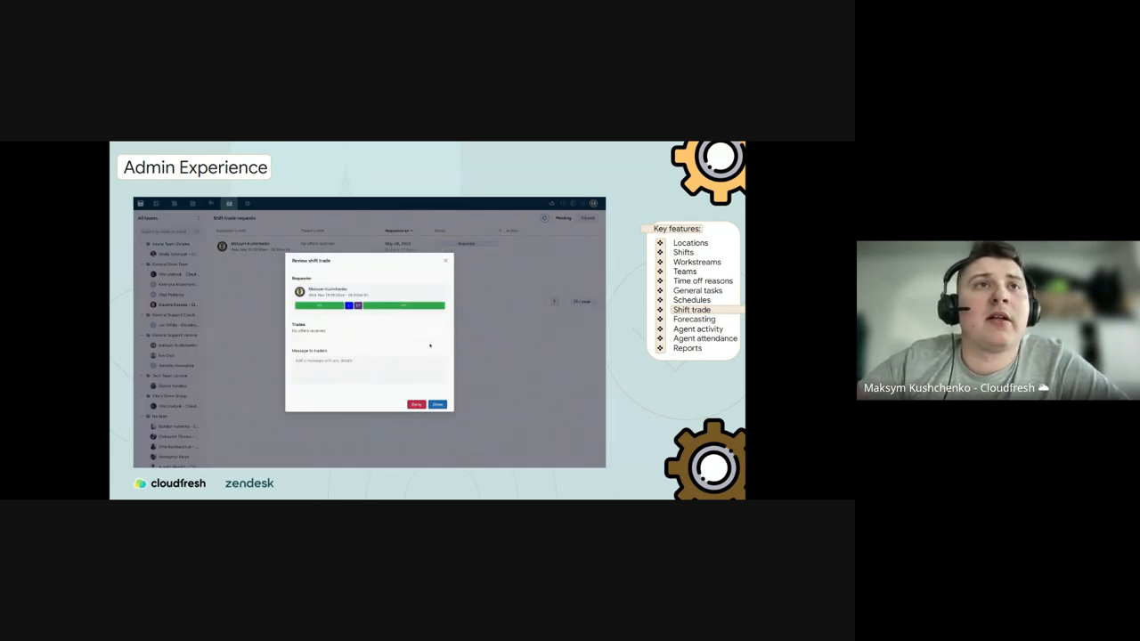
click(438, 405)
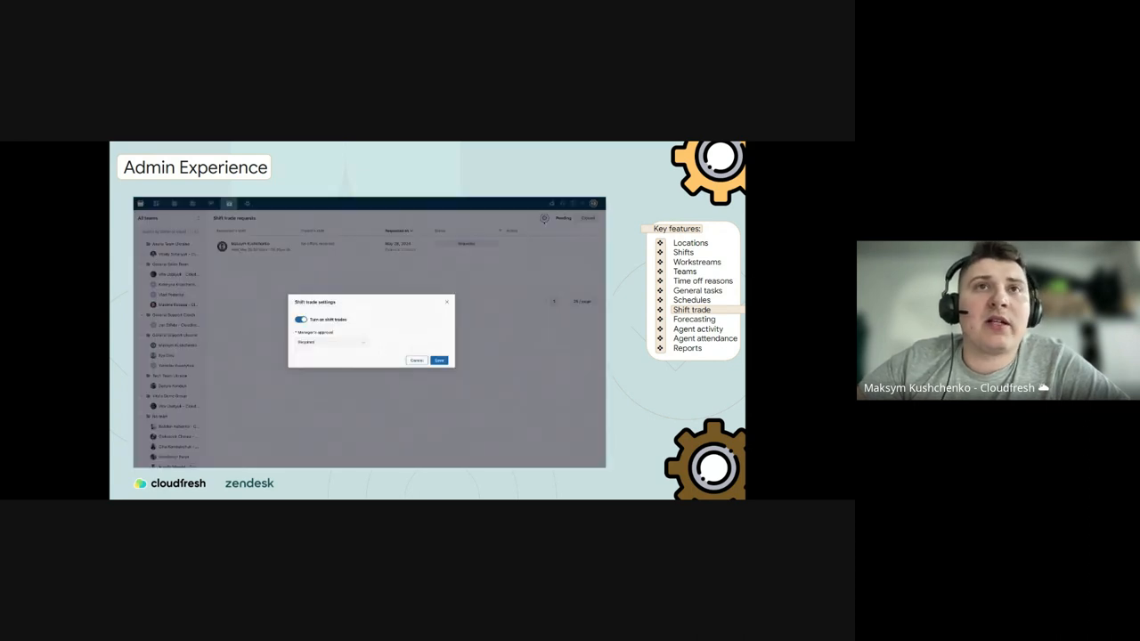
click(328, 343)
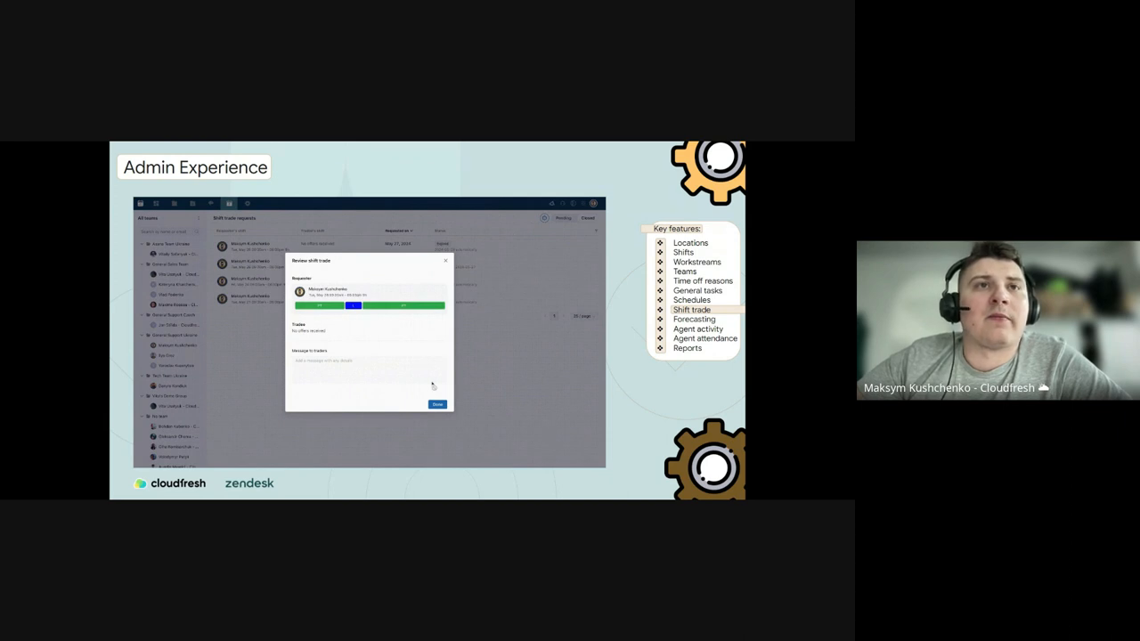
click(436, 405)
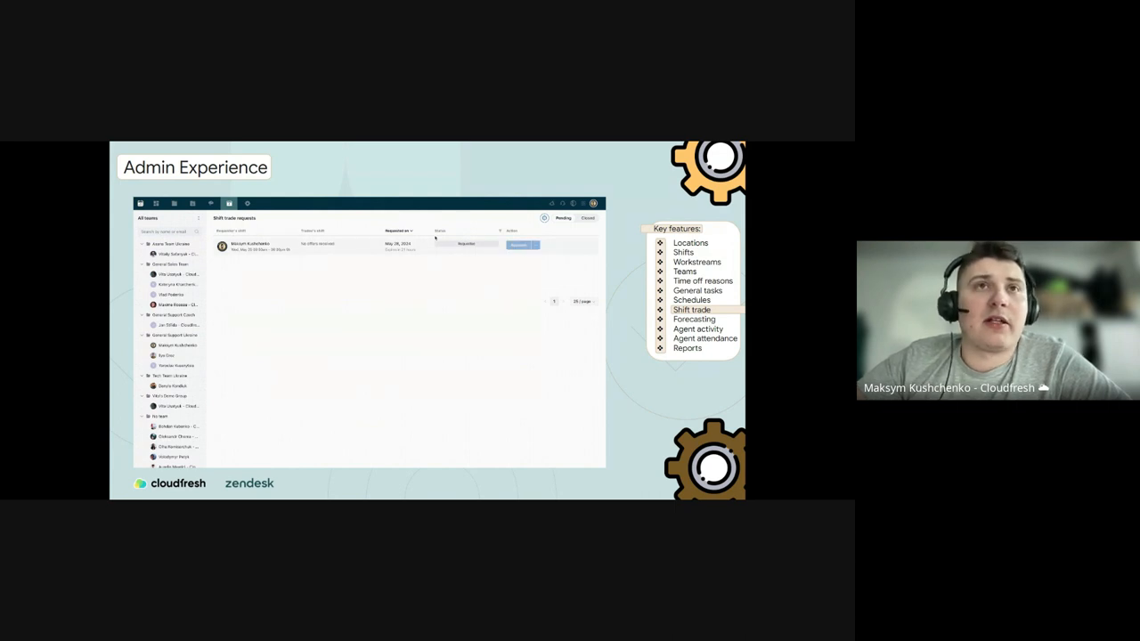
click(520, 245)
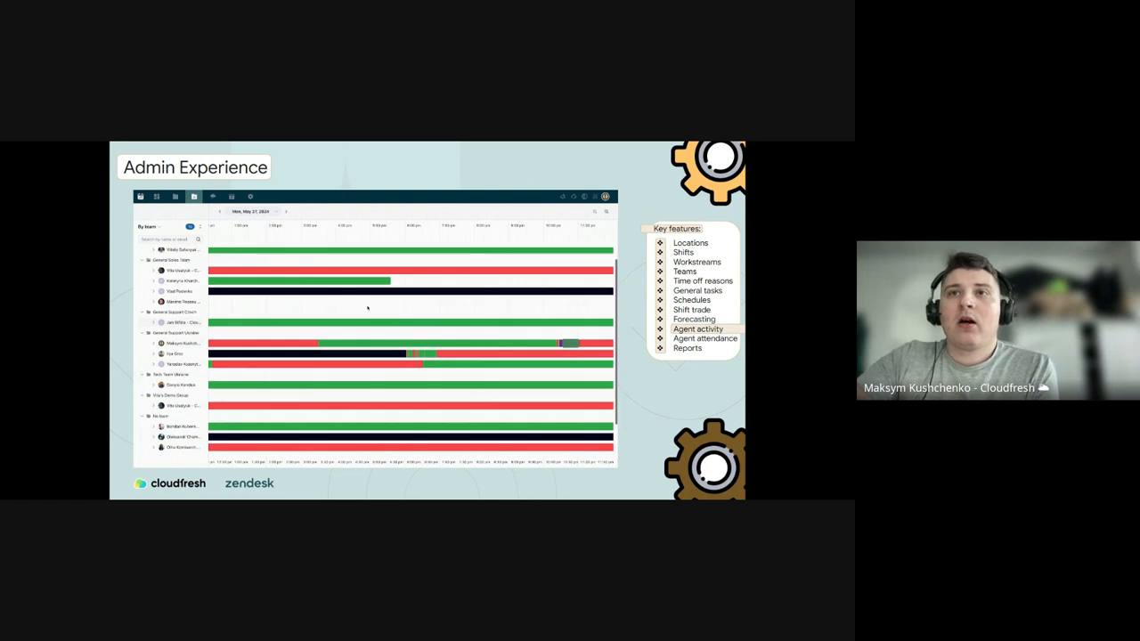
Change the first timesheet entry to Support and delete an unlocked activity entry.
scroll(down, 3)
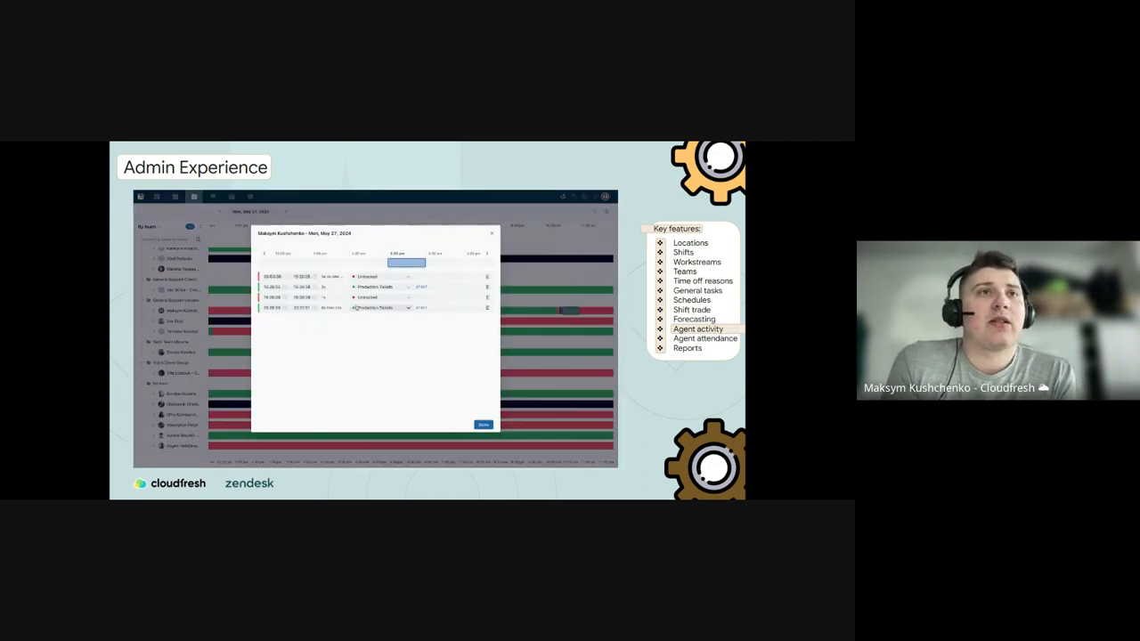
click(378, 276)
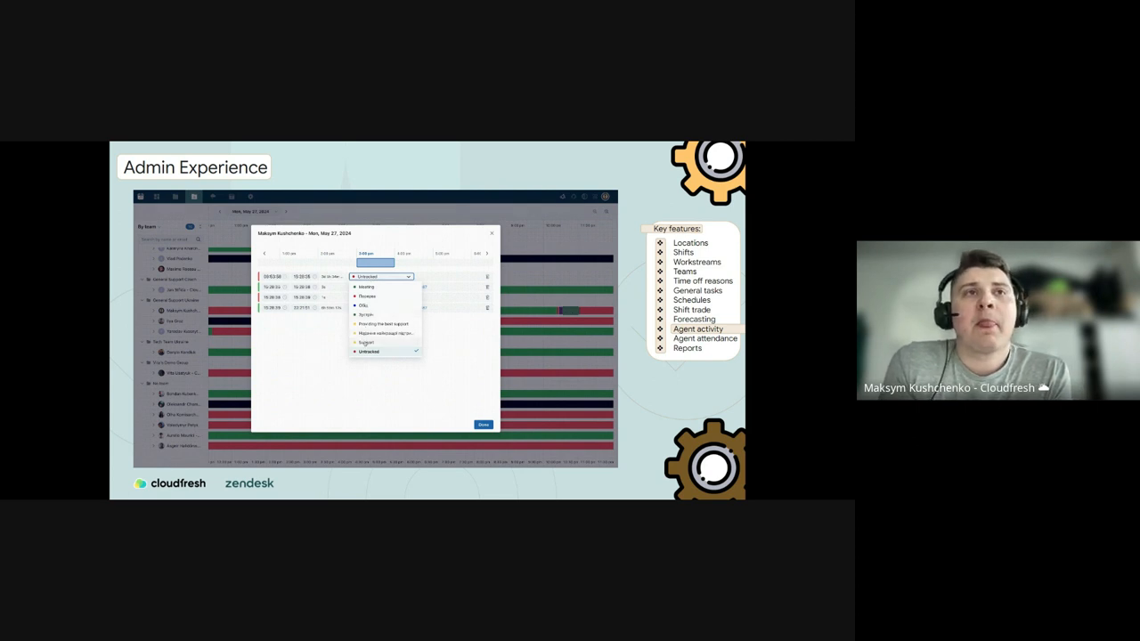
click(365, 342)
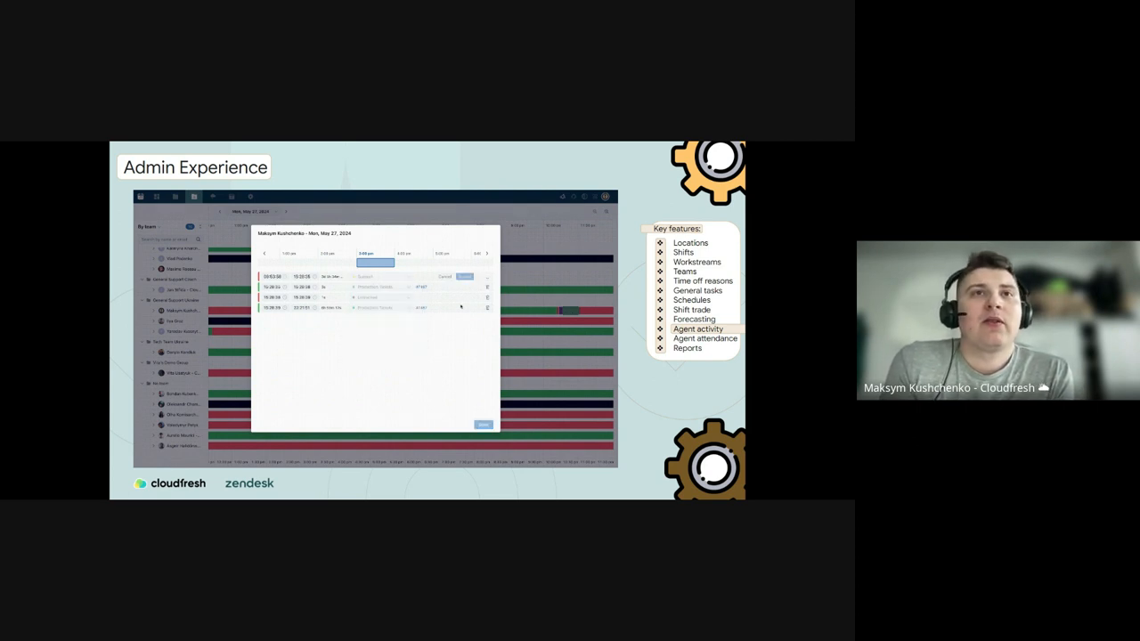
mouse_move(472, 389)
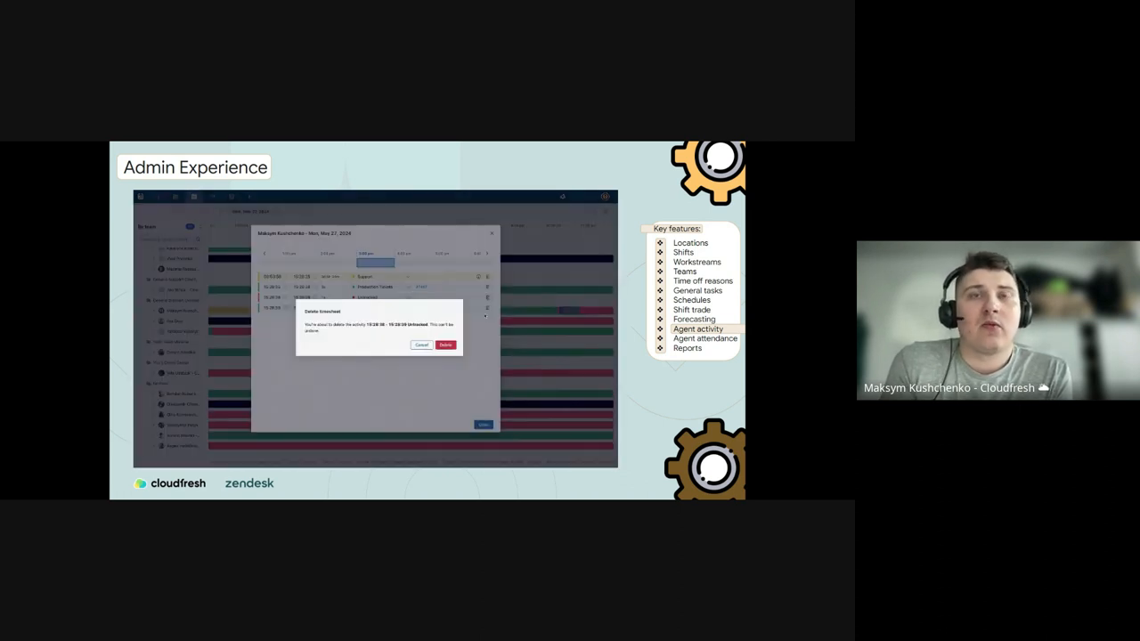
click(442, 345)
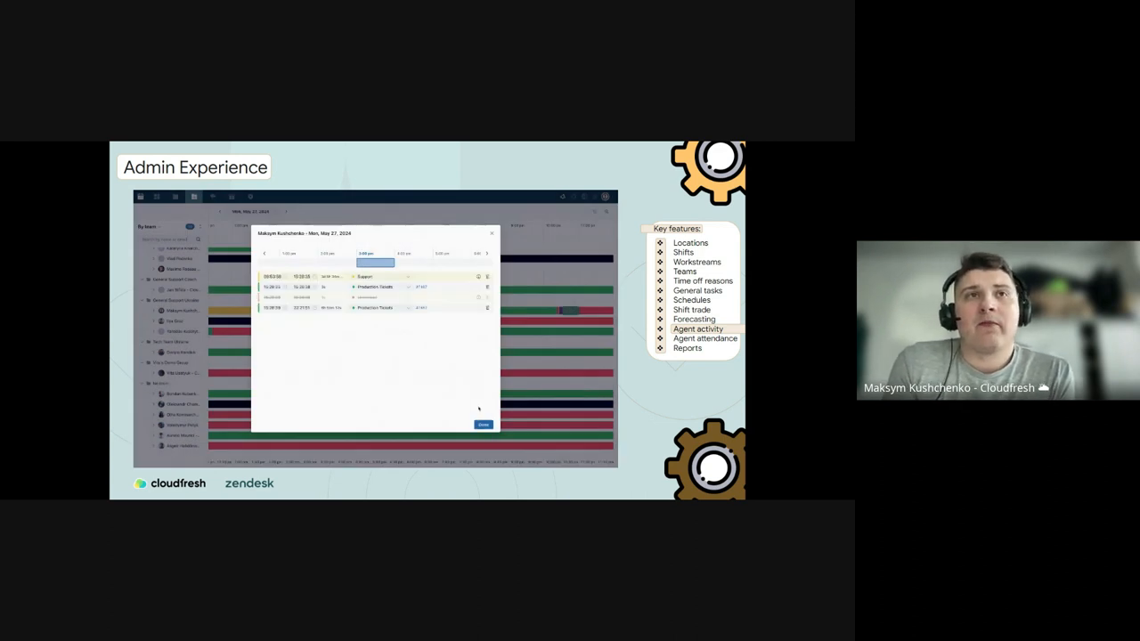
click(482, 425)
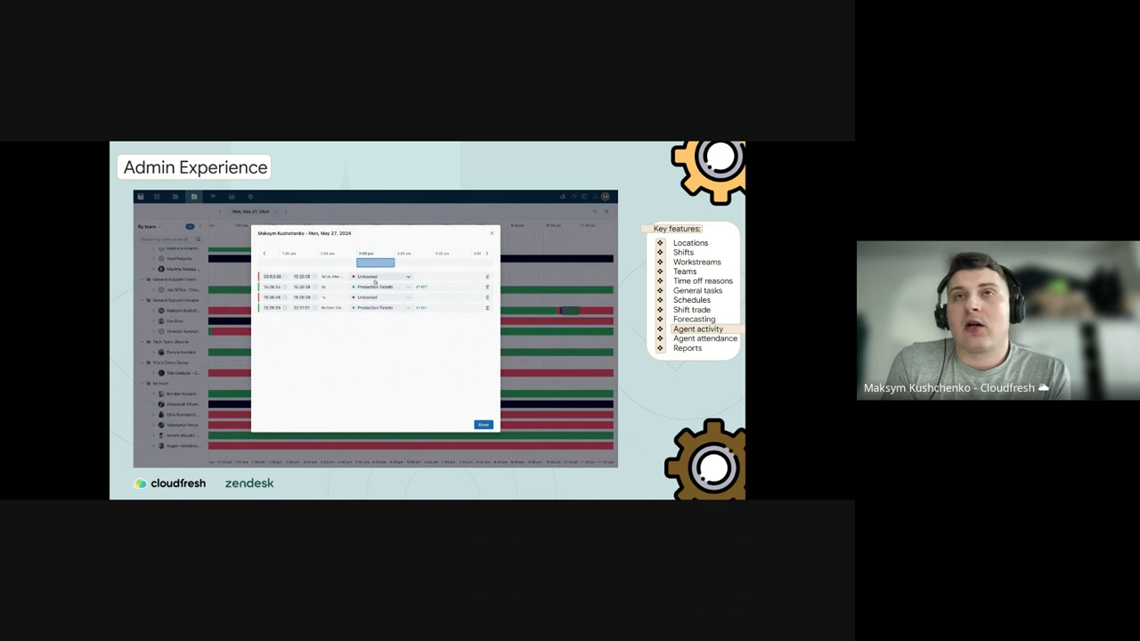
Set the first entry to Support again and delete the Untracked activity.
click(406, 276)
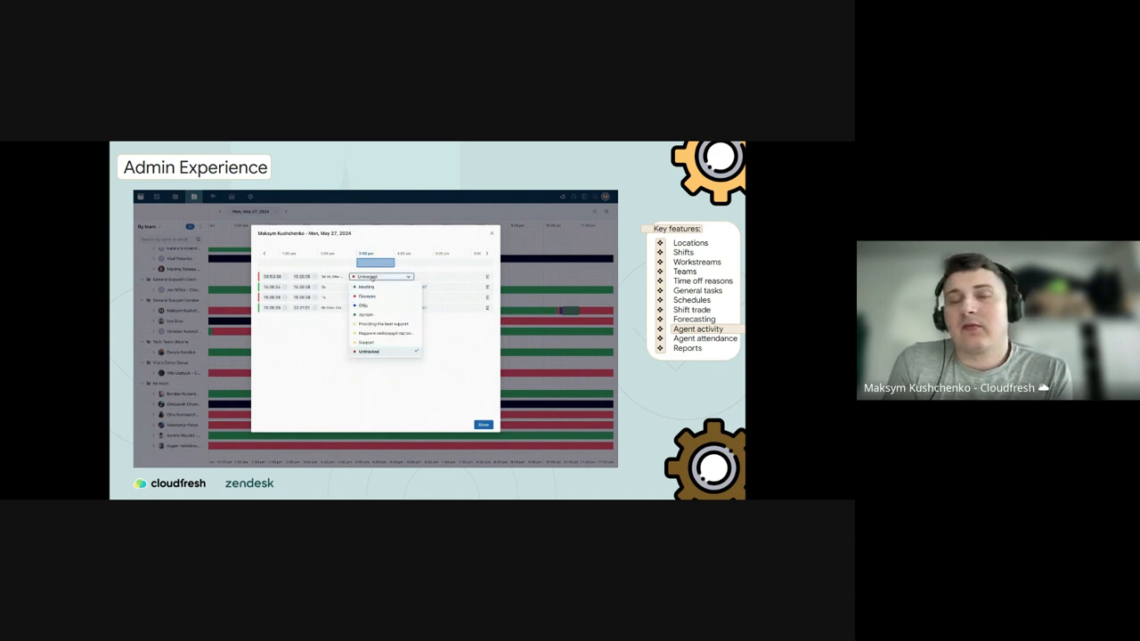
click(375, 342)
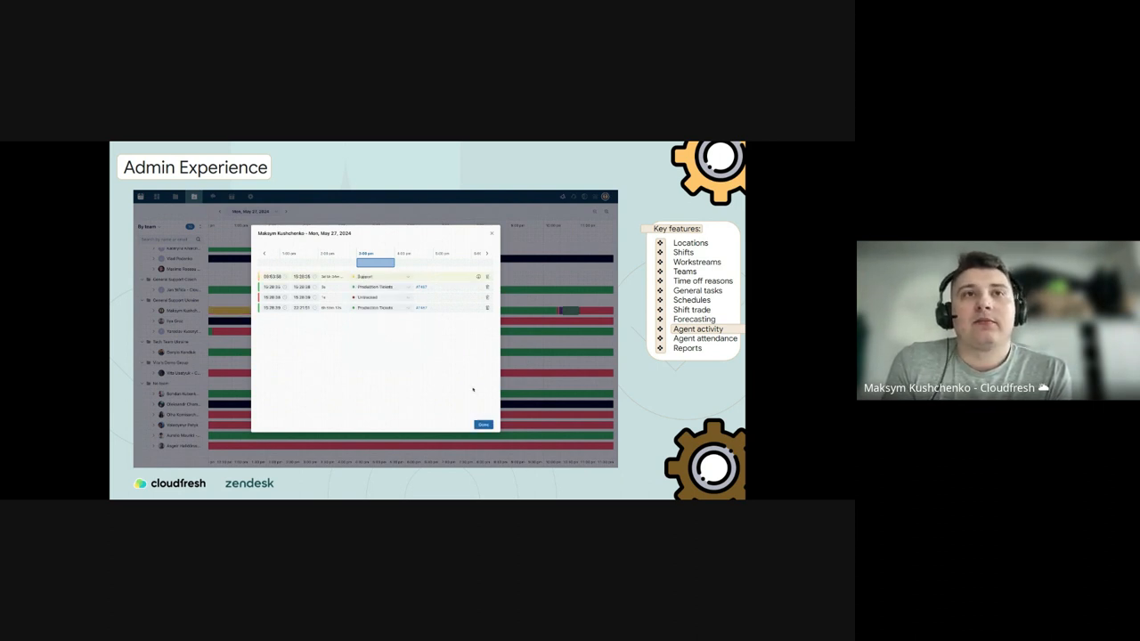
click(484, 297)
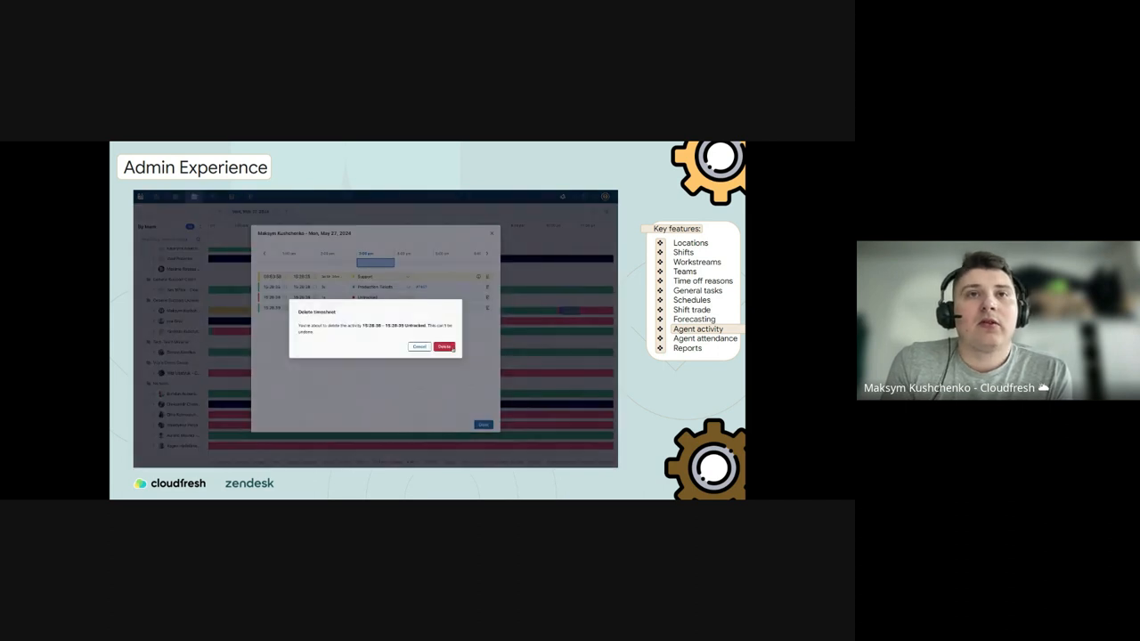
click(443, 346)
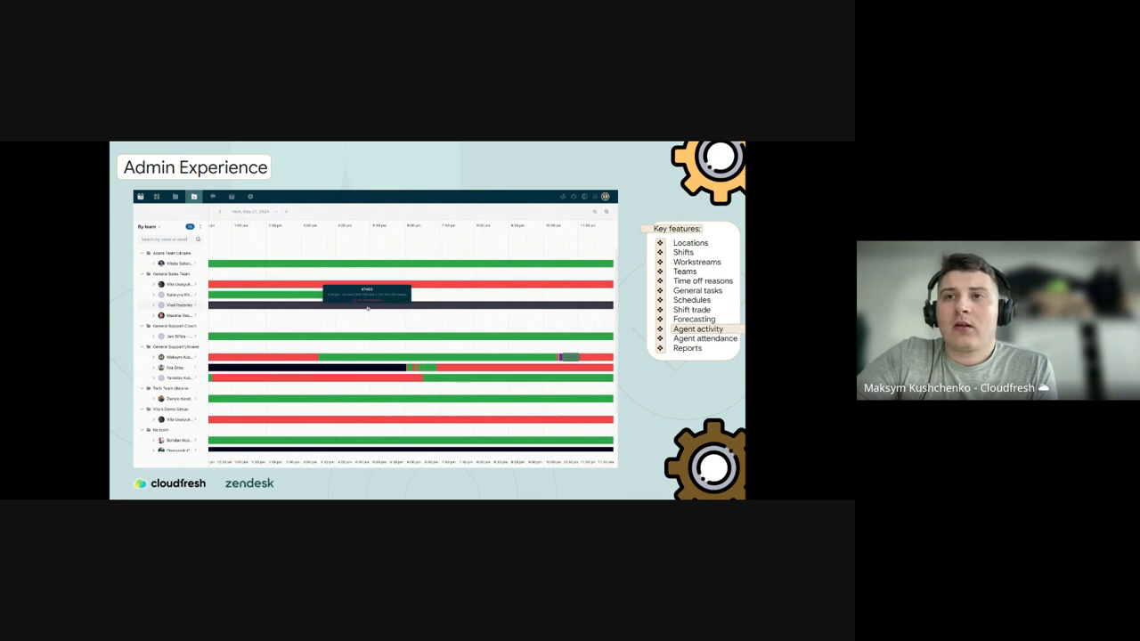
Open the one-time schedule form for the Agent activity report.
click(705, 338)
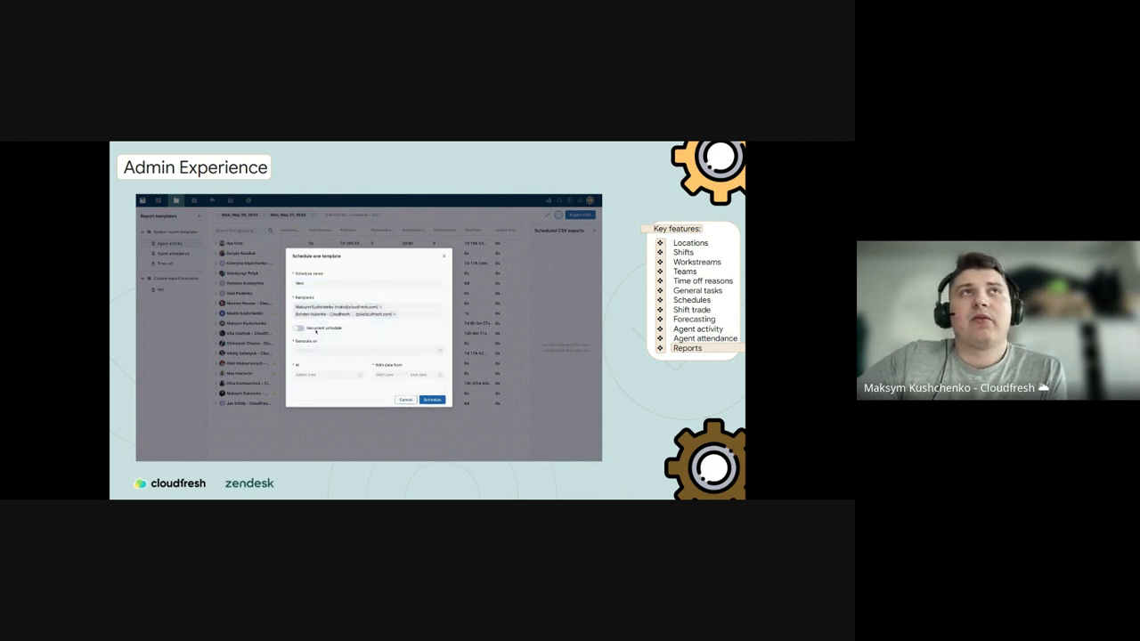
click(366, 350)
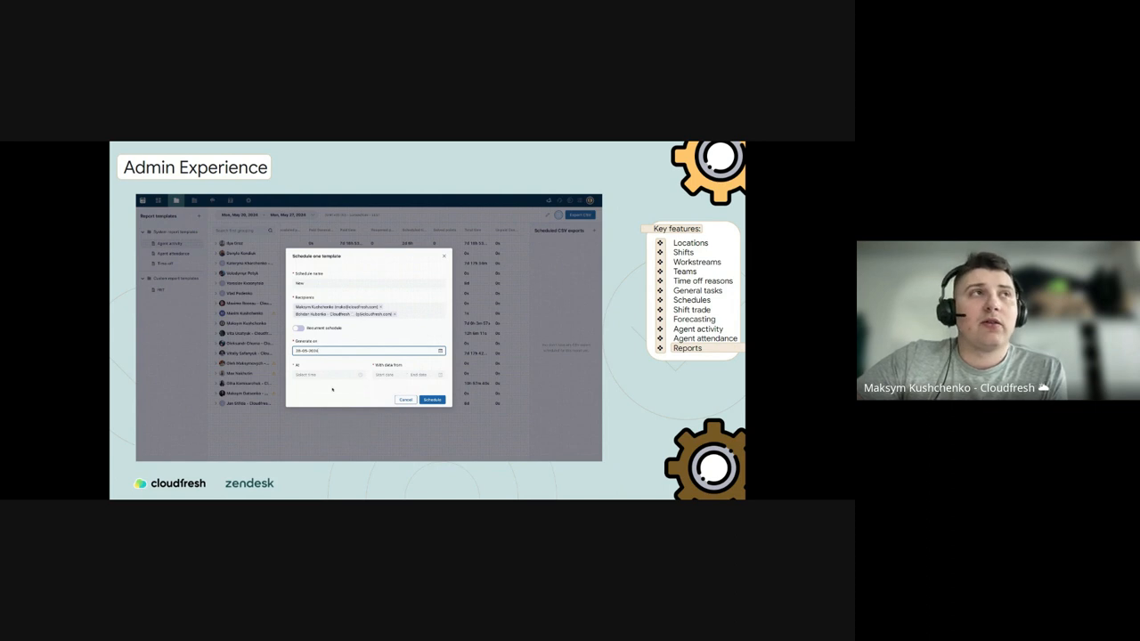
click(328, 375)
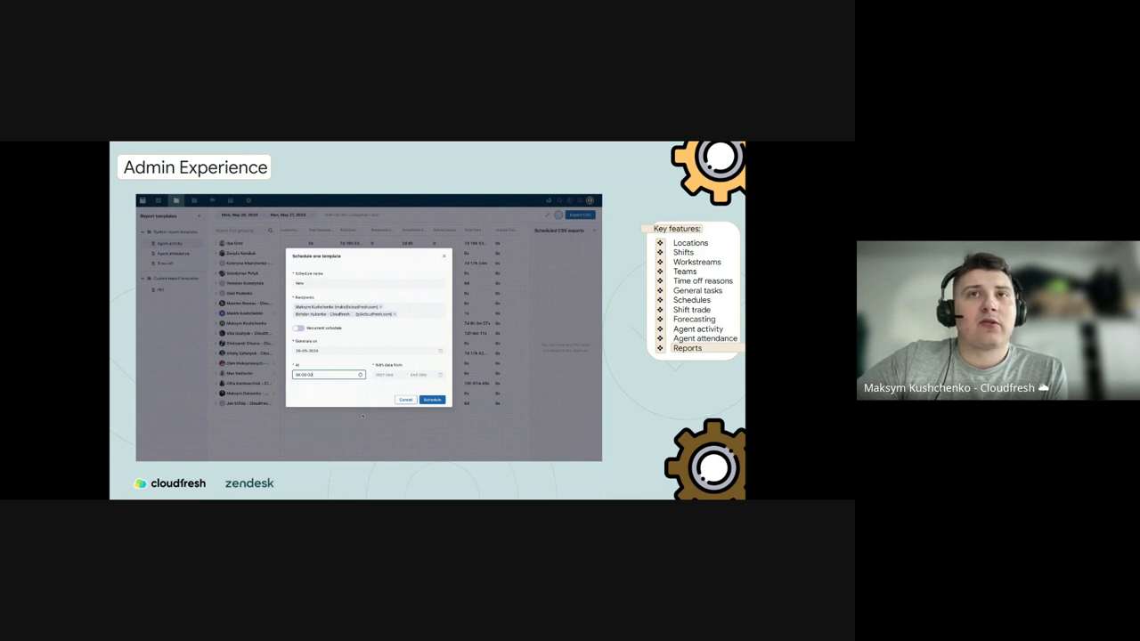
click(405, 374)
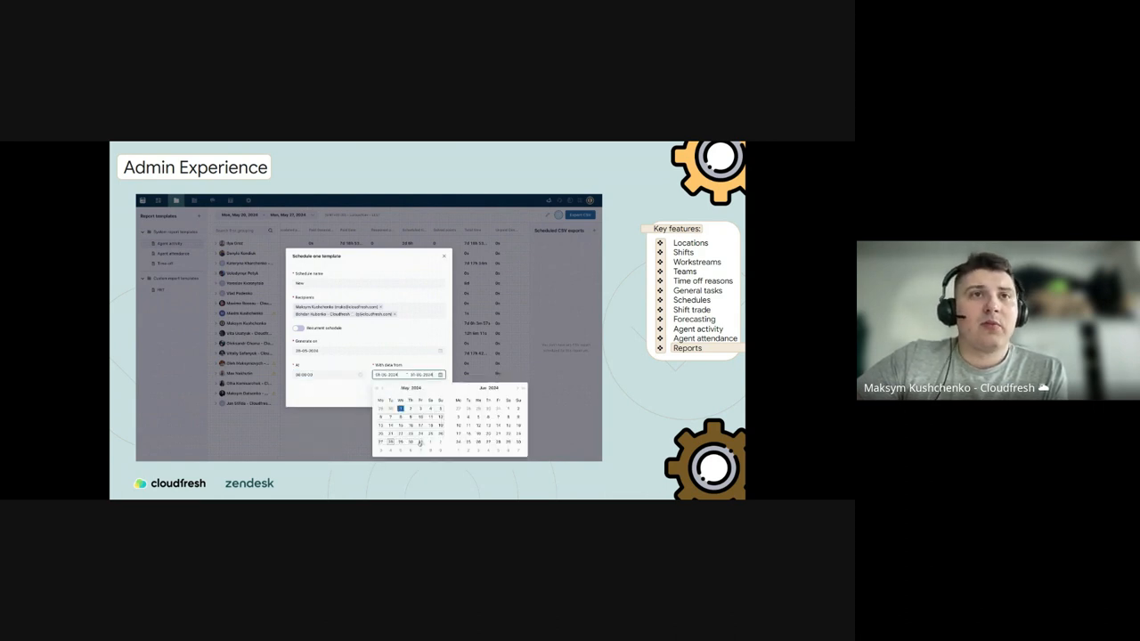
click(411, 442)
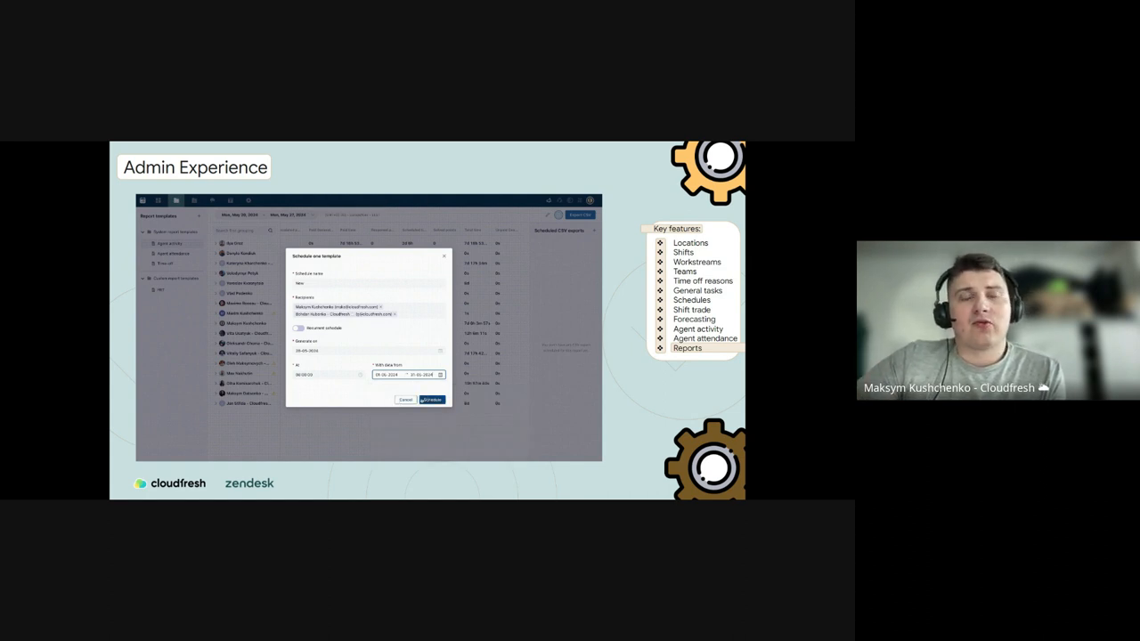
click(432, 399)
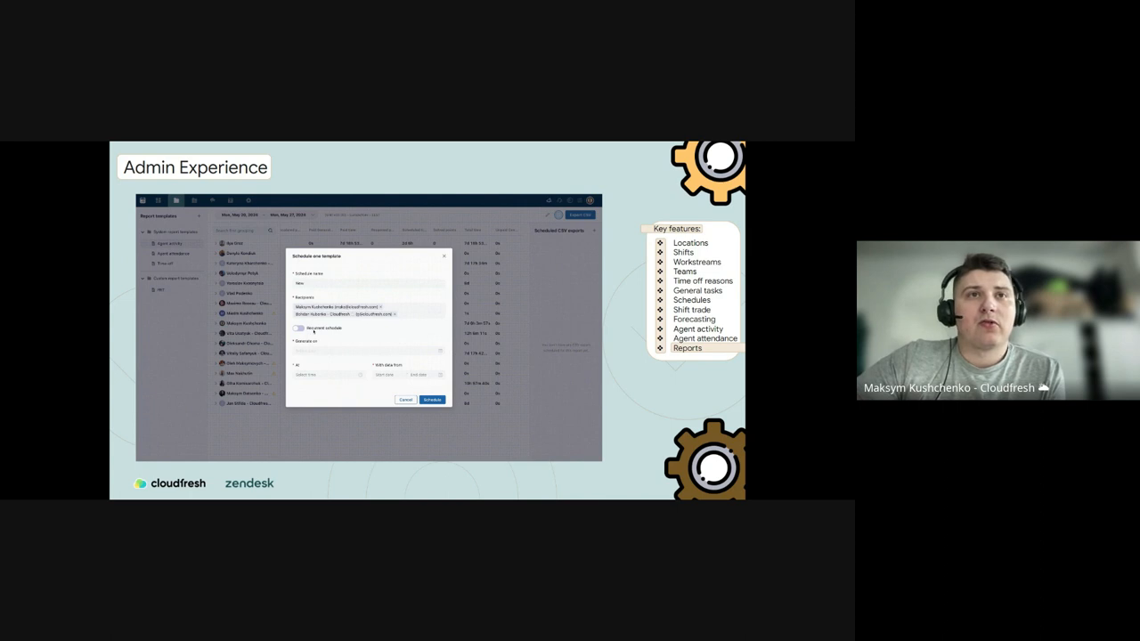
Set the generation date, time and data date range, then schedule the report.
click(367, 351)
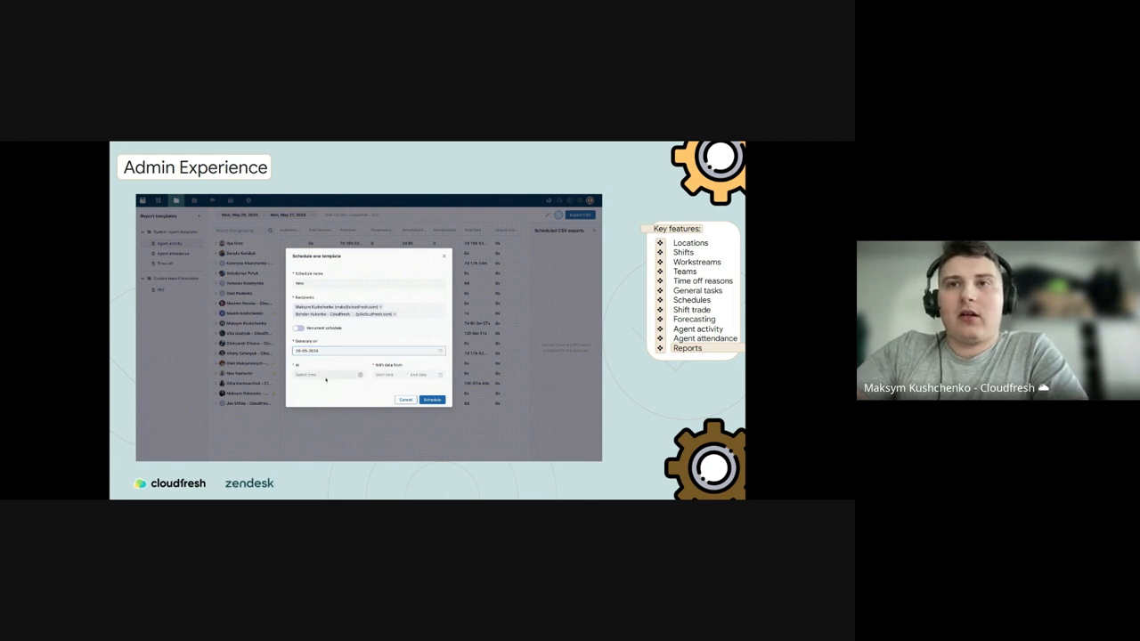
click(327, 375)
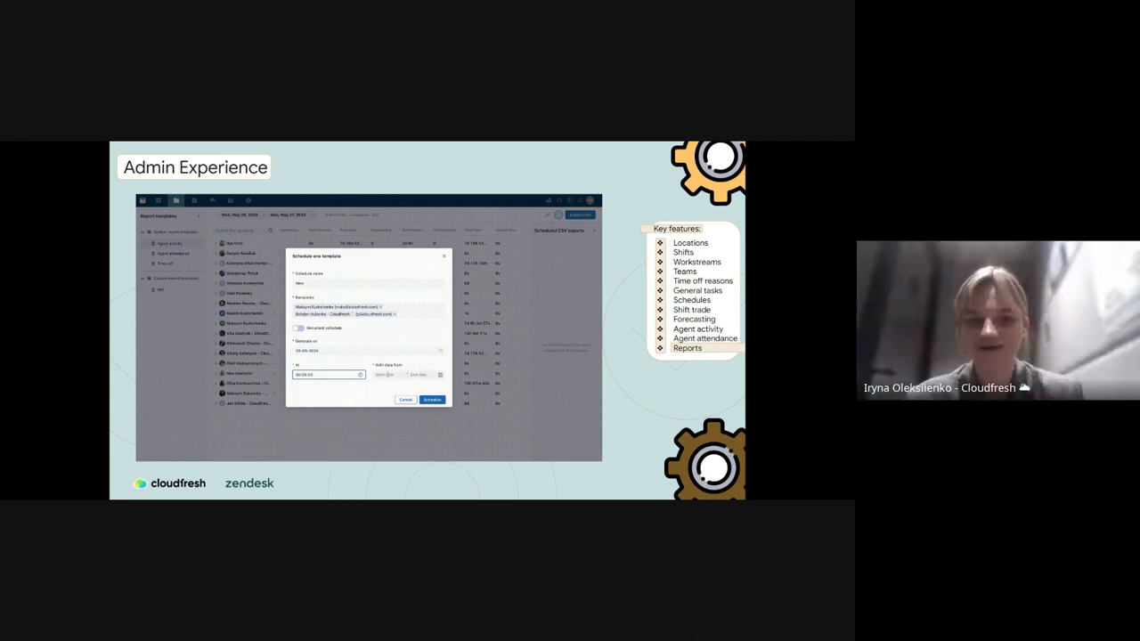
click(401, 374)
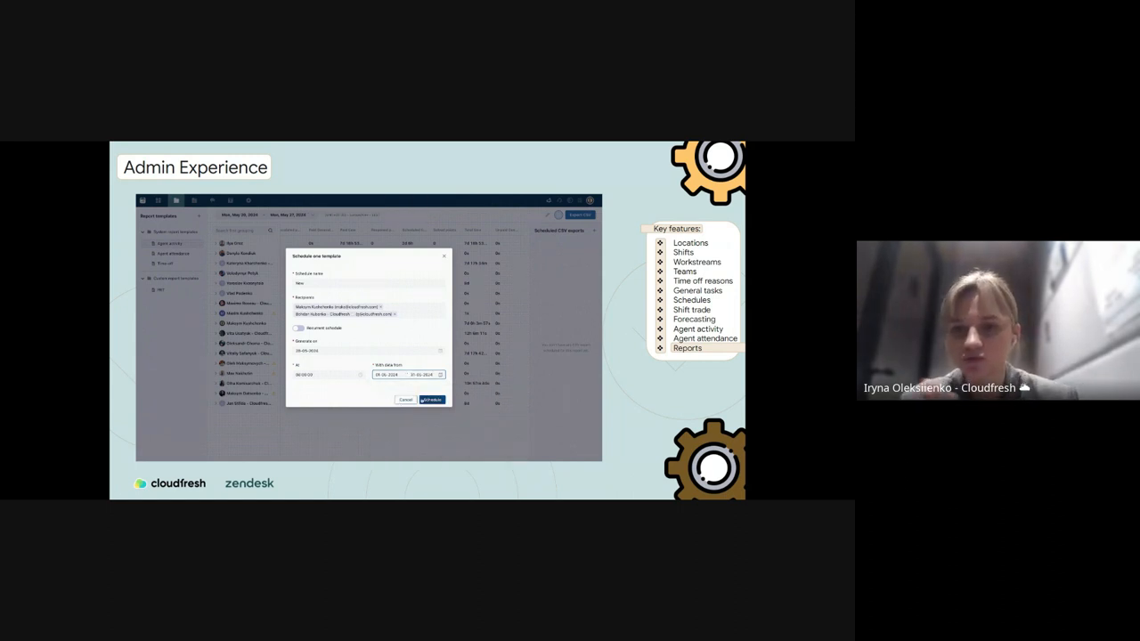
click(432, 400)
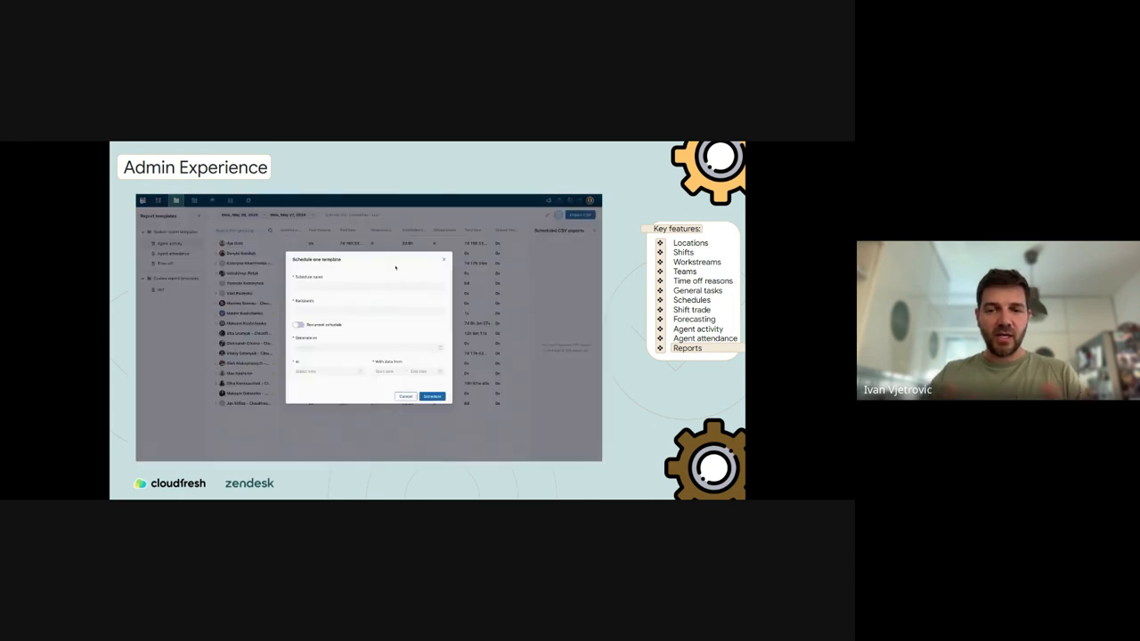
Name the schedule 'New', add two recipients, set generation date and time, and schedule.
click(368, 287)
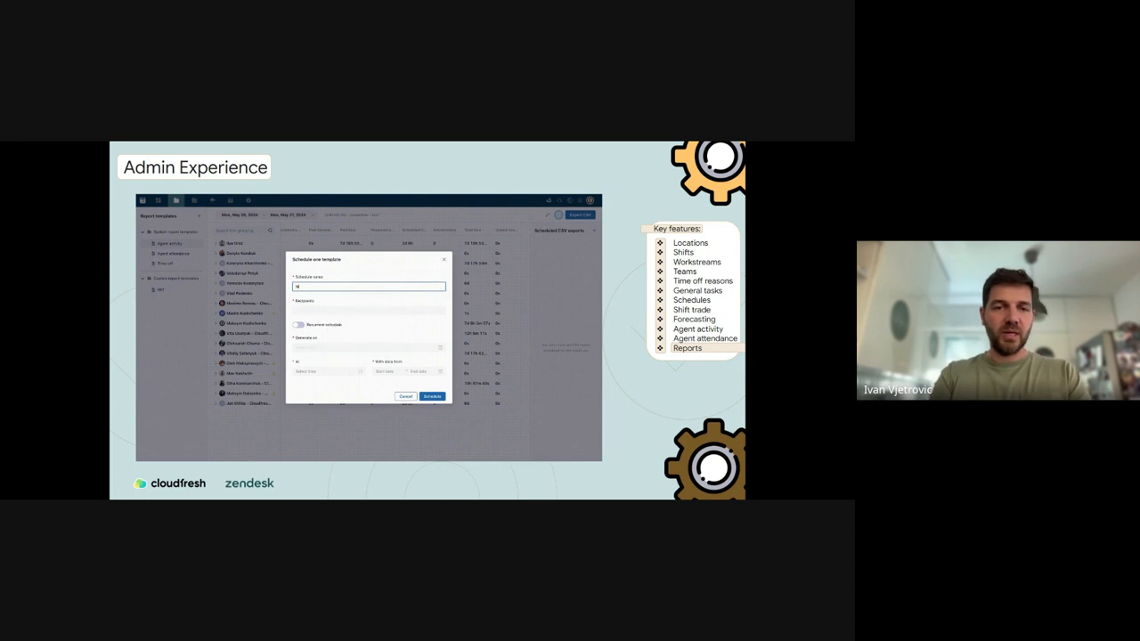
click(370, 310)
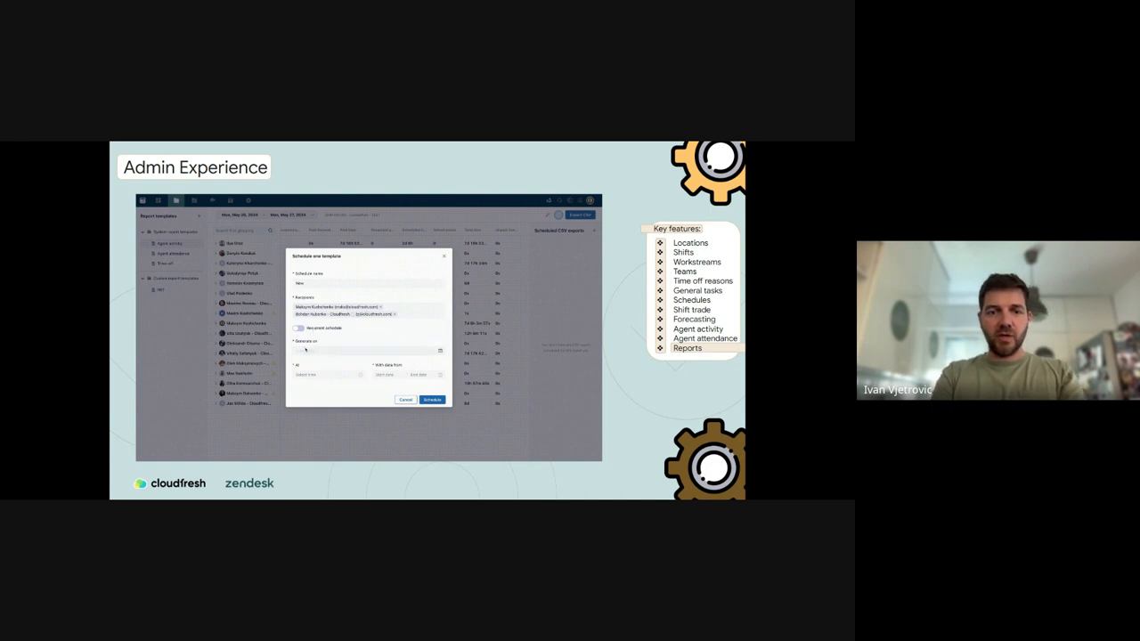
click(365, 351)
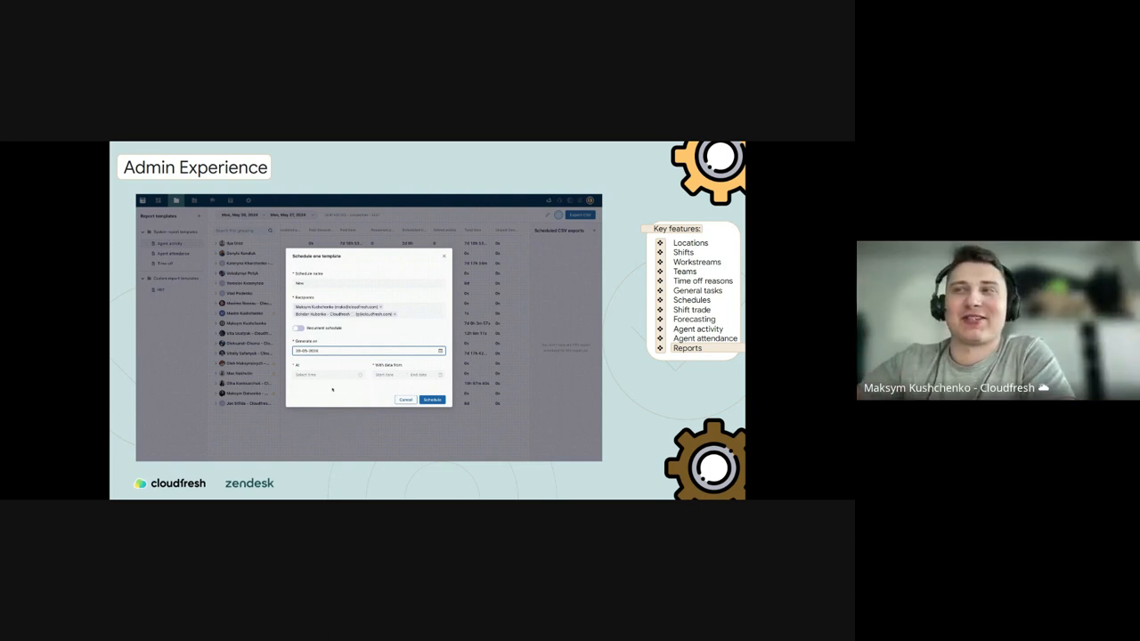
click(325, 375)
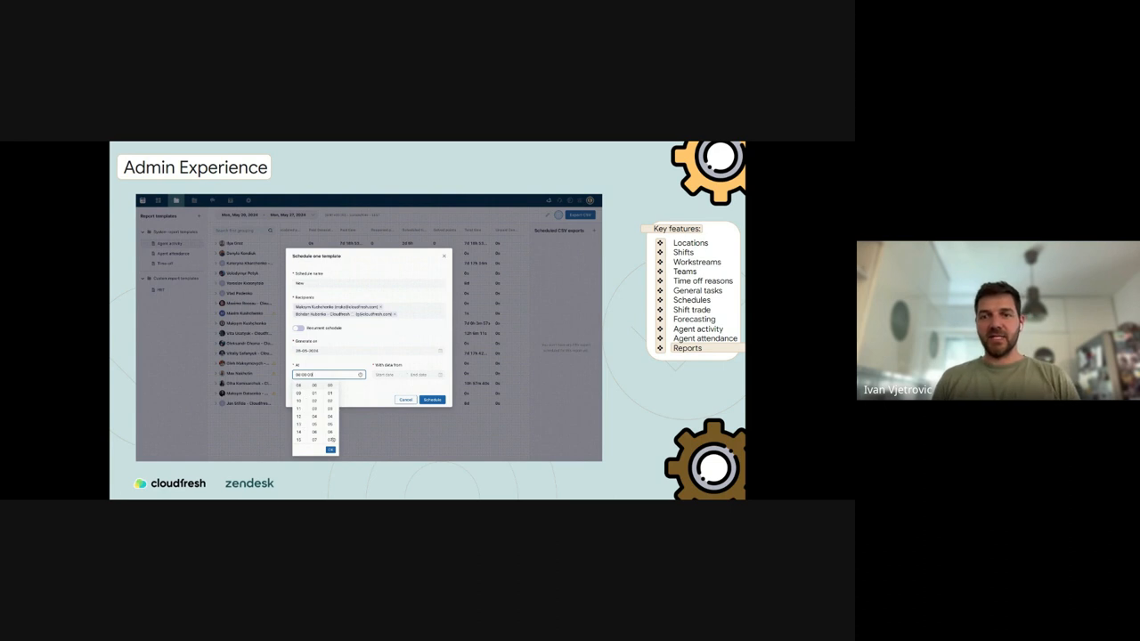
click(384, 375)
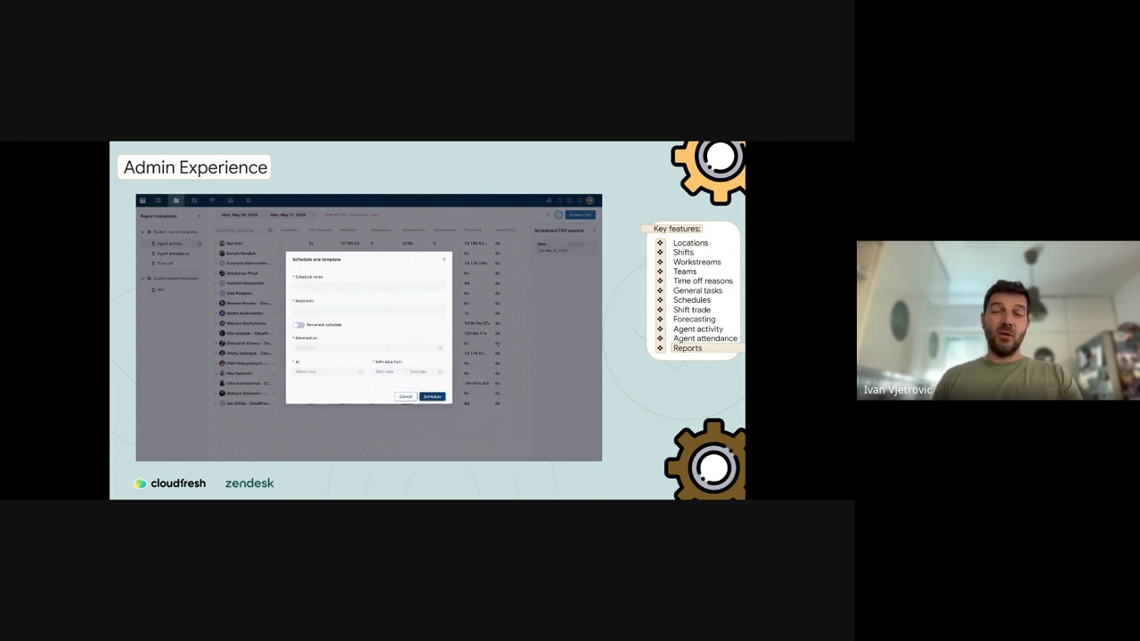
click(405, 396)
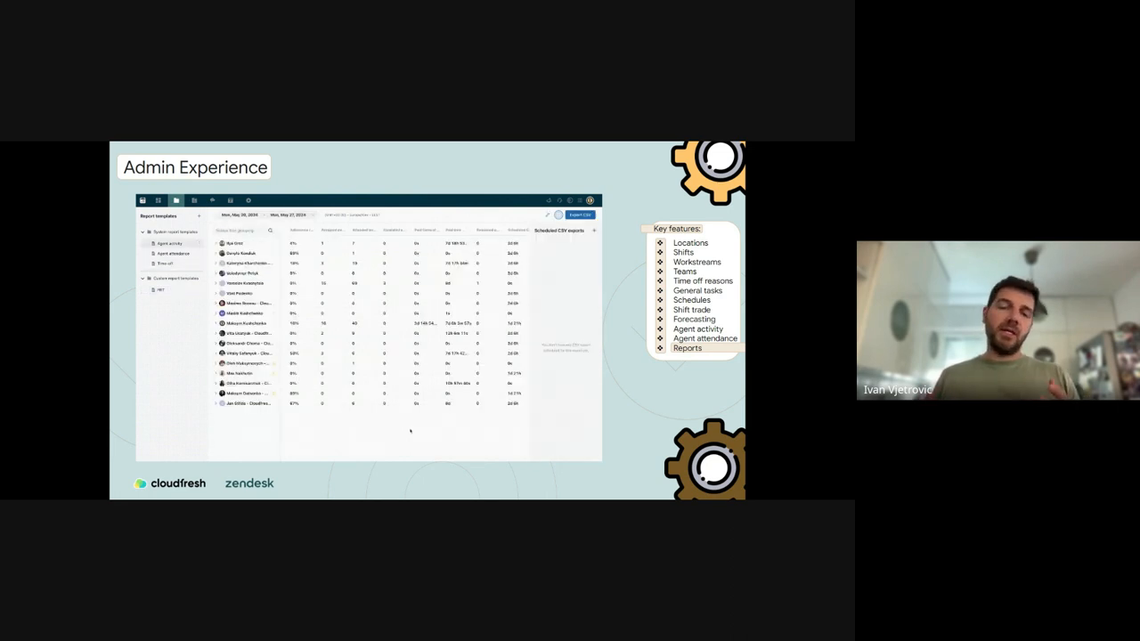
mouse_move(436, 359)
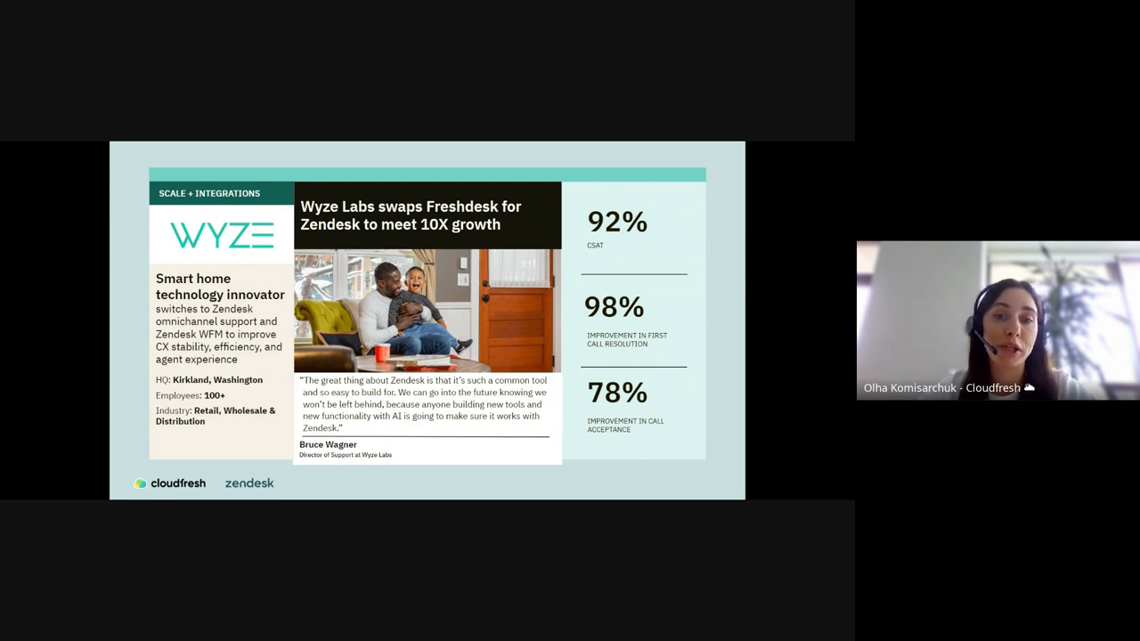
Advance to the Monese case study slide citing 82% time savings.
key(Right)
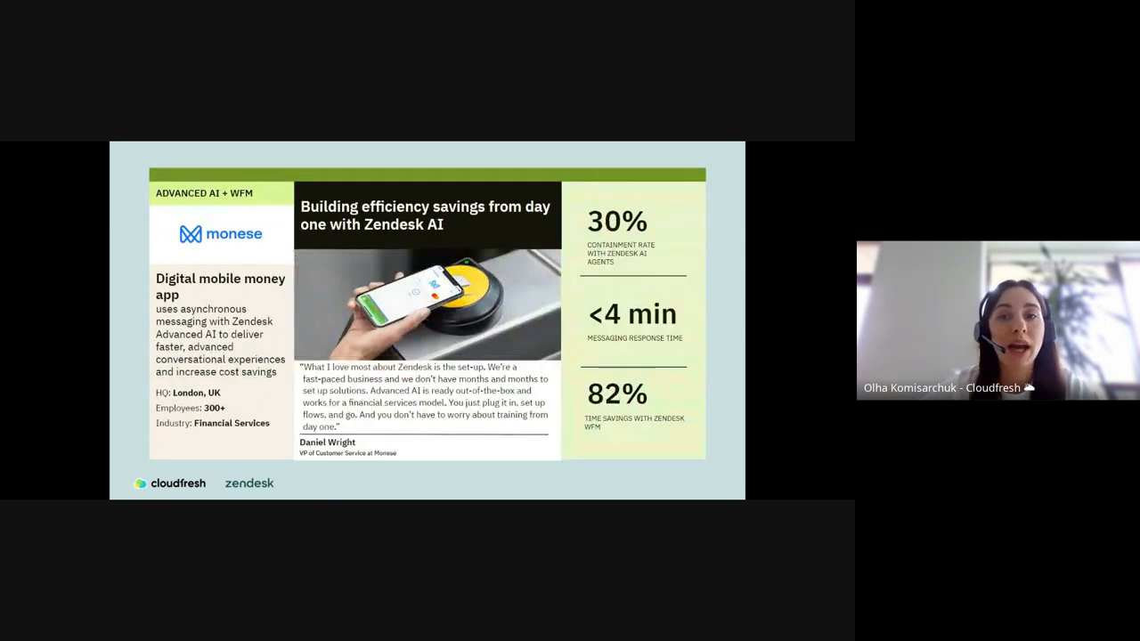